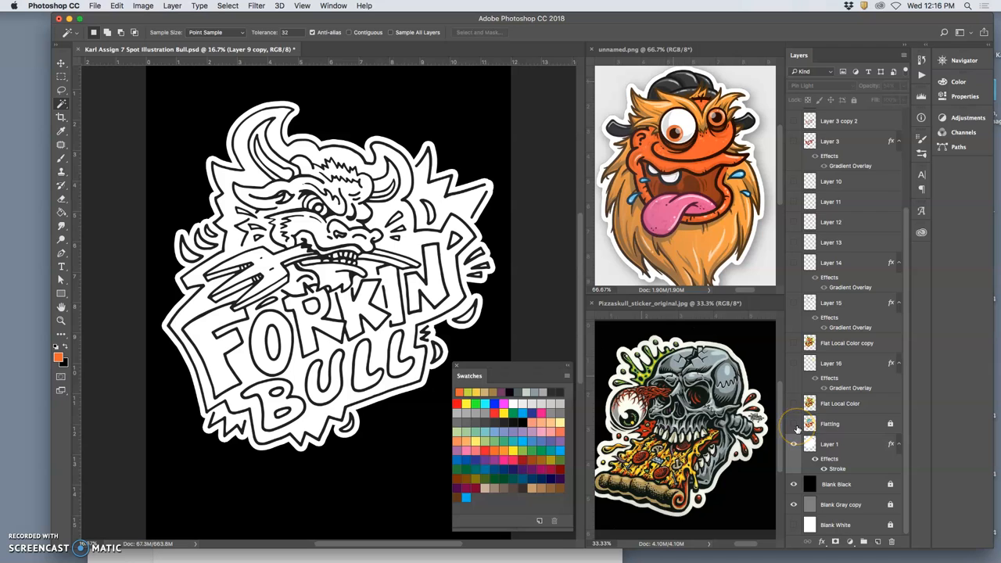
Show the colour layers so the orange bull, green backdrop and gradient lettering appear.
{"action": "left_click", "coordinate": [794, 423]}
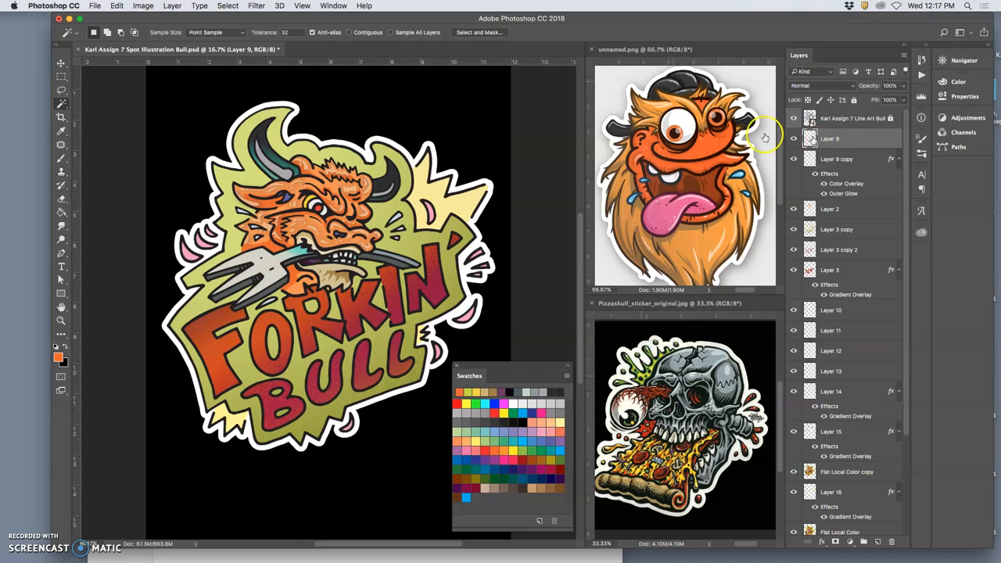
Gaussian-blur Layer 9's horn glints, then brighten their midtones with Levels.
{"action": "left_click", "coordinate": [256, 6]}
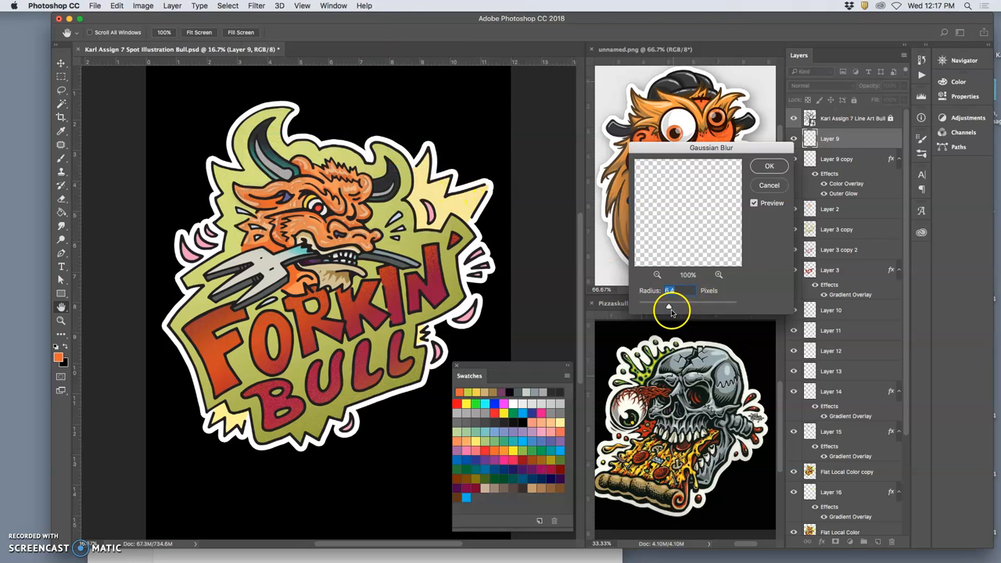
{"action": "left_click_drag", "start_coordinate": [669, 306], "coordinate": [660, 306]}
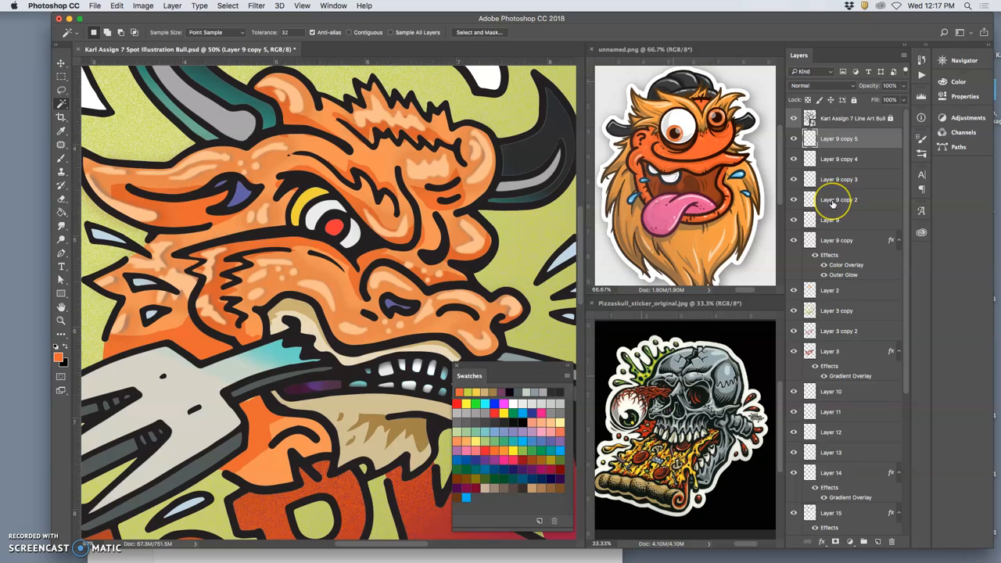
{"action": "scroll", "scroll_direction": "down", "scroll_amount": 3}
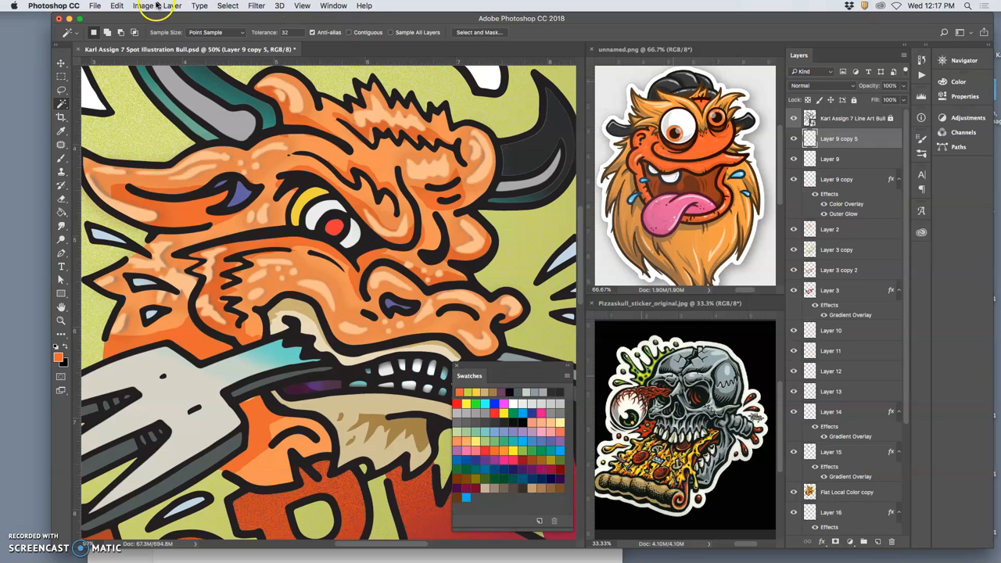
{"action": "mouse_move", "coordinate": [569, 174]}
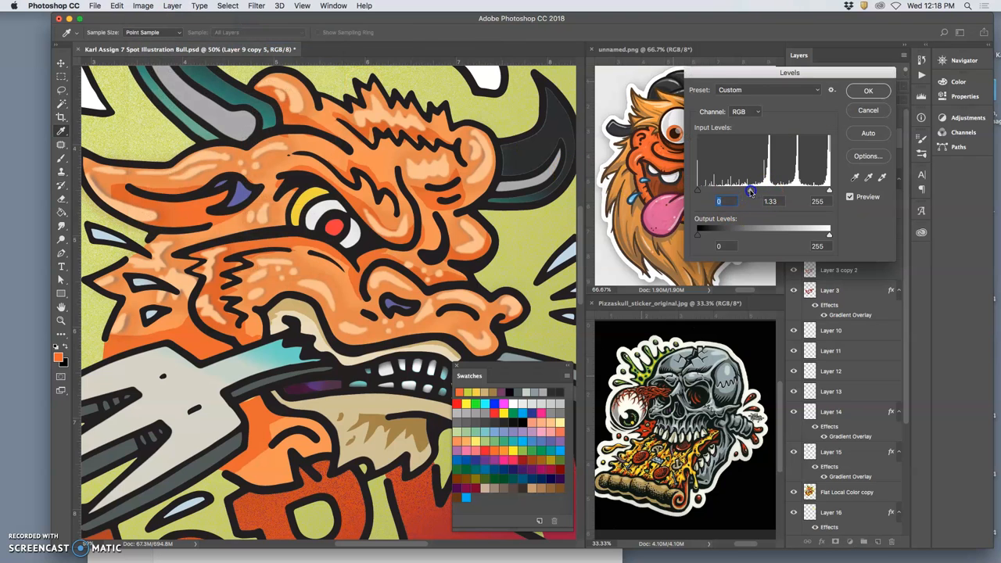
{"action": "left_click_drag", "start_coordinate": [754, 190], "coordinate": [751, 190]}
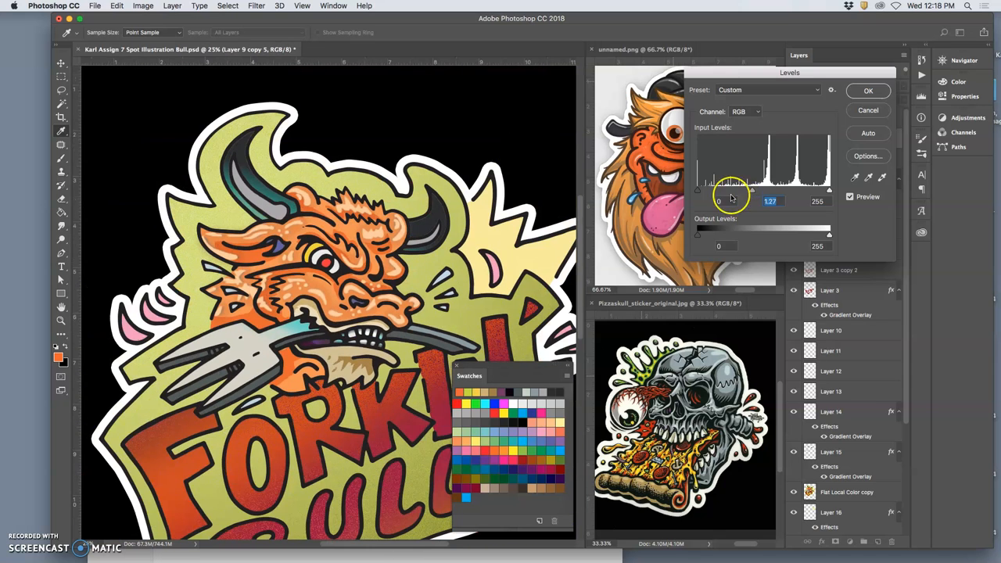
{"action": "mouse_move", "coordinate": [481, 297]}
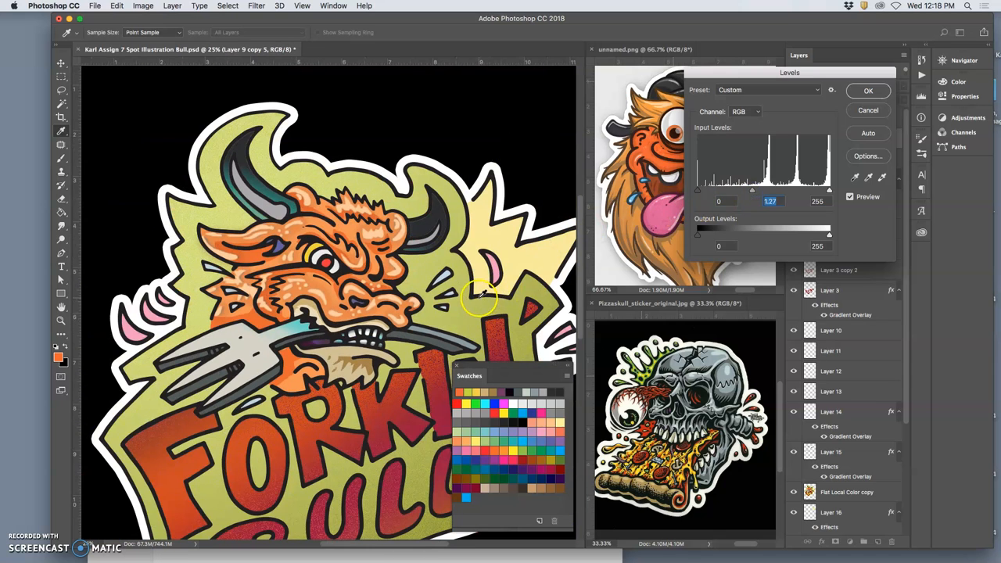
{"action": "left_click", "coordinate": [868, 90]}
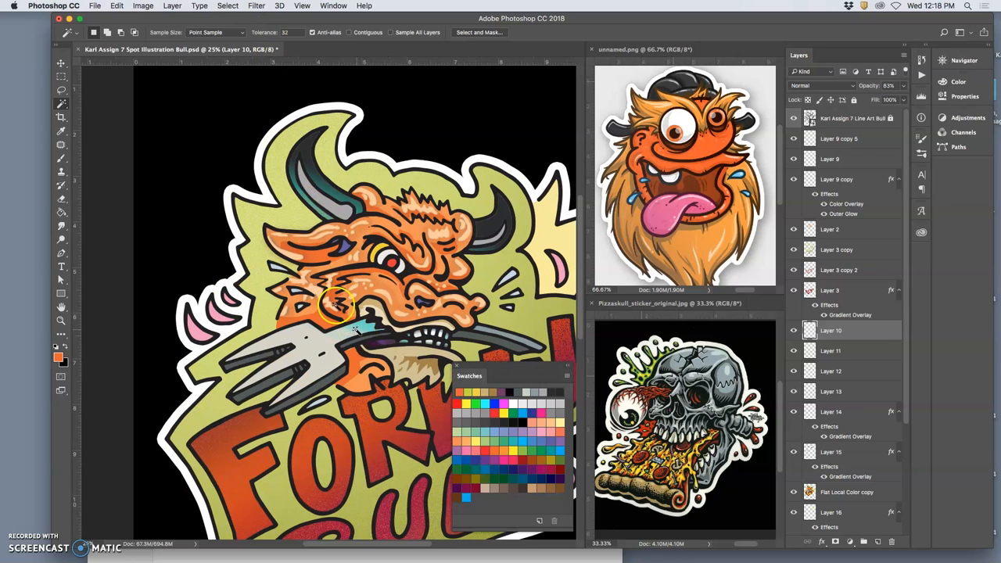
Open Layer 15's Gradient Overlay in the Gradient Editor and recolour one stop.
{"action": "left_click", "coordinate": [61, 64]}
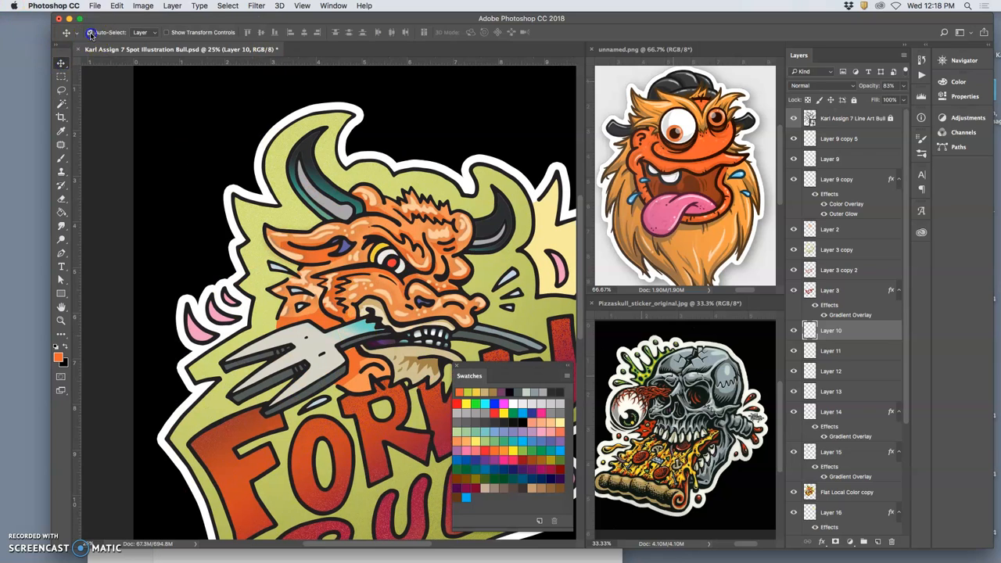
{"action": "left_click", "coordinate": [844, 451]}
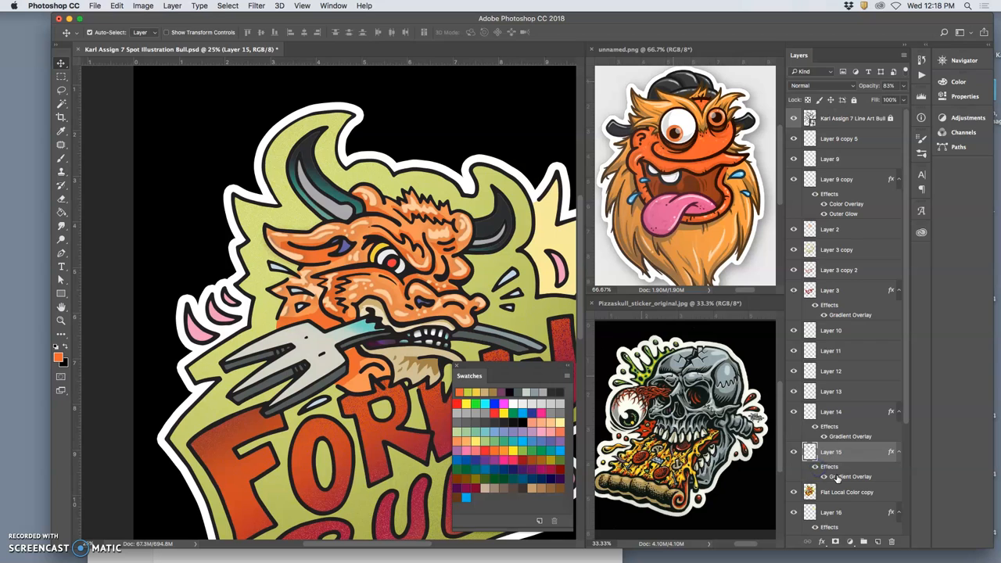
{"action": "double_click", "coordinate": [850, 476]}
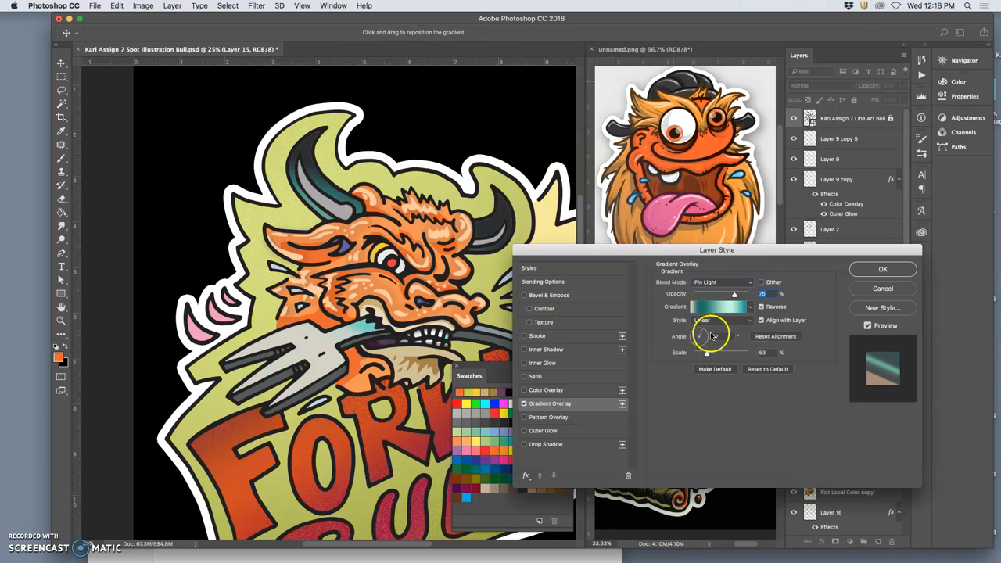
{"action": "left_click", "coordinate": [718, 306]}
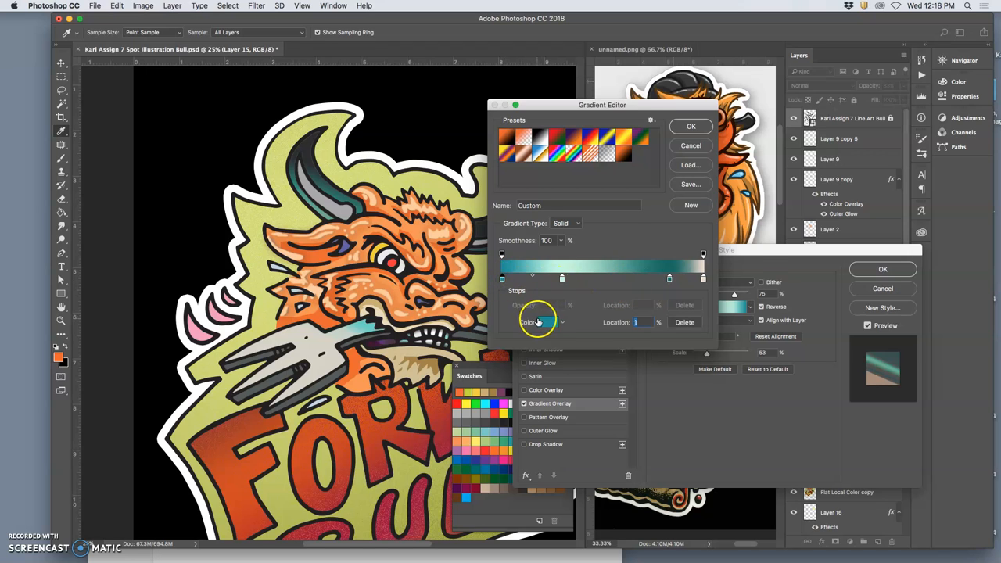
{"action": "left_click", "coordinate": [548, 323]}
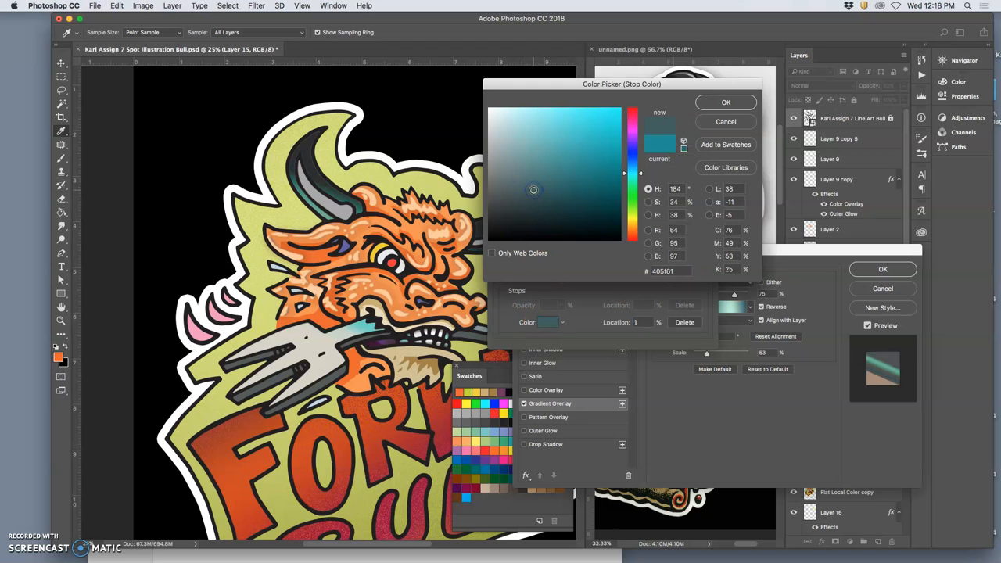
{"action": "left_click", "coordinate": [726, 101]}
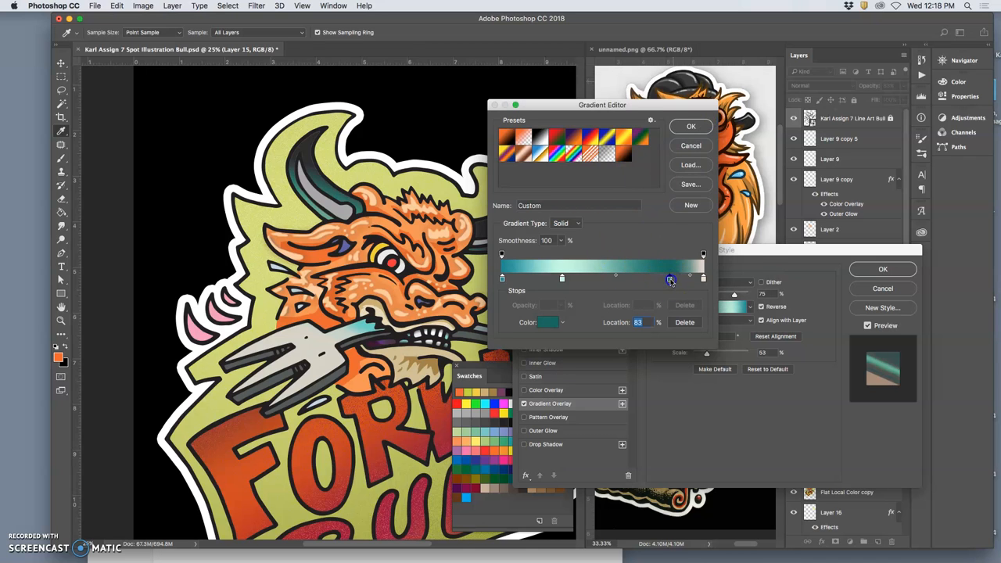
Change the 83% stop to a lighter teal and apply the updated overlay.
{"action": "left_click", "coordinate": [547, 322]}
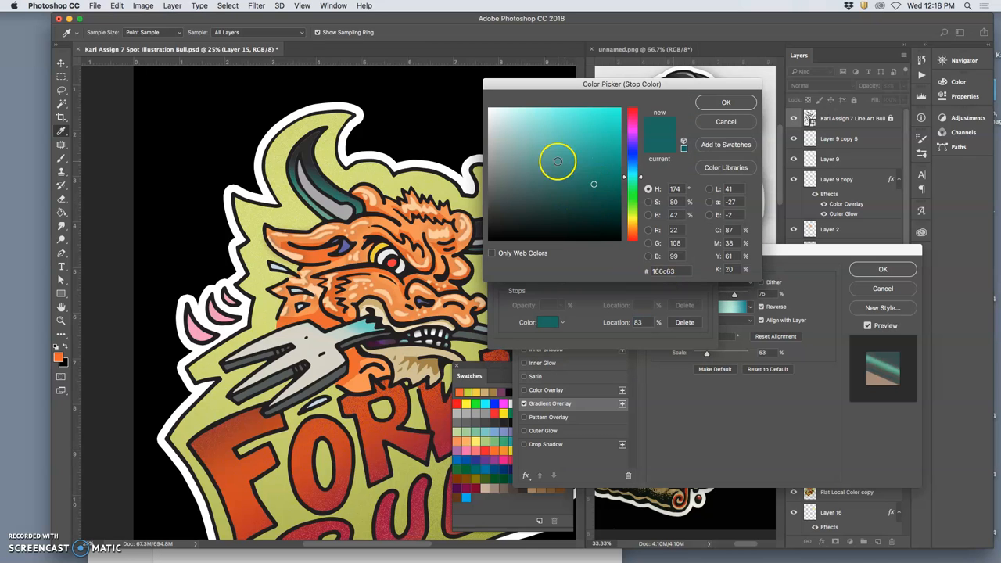
{"action": "left_click", "coordinate": [568, 212]}
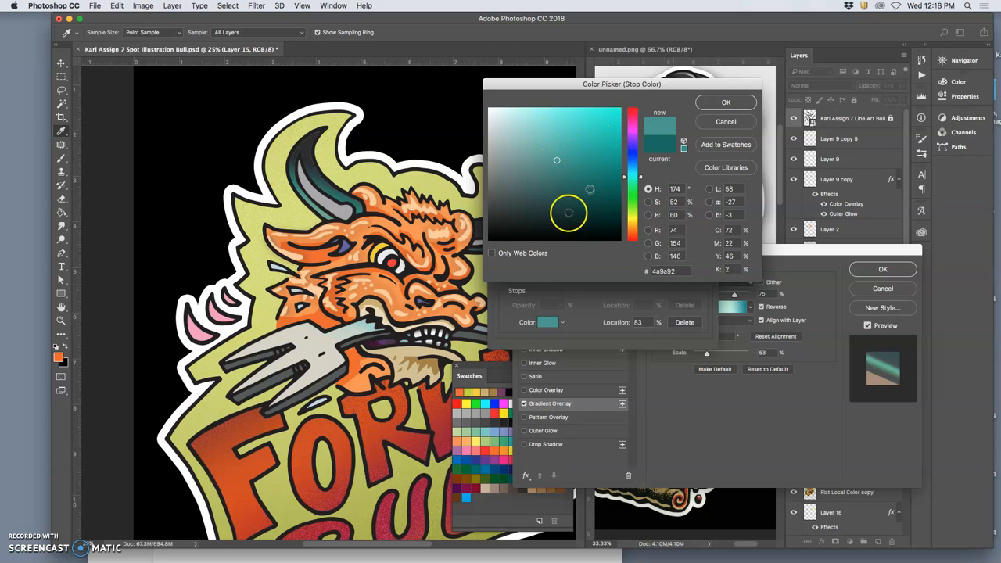
{"action": "left_click", "coordinate": [725, 101]}
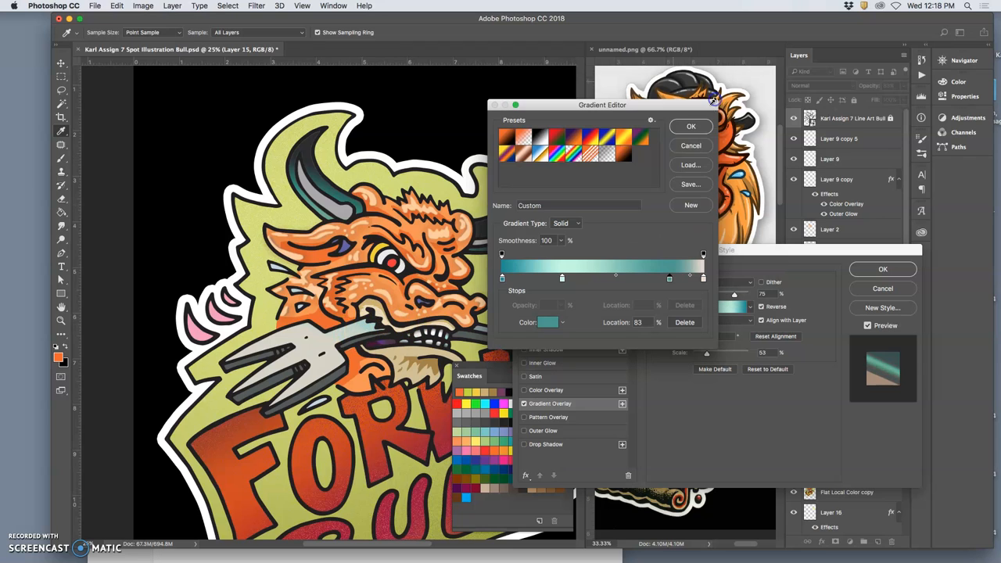
{"action": "left_click", "coordinate": [691, 125]}
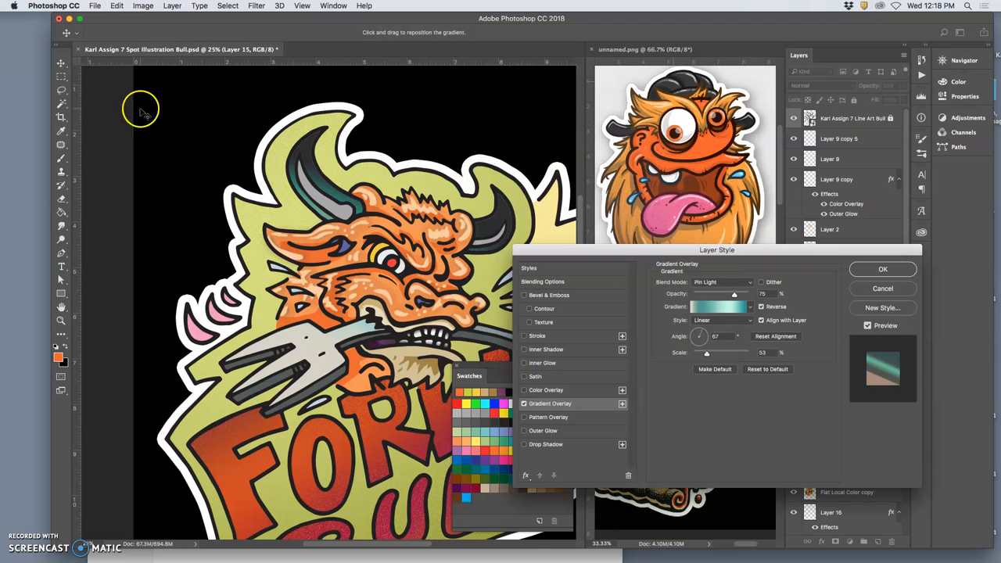
{"action": "left_click", "coordinate": [882, 269]}
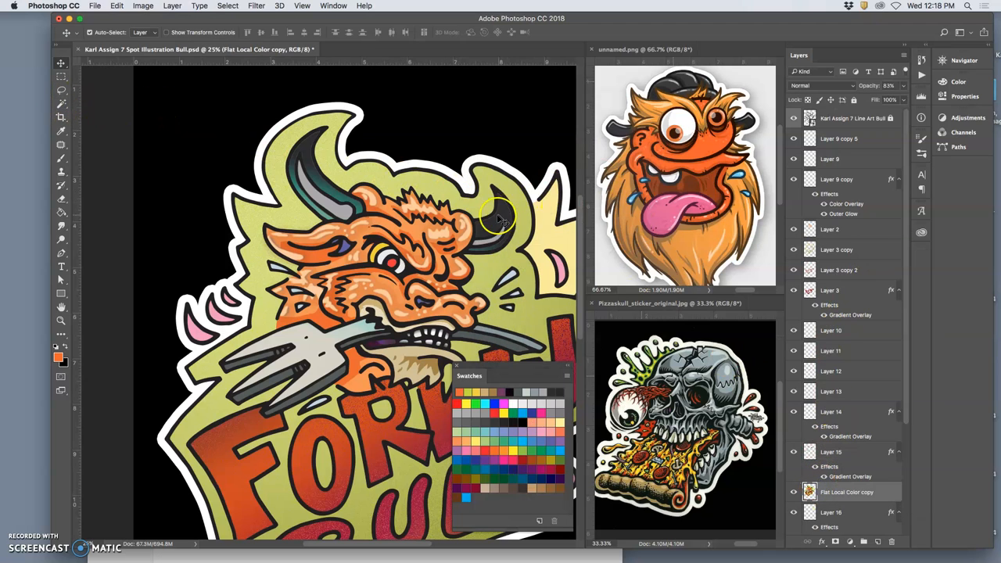
Fill the right horn on Layer 18 and give it a teal Gradient Overlay style.
{"action": "left_click", "coordinate": [831, 452]}
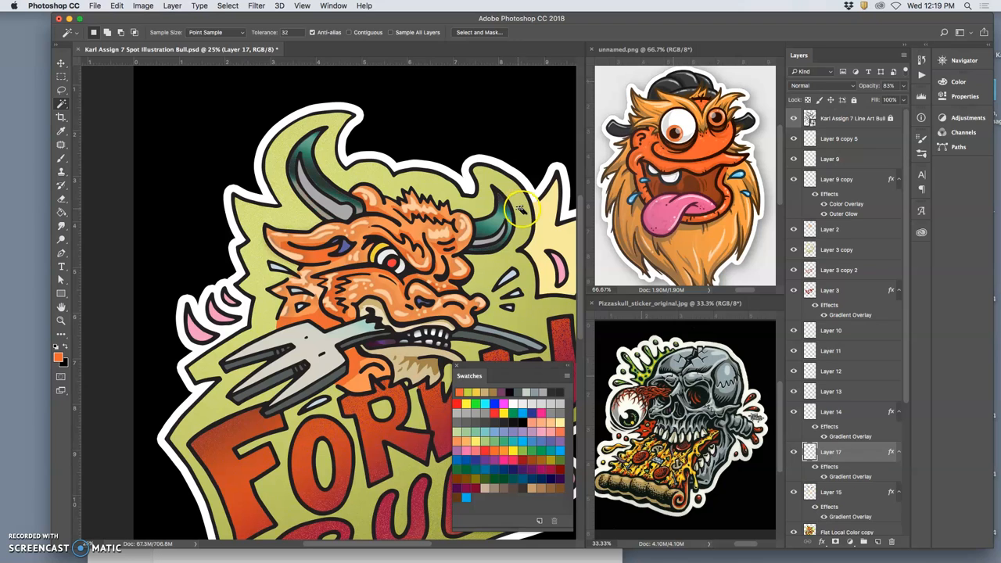
{"action": "mouse_move", "coordinate": [876, 213]}
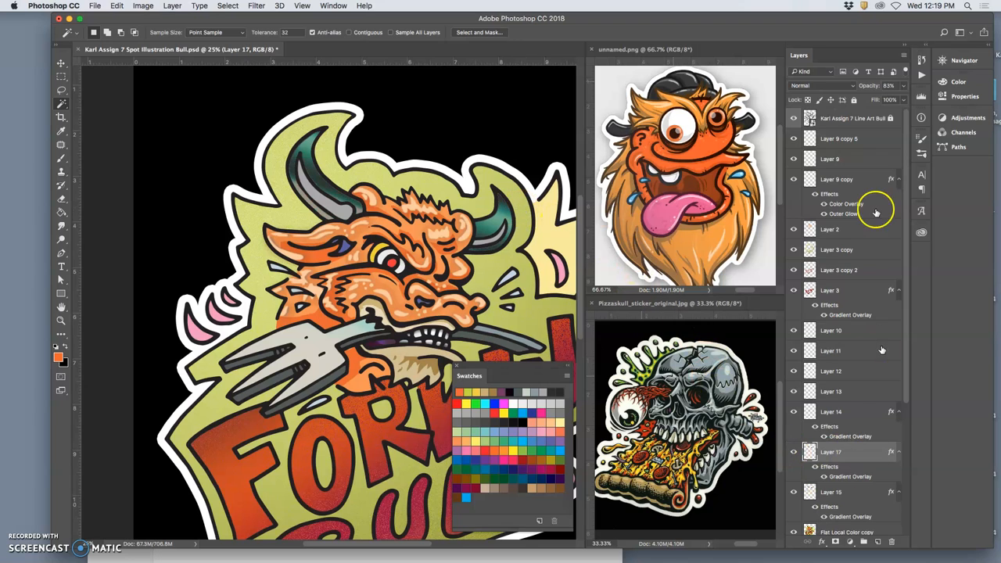
{"action": "left_click_drag", "start_coordinate": [876, 99], "coordinate": [884, 100]}
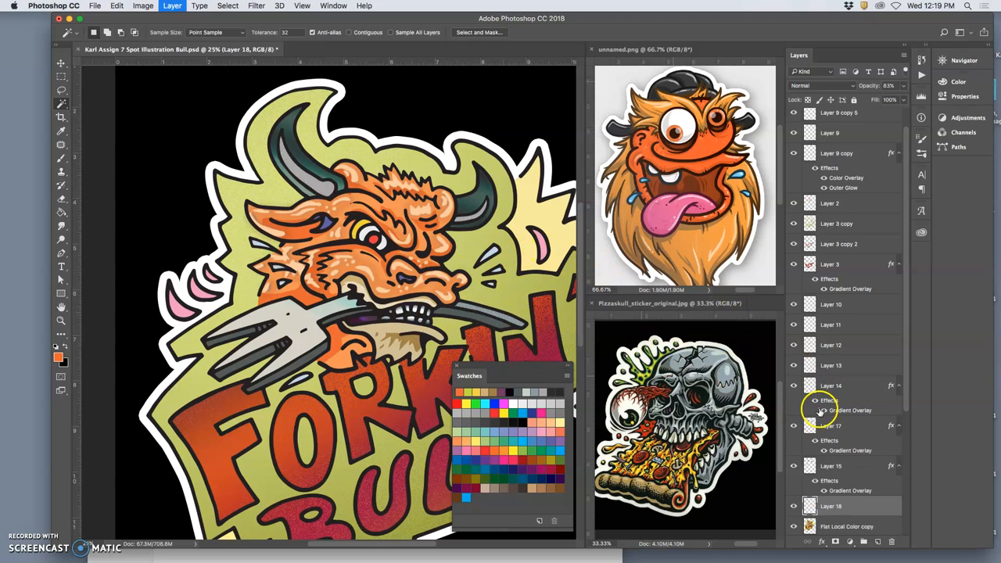
{"action": "double_click", "coordinate": [823, 410]}
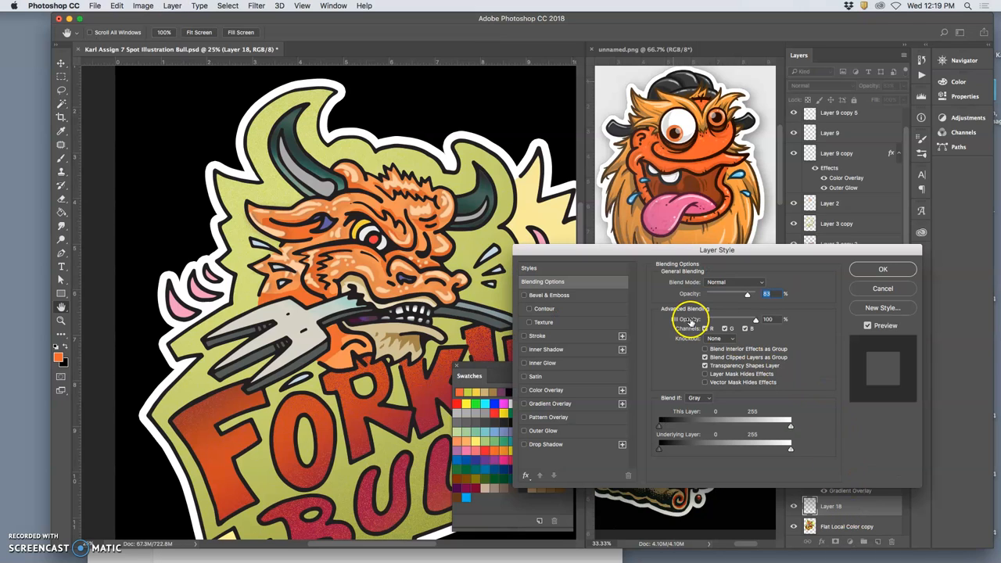
{"action": "left_click", "coordinate": [525, 404]}
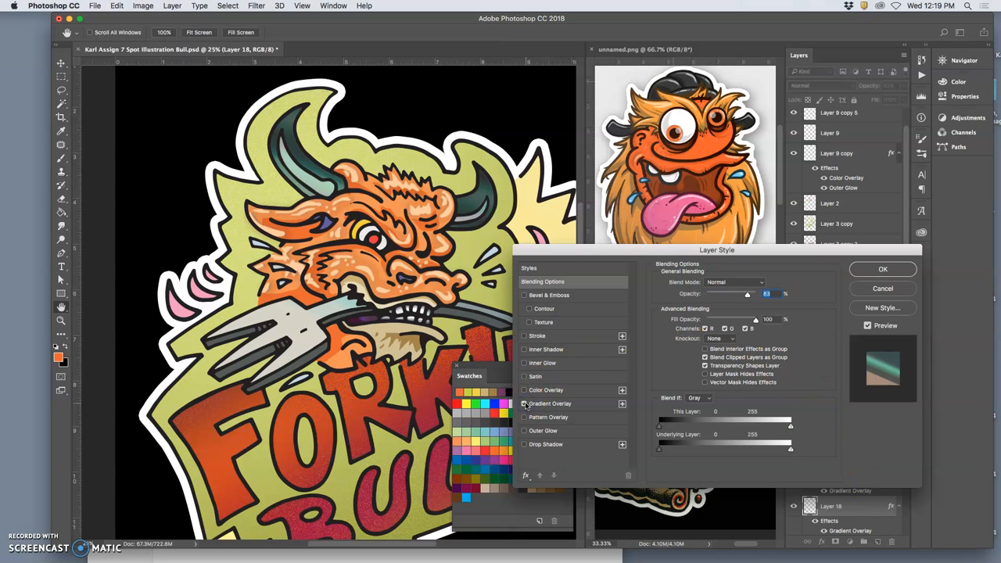
{"action": "left_click", "coordinate": [524, 404]}
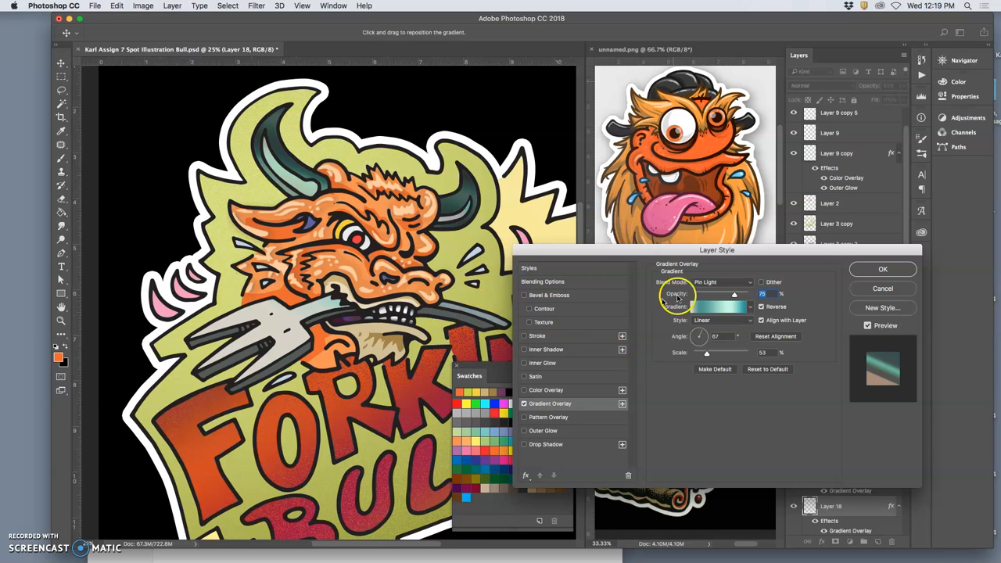
{"action": "left_click", "coordinate": [883, 269]}
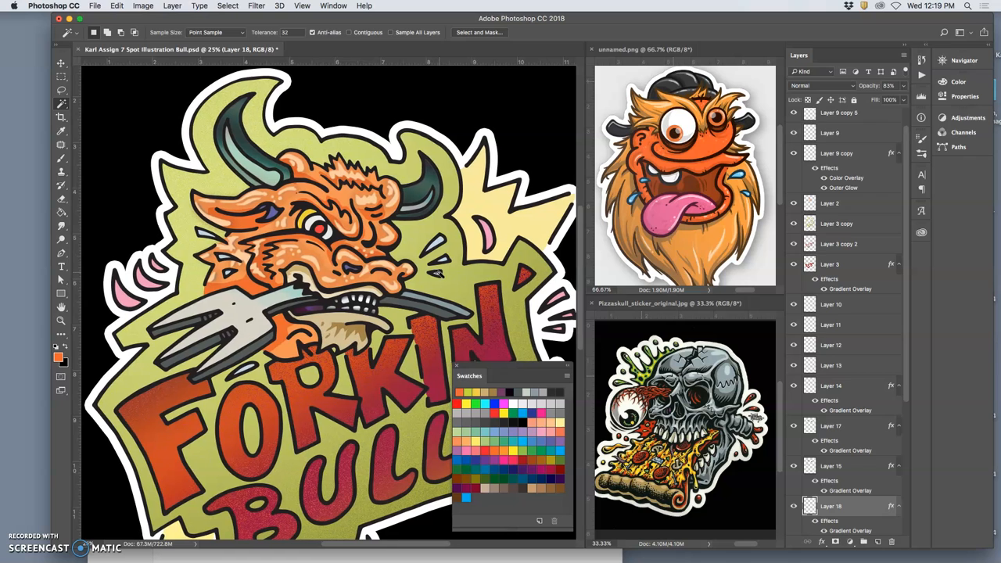
{"action": "scroll", "scroll_direction": "down", "scroll_amount": 3}
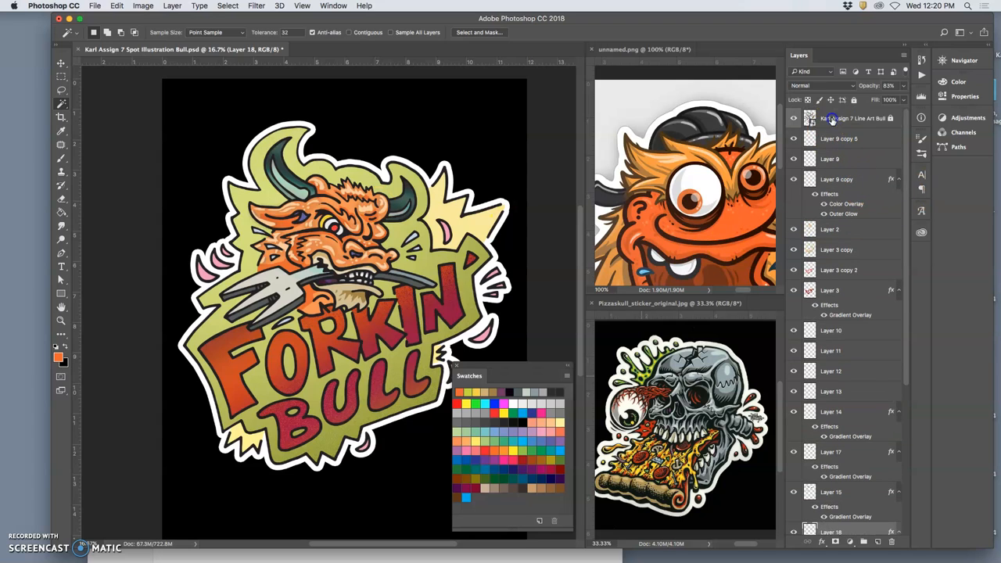
Rename the empty top layer above the line art to Color Hold Effects.
{"action": "left_click", "coordinate": [852, 118]}
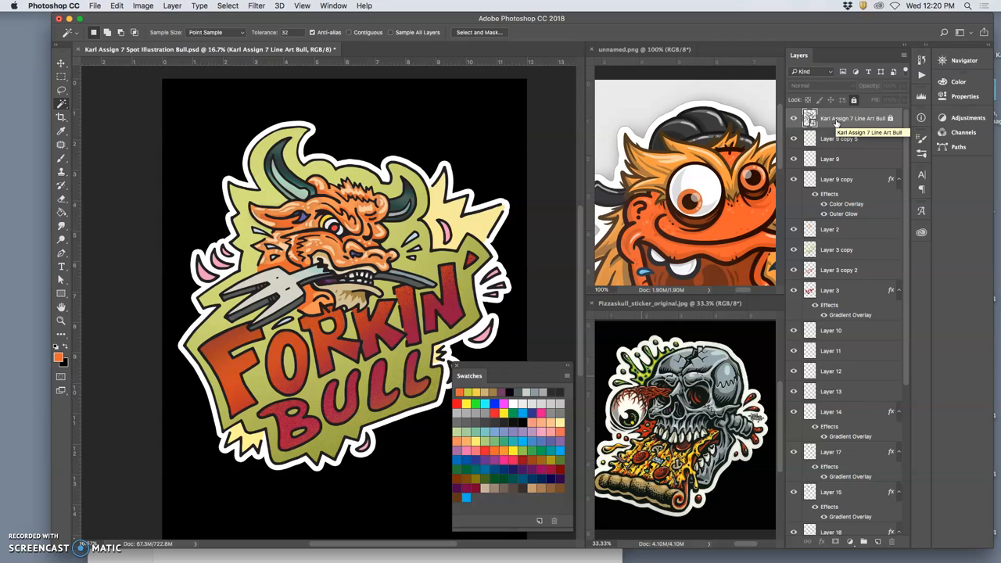
{"action": "left_click", "coordinate": [845, 158]}
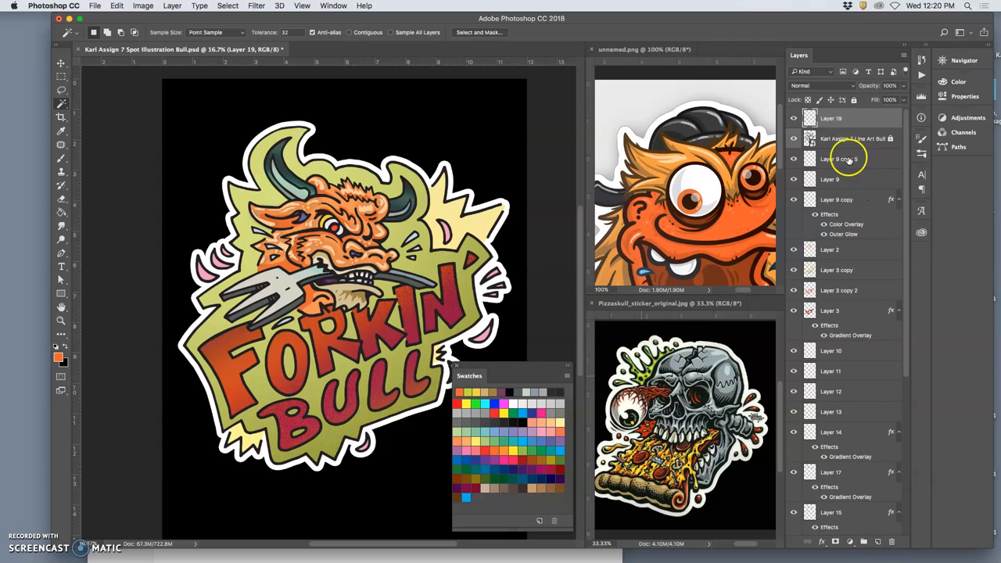
{"action": "double_click", "coordinate": [830, 118]}
{"action": "type", "text": "Color Hold Effects"}
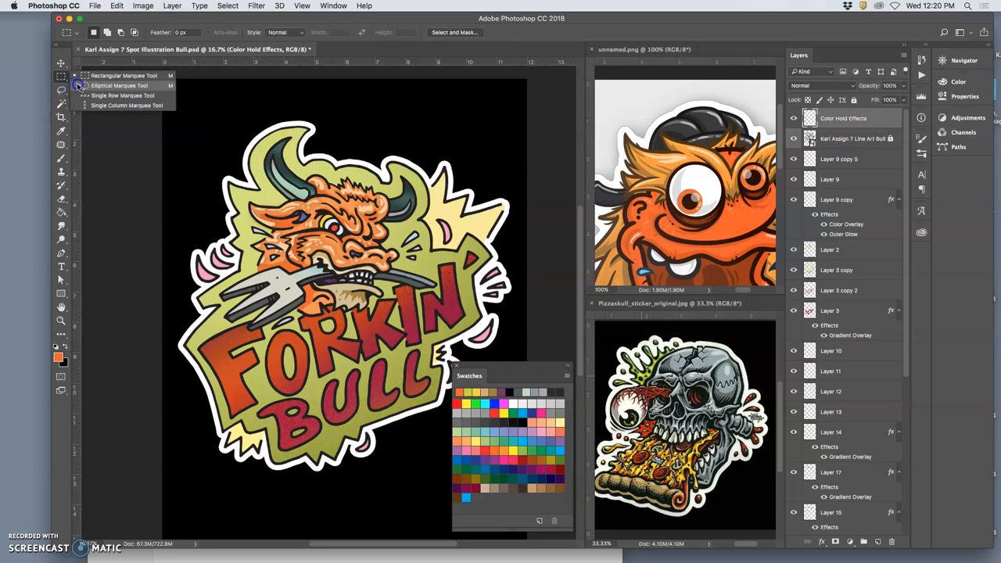
Draw a small elliptical selection inside the bull's eye for the highlight dot.
{"action": "left_click", "coordinate": [120, 86]}
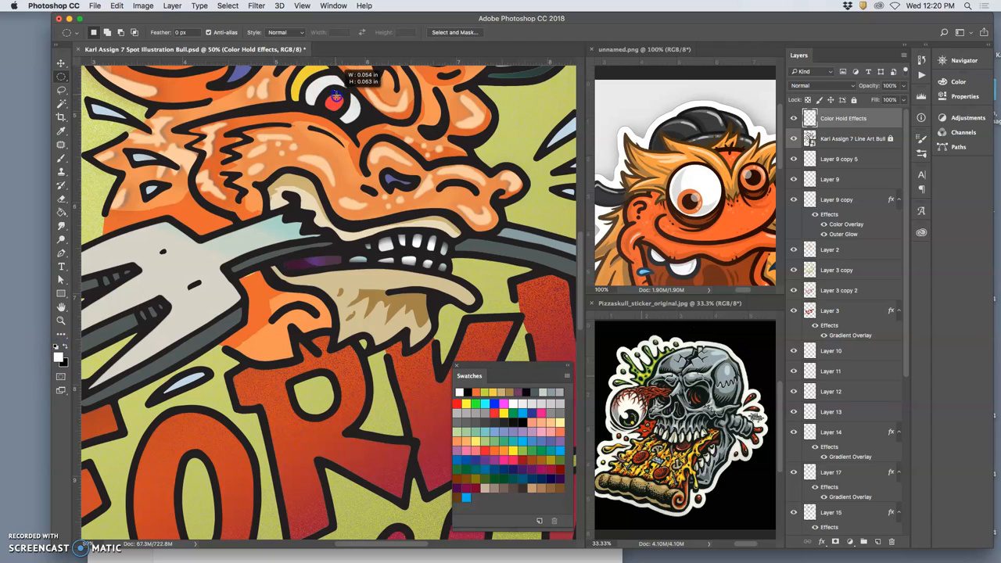
{"action": "left_click_drag", "start_coordinate": [335, 101], "coordinate": [344, 105]}
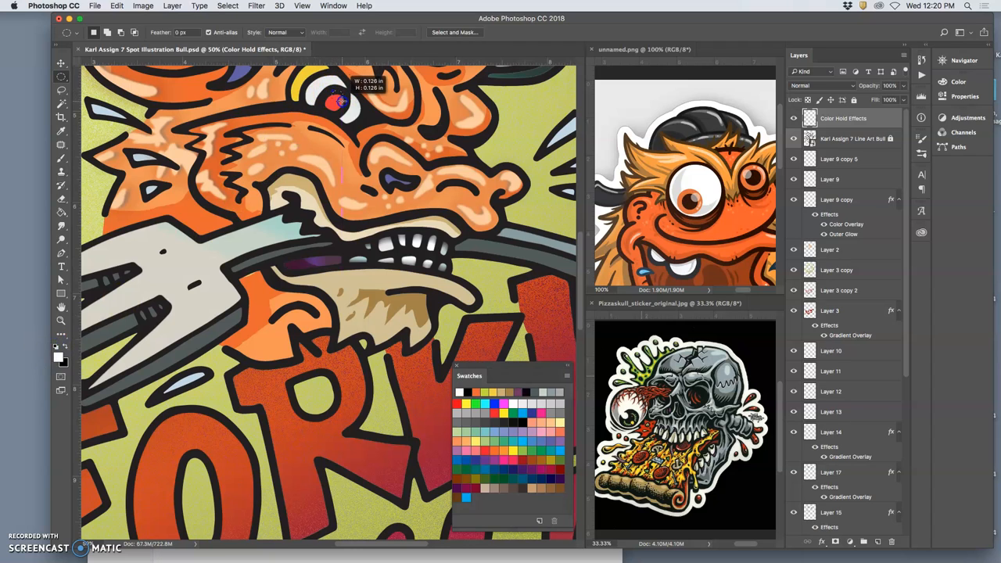
{"action": "mouse_move", "coordinate": [157, 212]}
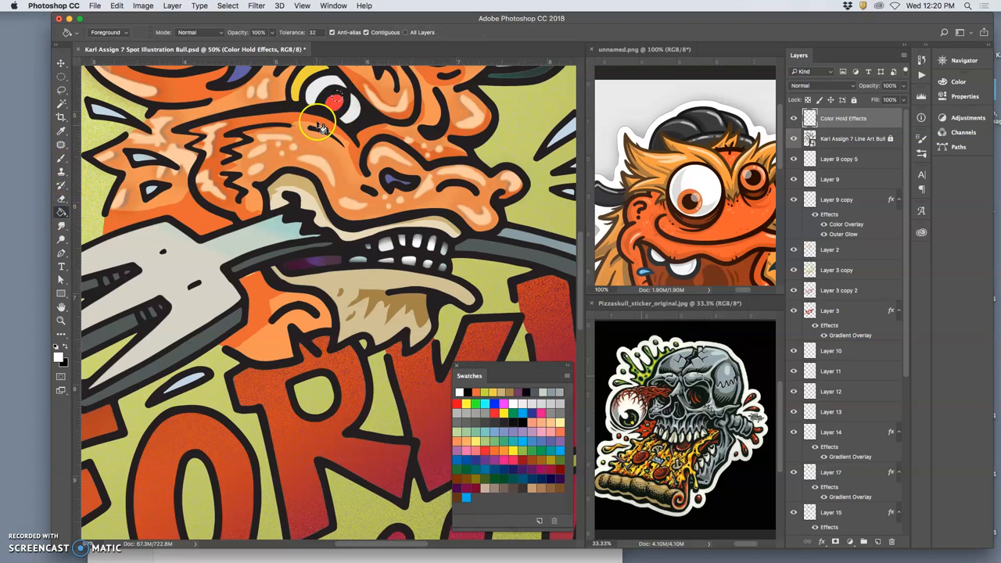
{"action": "mouse_move", "coordinate": [289, 137]}
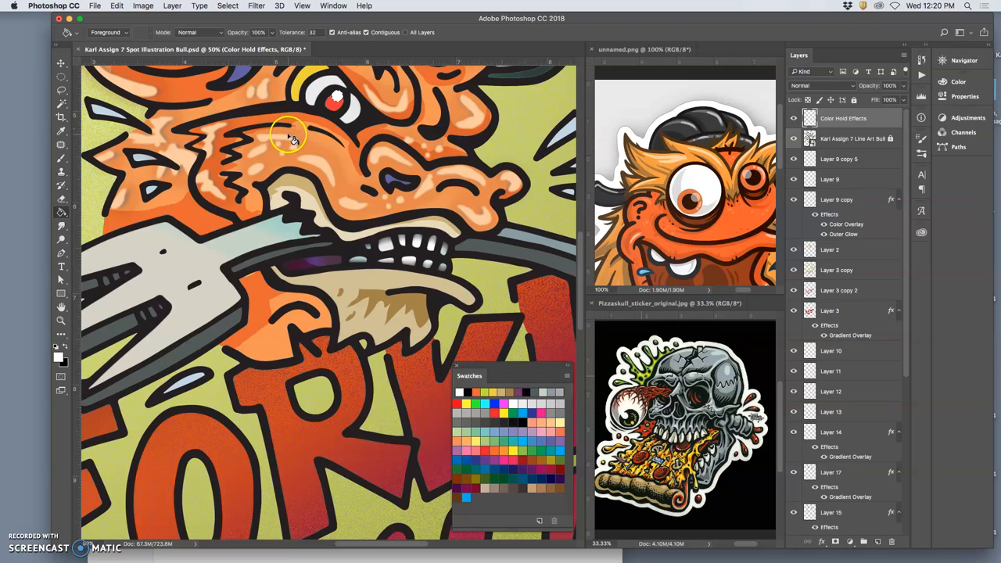
{"action": "mouse_move", "coordinate": [305, 109]}
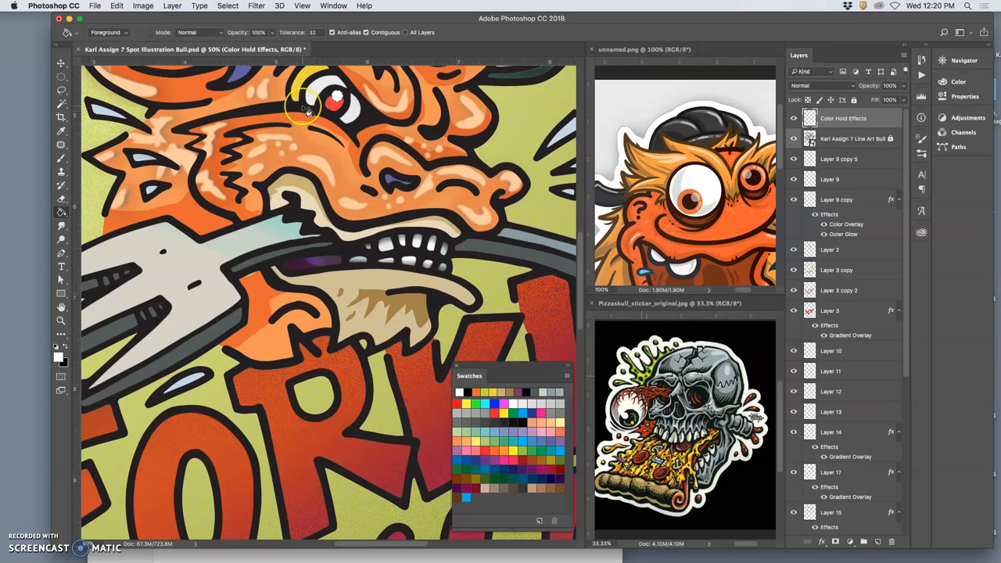
{"action": "mouse_move", "coordinate": [293, 108]}
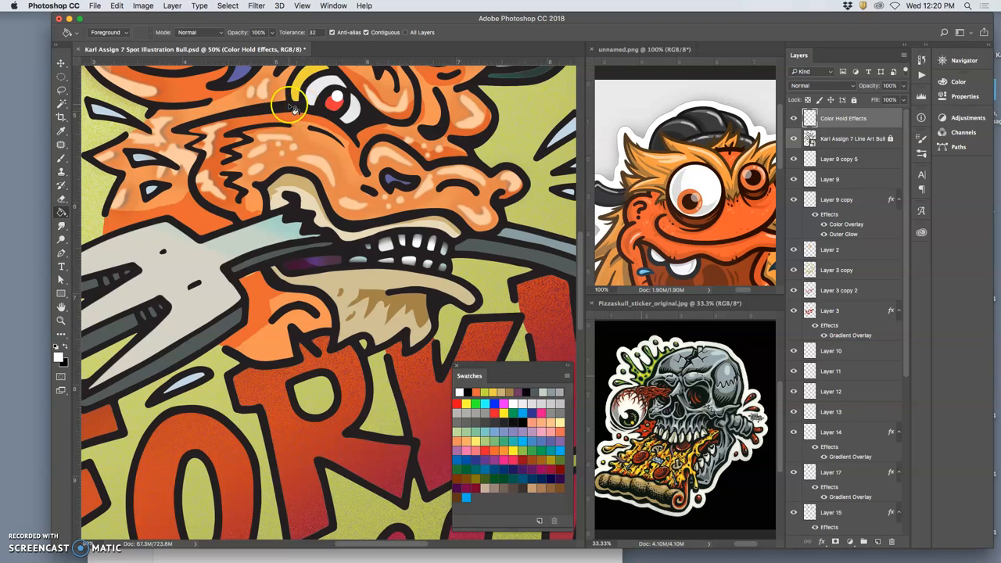
{"action": "mouse_move", "coordinate": [470, 141]}
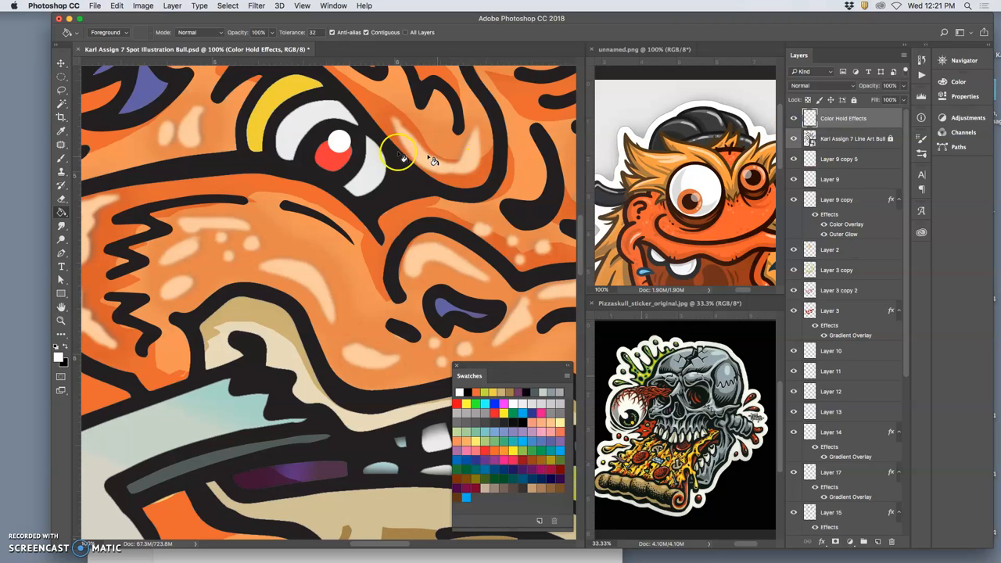
{"action": "mouse_move", "coordinate": [341, 144]}
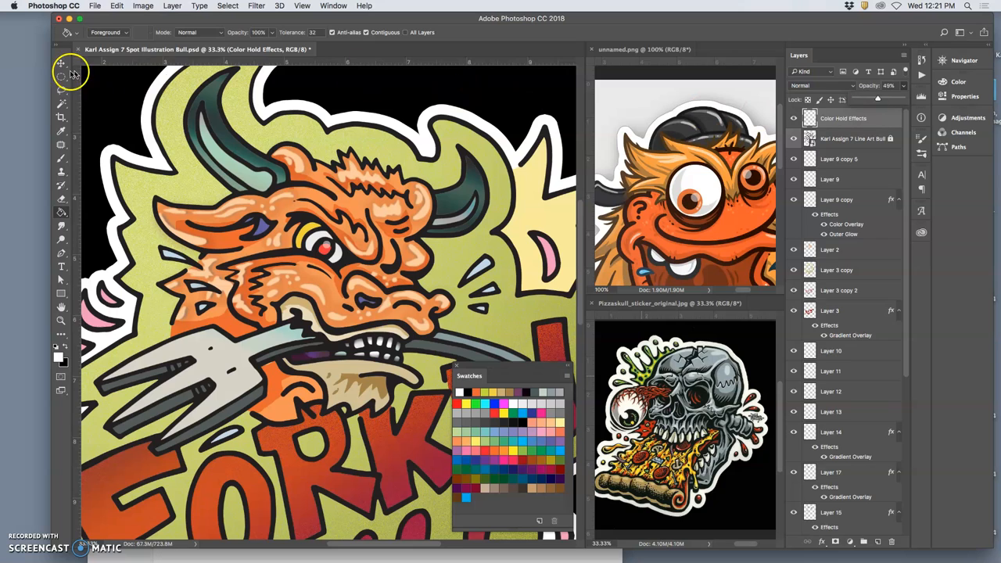
{"action": "left_click", "coordinate": [61, 65]}
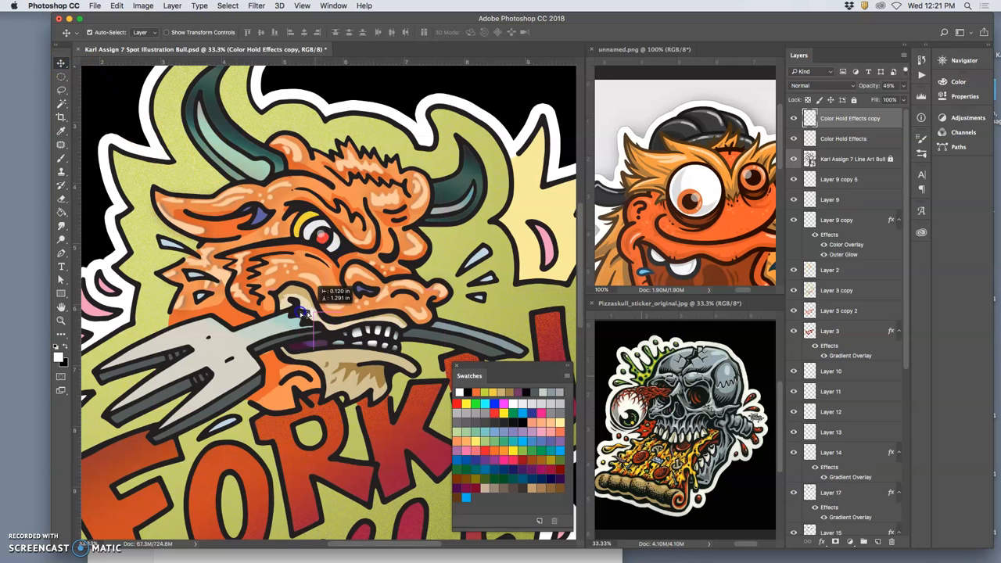
Move the highlight copy onto the fork prongs and stretch it into a glint.
{"action": "left_click_drag", "start_coordinate": [301, 313], "coordinate": [112, 357]}
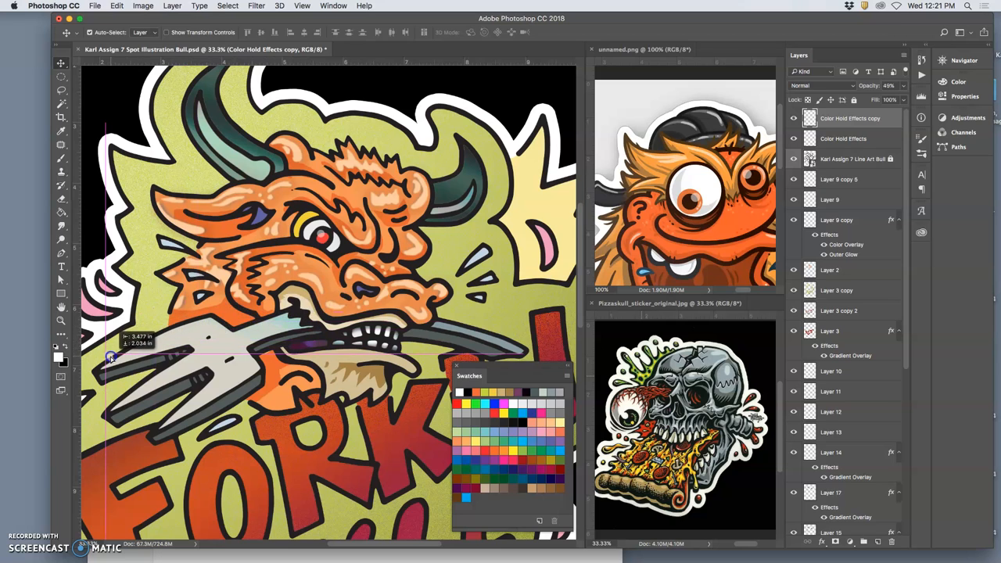
{"action": "left_click_drag", "start_coordinate": [112, 357], "coordinate": [129, 350]}
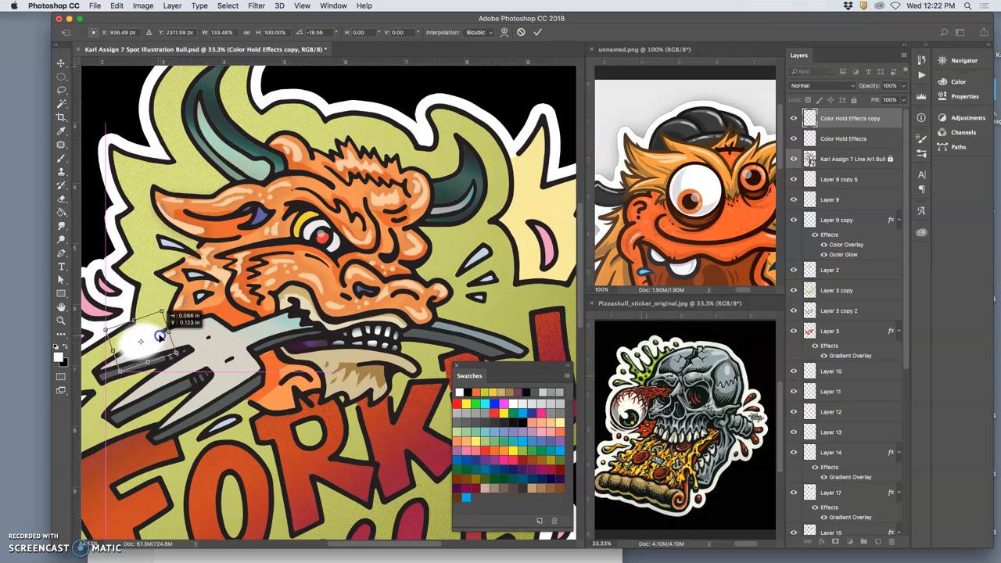
{"action": "left_click_drag", "start_coordinate": [160, 336], "coordinate": [145, 338]}
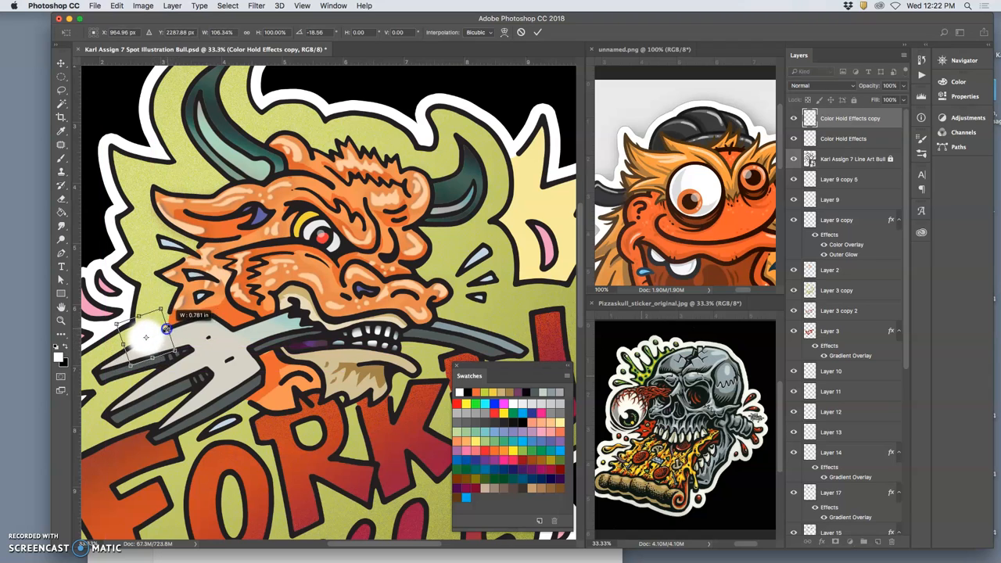
{"action": "left_click_drag", "start_coordinate": [168, 336], "coordinate": [180, 332]}
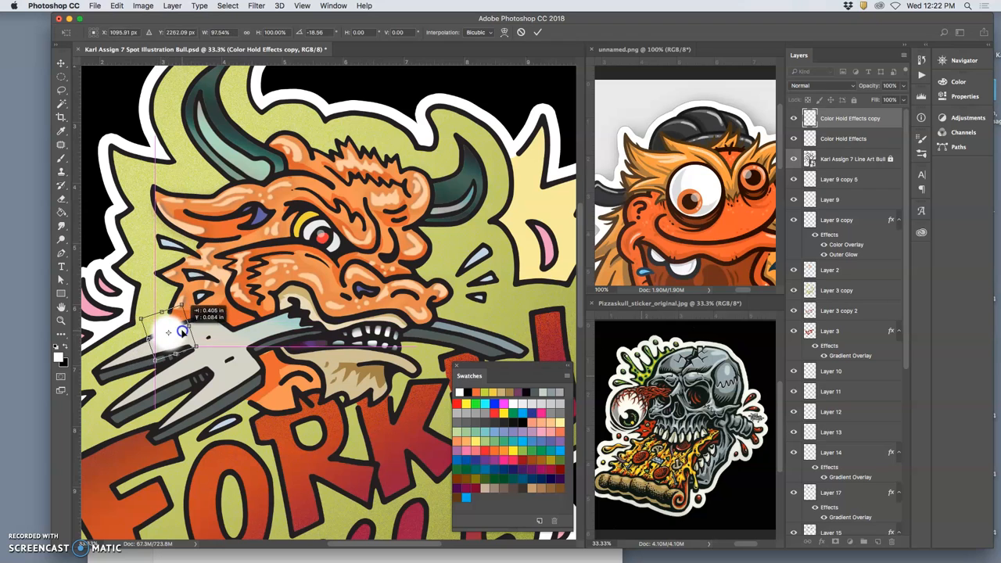
{"action": "left_click_drag", "start_coordinate": [180, 331], "coordinate": [198, 325]}
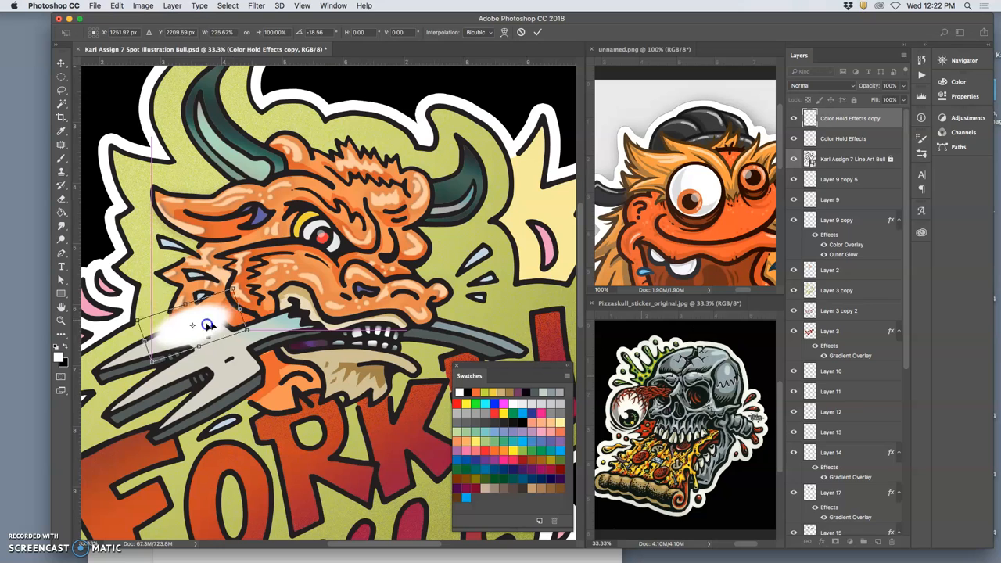
{"action": "left_click_drag", "start_coordinate": [207, 325], "coordinate": [216, 336]}
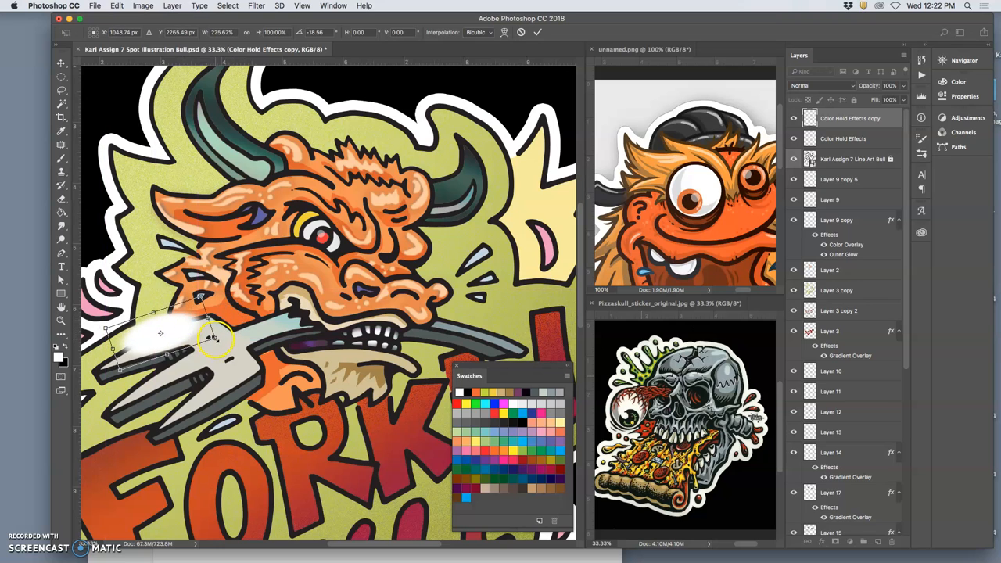
{"action": "left_click_drag", "start_coordinate": [215, 336], "coordinate": [241, 353]}
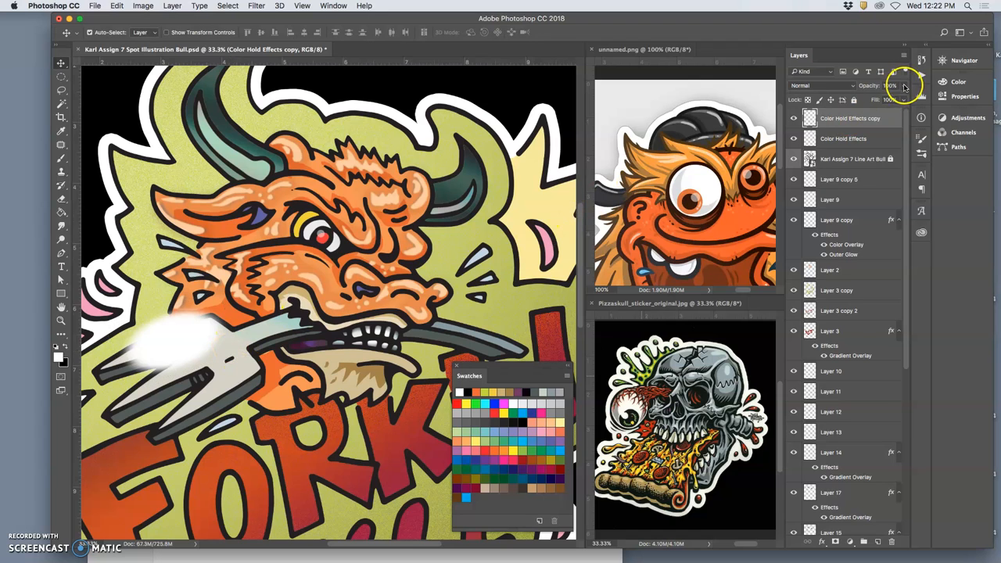
Resize the glint over the prongs and blend it as Soft Light at about two-thirds opacity.
{"action": "left_click_drag", "start_coordinate": [903, 86], "coordinate": [888, 98]}
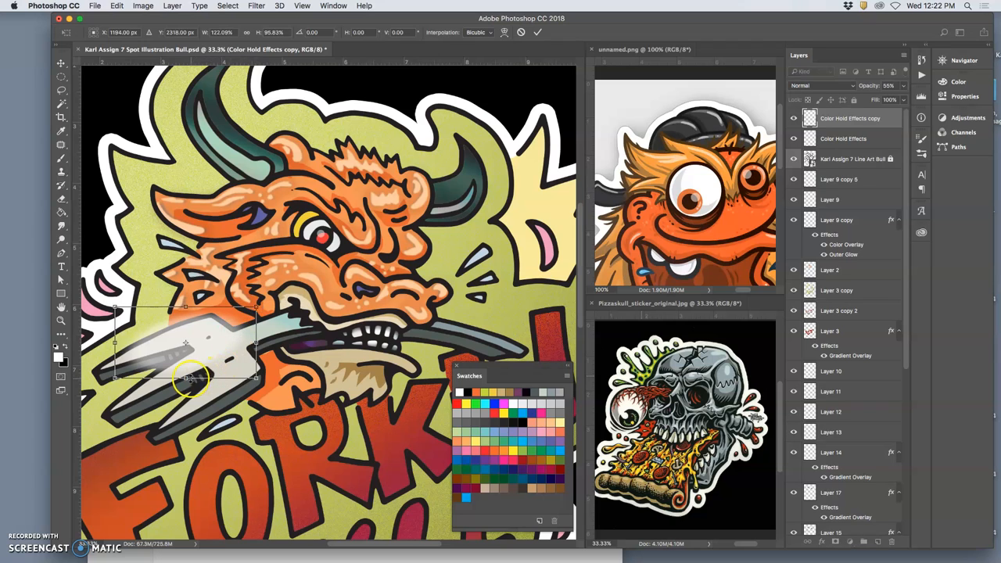
{"action": "left_click_drag", "start_coordinate": [192, 380], "coordinate": [278, 345]}
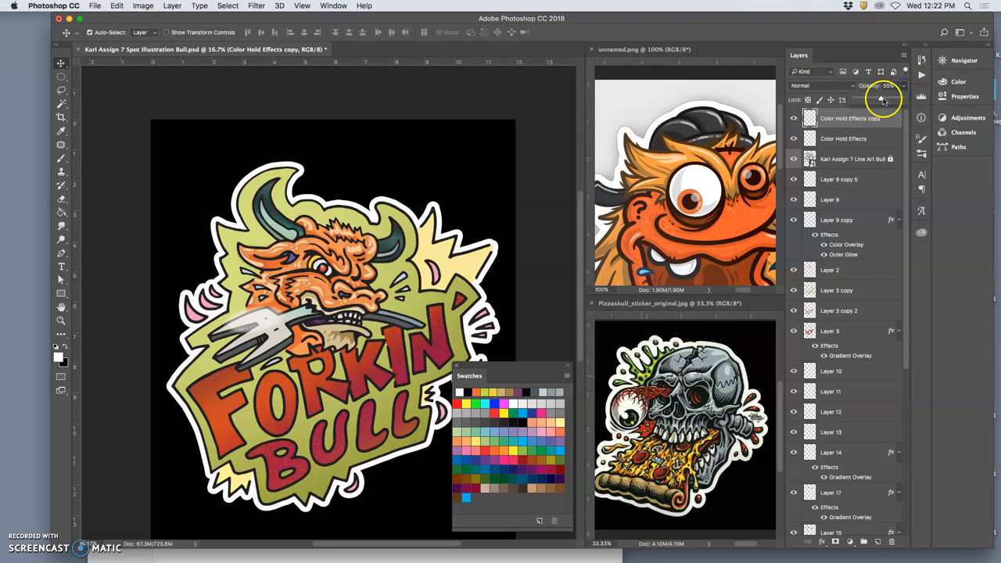
{"action": "left_click", "coordinate": [876, 100]}
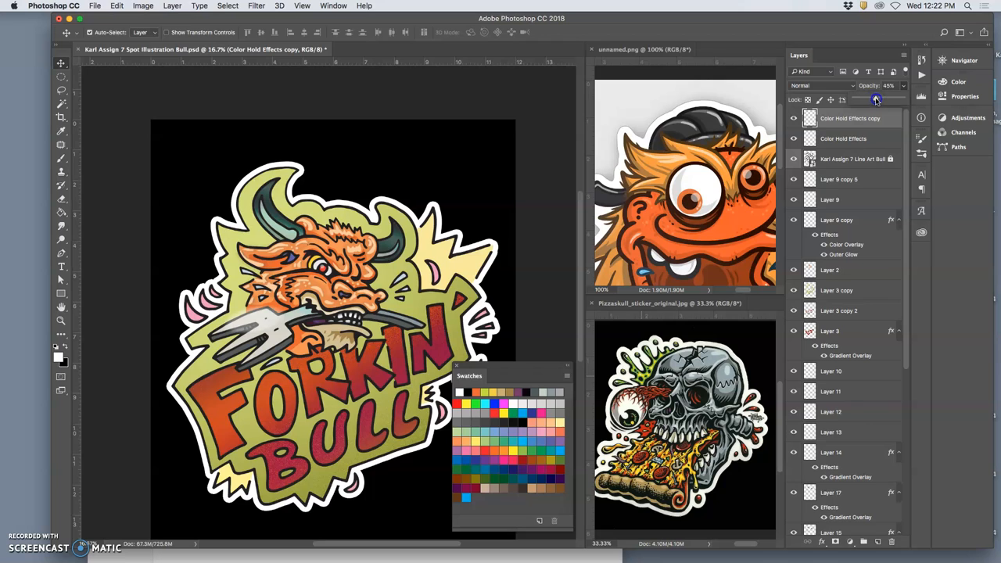
{"action": "left_click", "coordinate": [822, 86]}
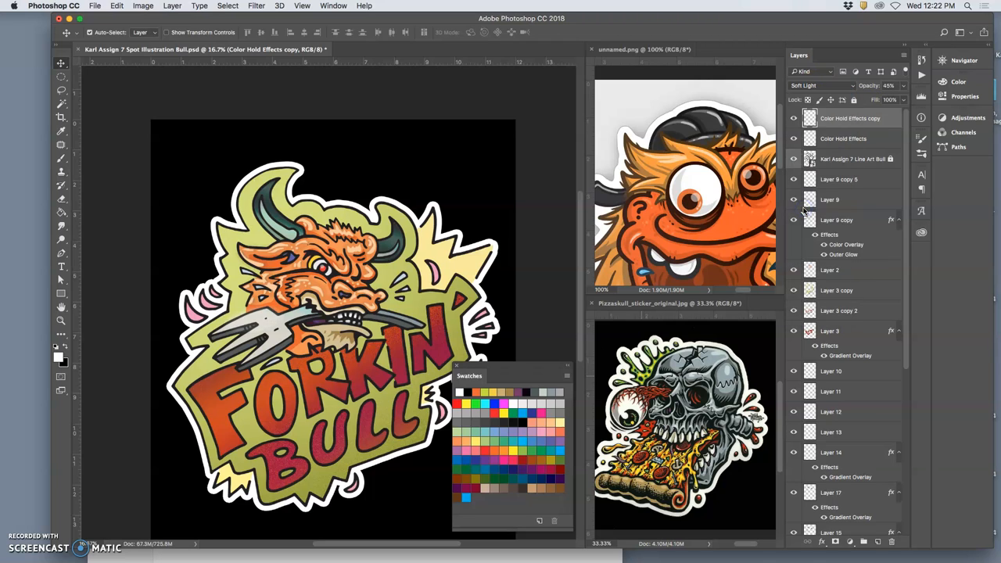
{"action": "left_click", "coordinate": [794, 118]}
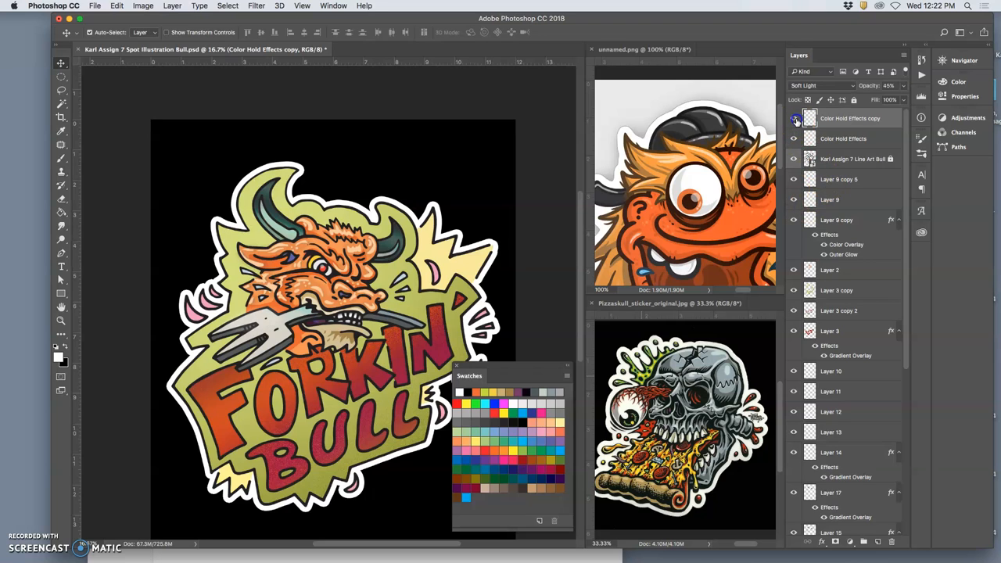
{"action": "left_click", "coordinate": [795, 118]}
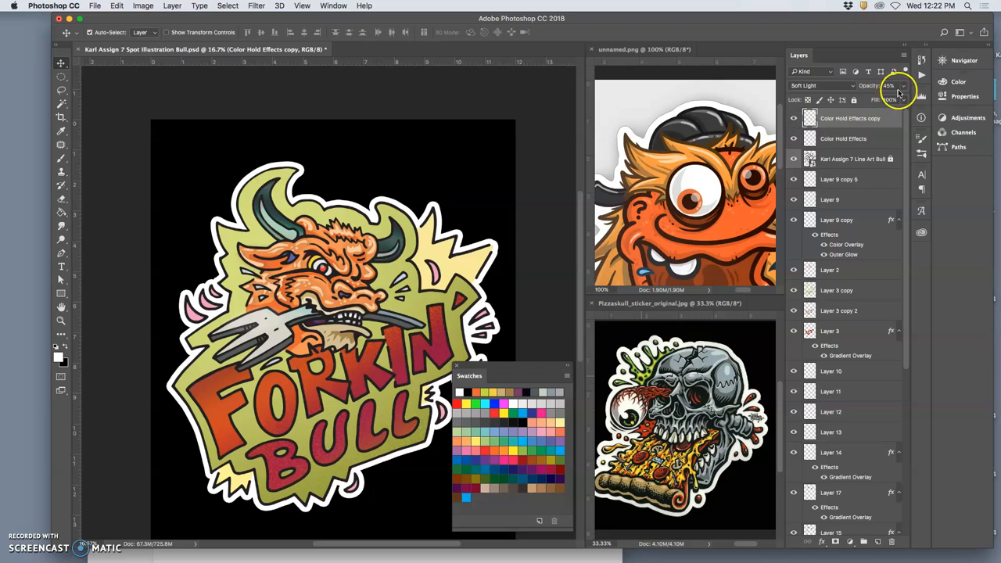
{"action": "left_click_drag", "start_coordinate": [898, 88], "coordinate": [894, 100]}
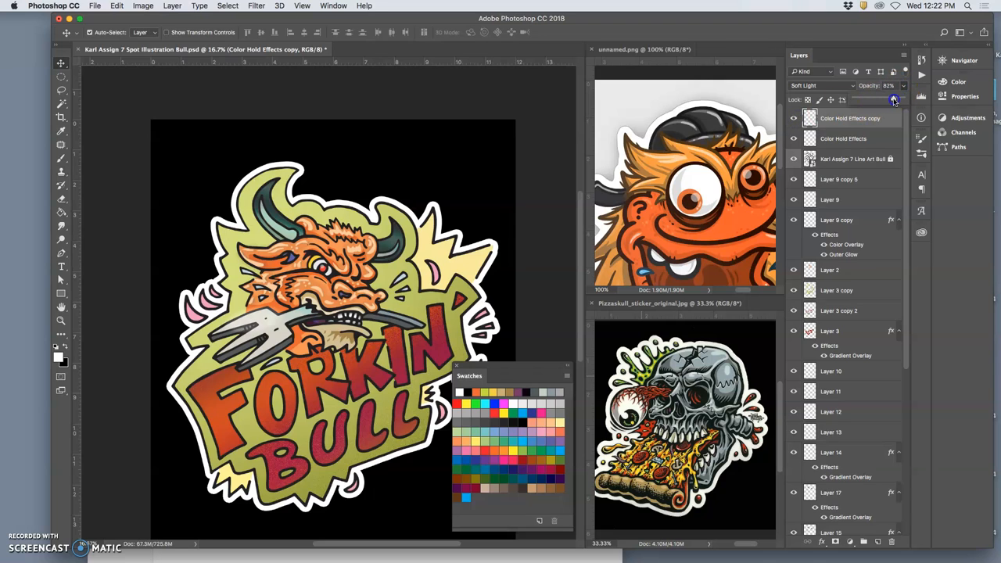
{"action": "left_click_drag", "start_coordinate": [894, 100], "coordinate": [888, 101]}
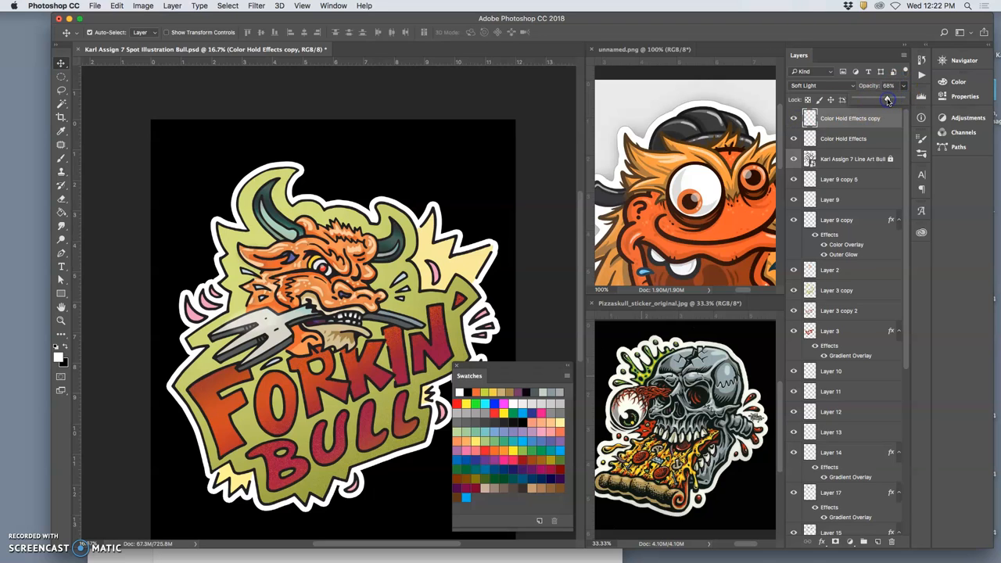
{"action": "left_click", "coordinate": [902, 99]}
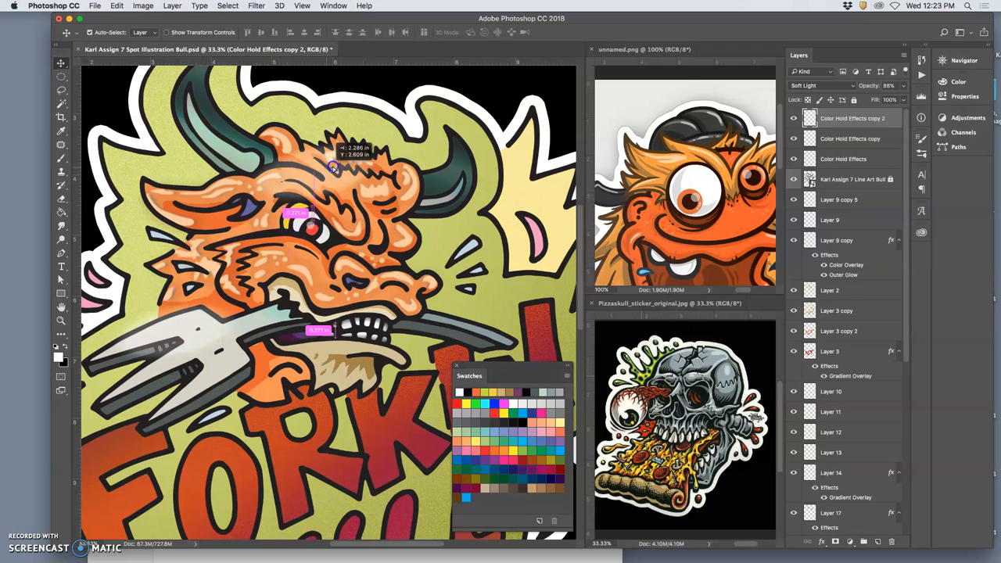
{"action": "left_click_drag", "start_coordinate": [332, 168], "coordinate": [384, 204]}
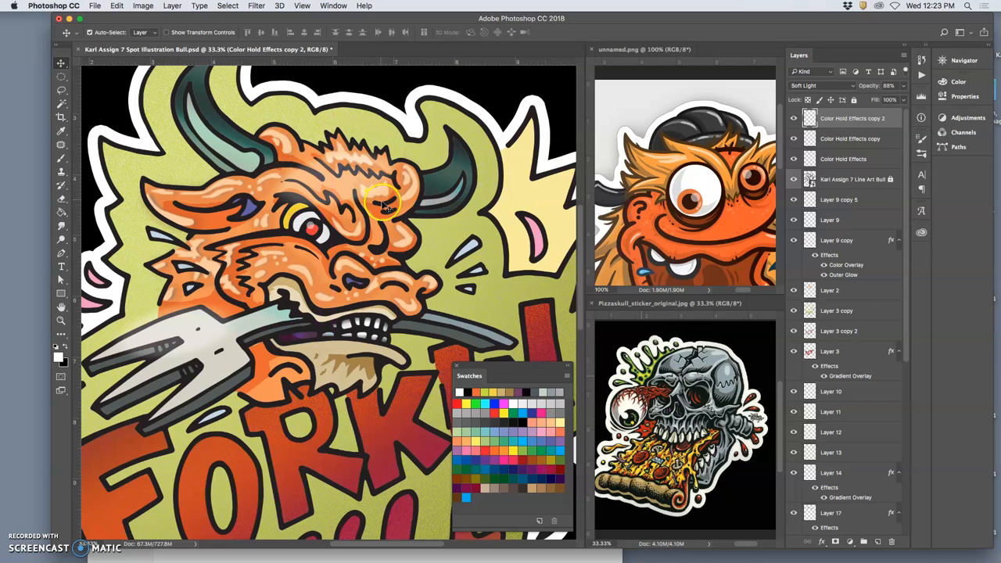
{"action": "mouse_move", "coordinate": [914, 90]}
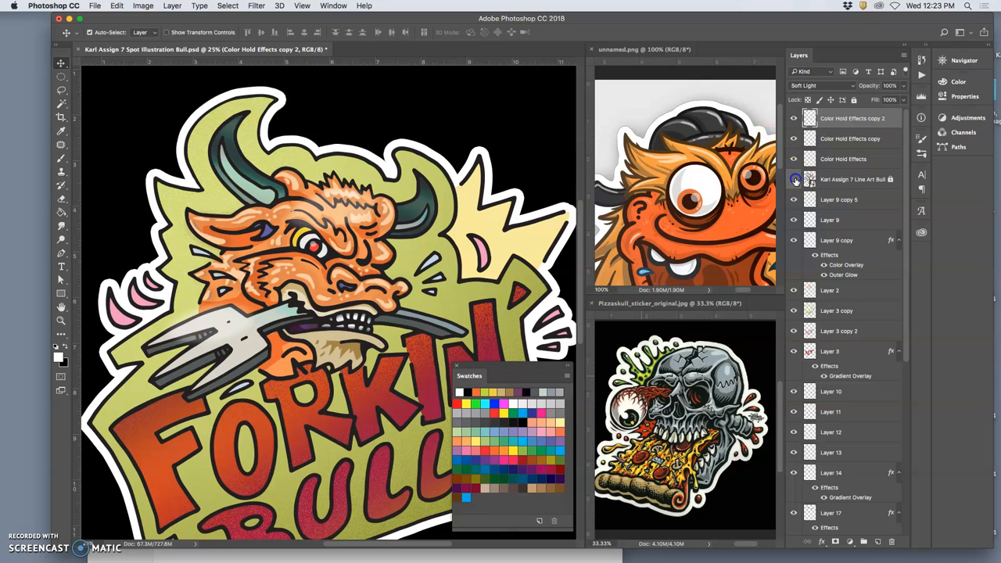
{"action": "left_click", "coordinate": [794, 180]}
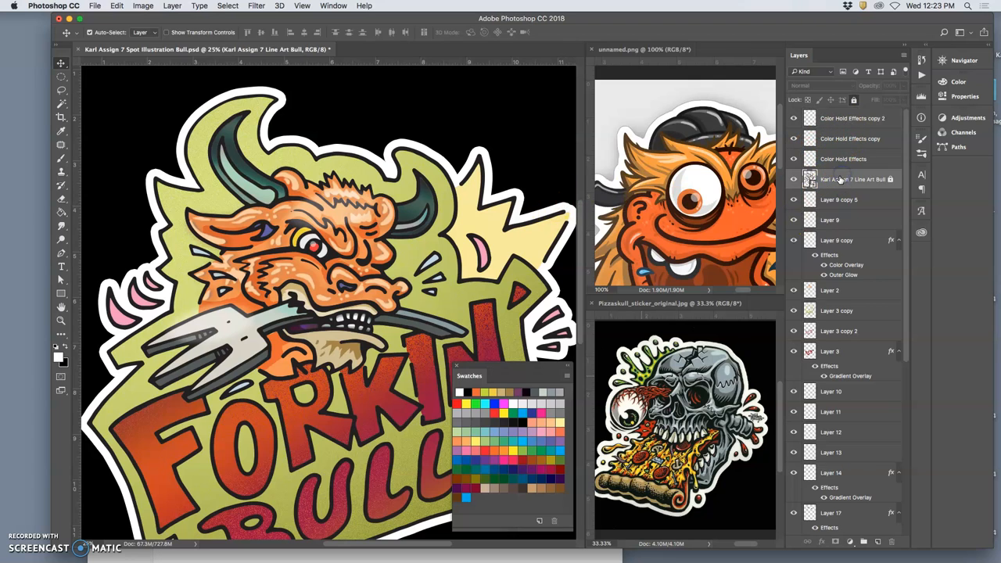
Duplicate the line art layer and apply a dark navy Color Overlay to the copy.
{"action": "key", "text": "cmd+j"}
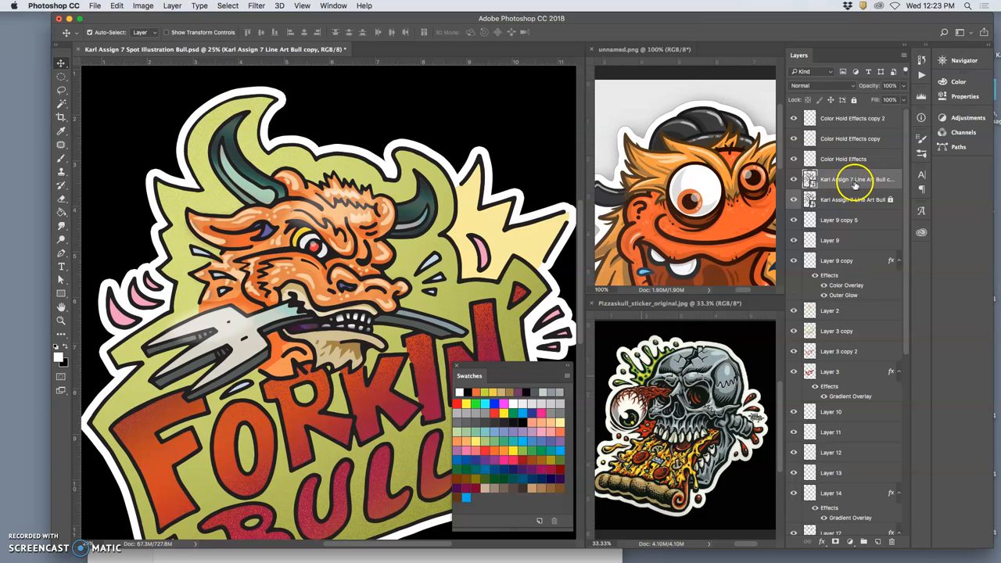
{"action": "double_click", "coordinate": [852, 179]}
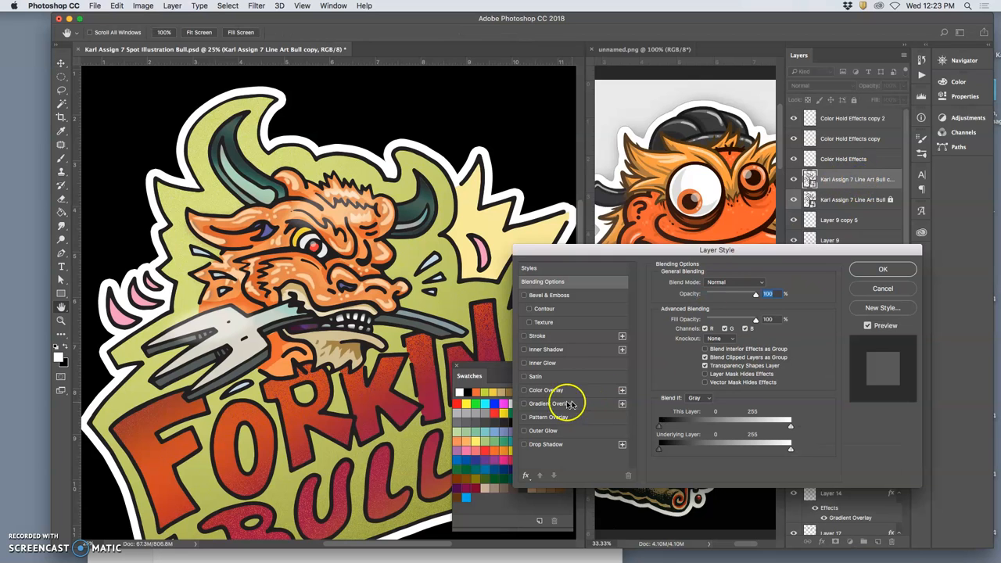
{"action": "left_click", "coordinate": [525, 390]}
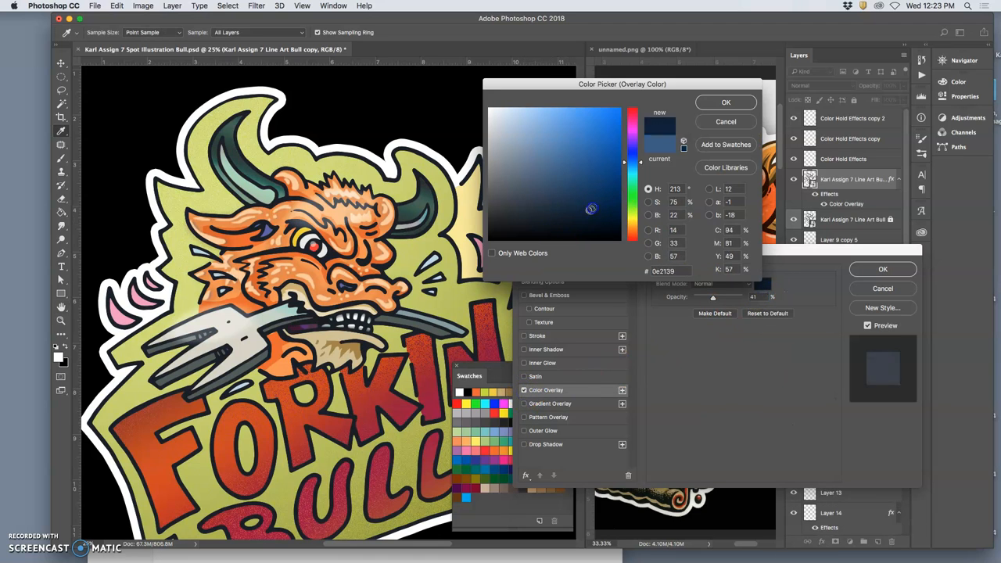
{"action": "left_click", "coordinate": [606, 213]}
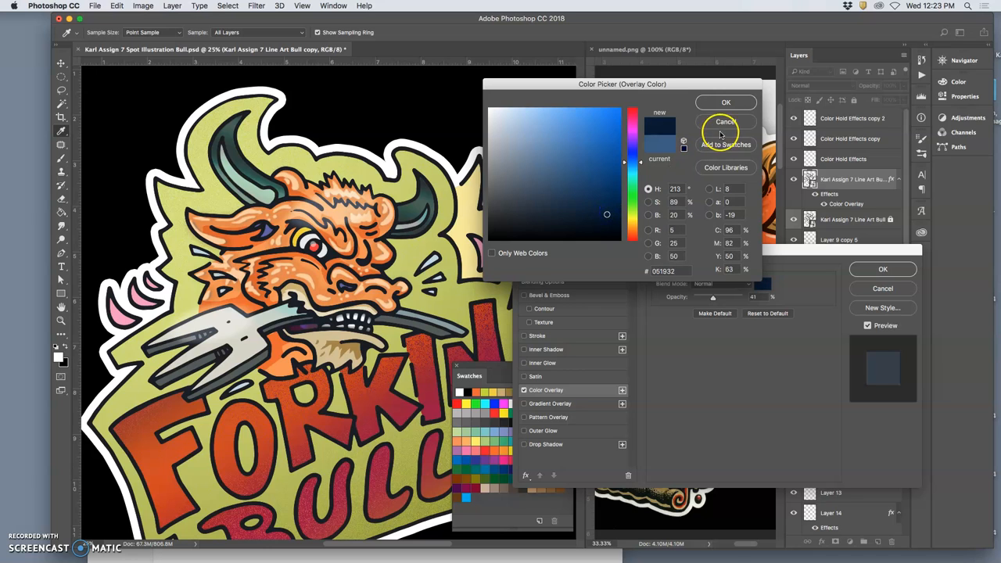
{"action": "left_click", "coordinate": [726, 101]}
{"action": "type", "text": "100"}
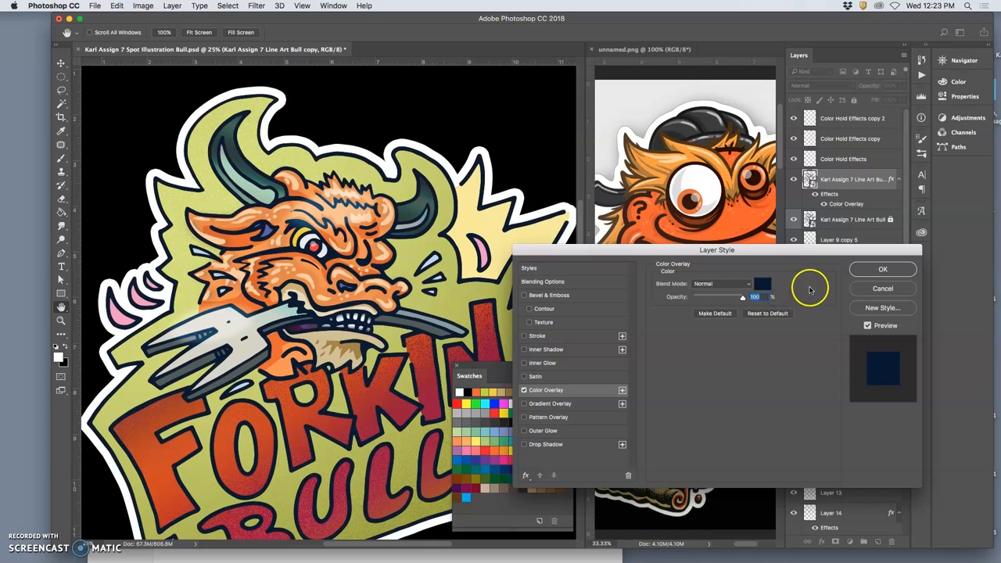
{"action": "left_click", "coordinate": [882, 269]}
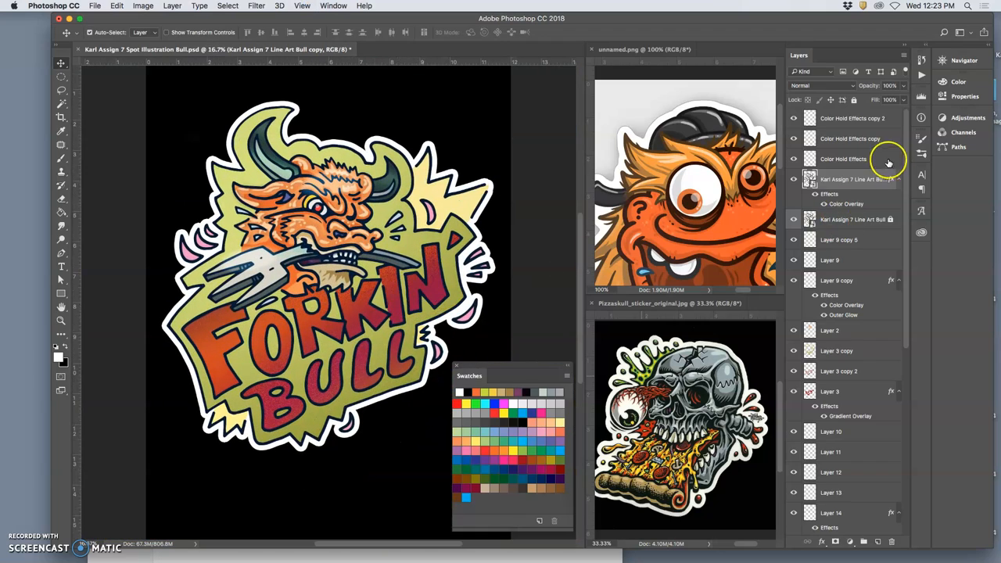
Recolour the overlay to a brighter blue and lower its opacity to about 52%.
{"action": "double_click", "coordinate": [847, 203]}
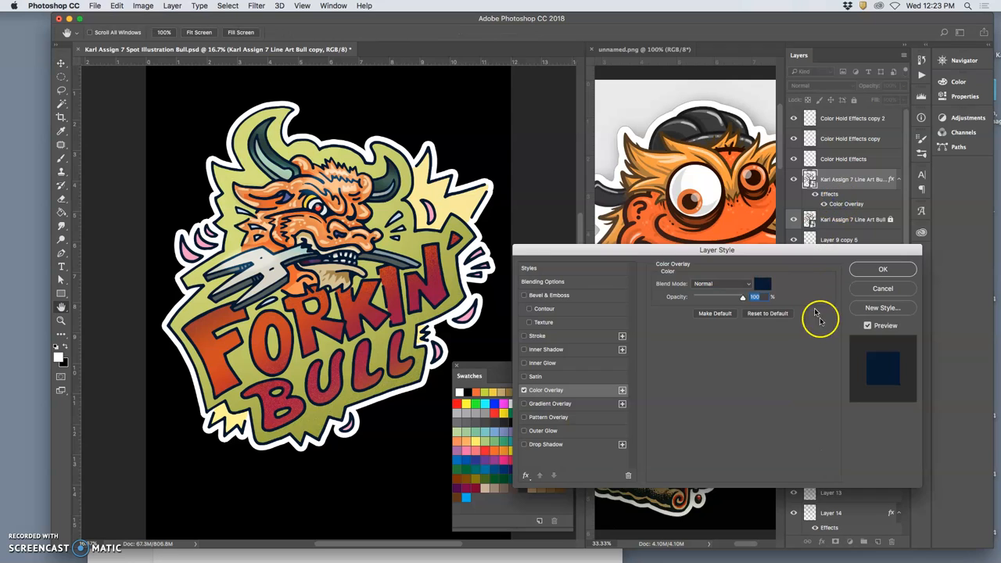
{"action": "left_click", "coordinate": [763, 283]}
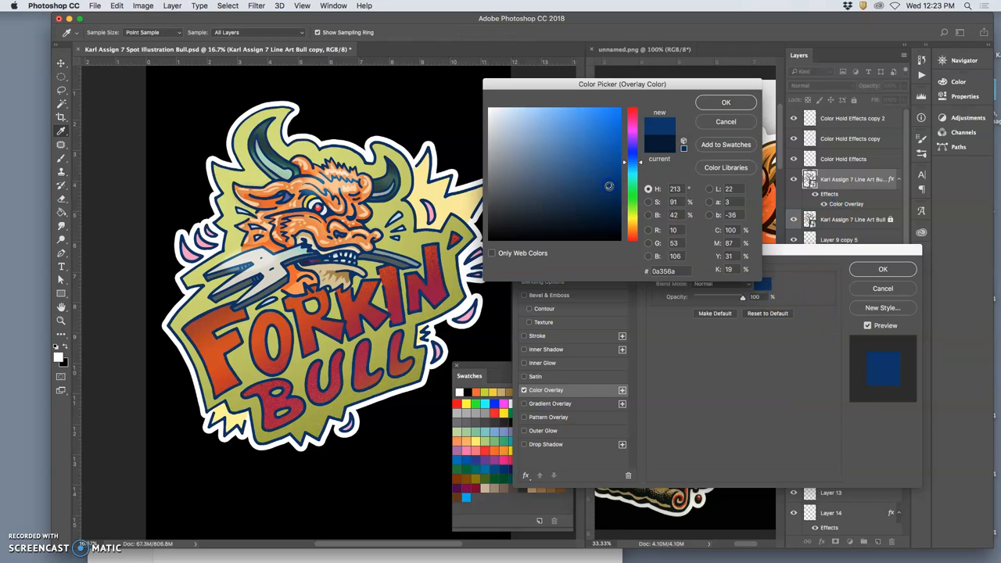
{"action": "left_click", "coordinate": [603, 186]}
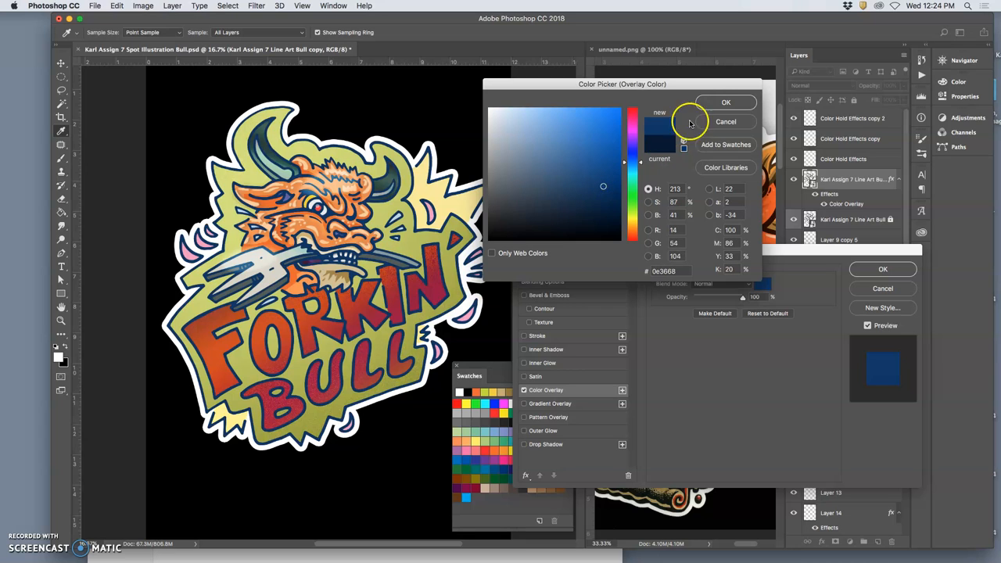
{"action": "left_click", "coordinate": [725, 101]}
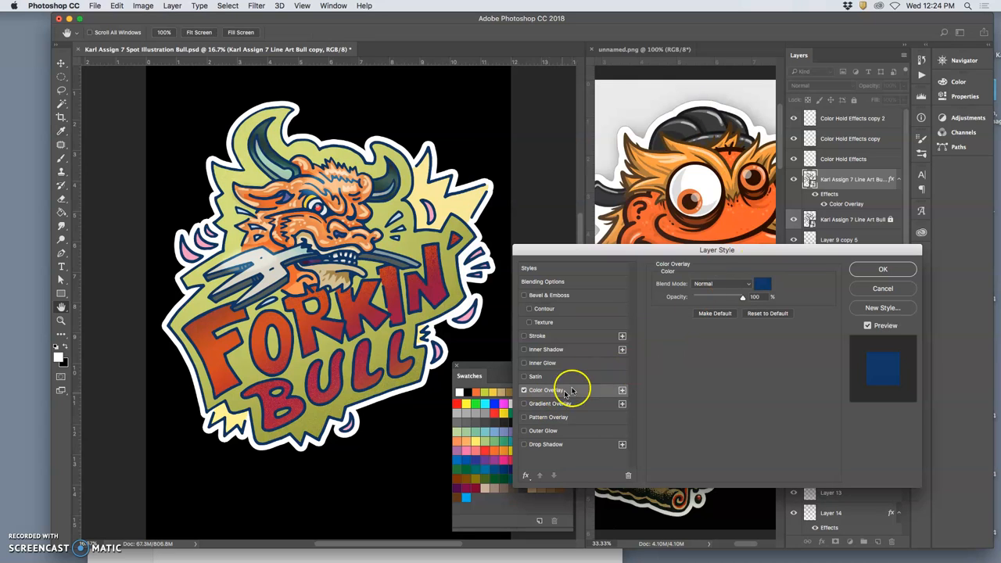
{"action": "left_click_drag", "start_coordinate": [743, 297], "coordinate": [728, 296]}
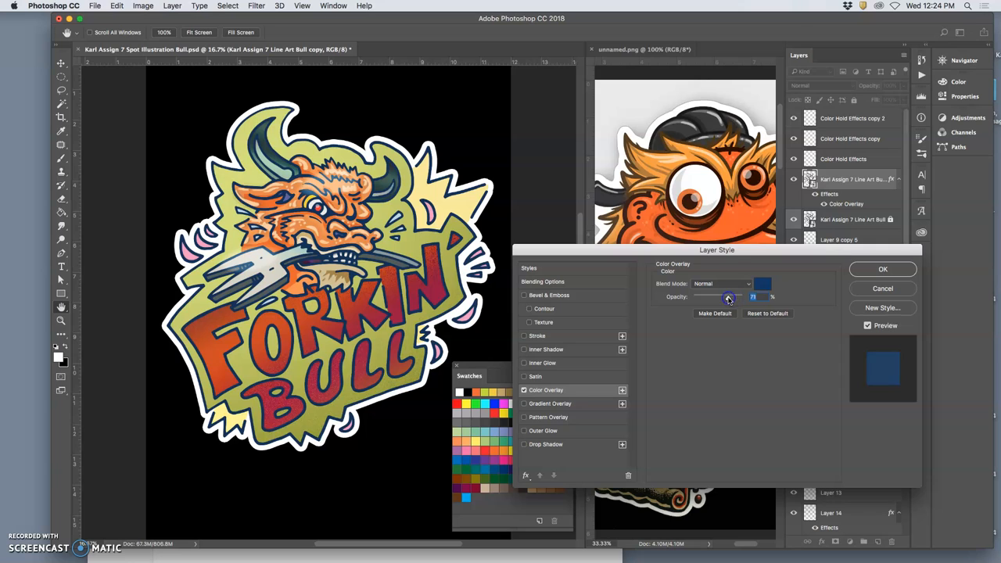
{"action": "left_click_drag", "start_coordinate": [729, 296], "coordinate": [722, 297]}
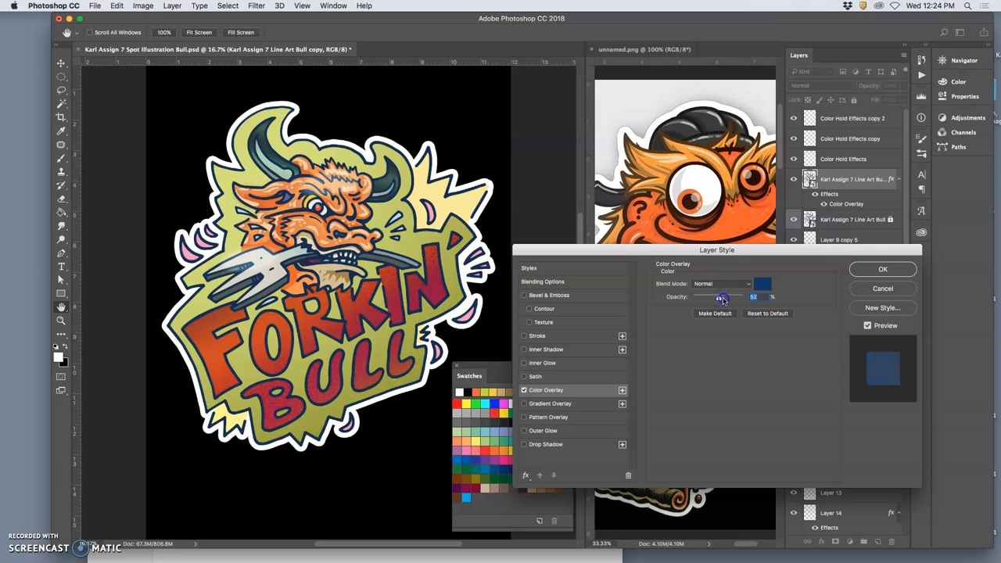
Enable a Gradient Overlay using the Foreground to Background black-to-white gradient.
{"action": "left_click", "coordinate": [525, 404]}
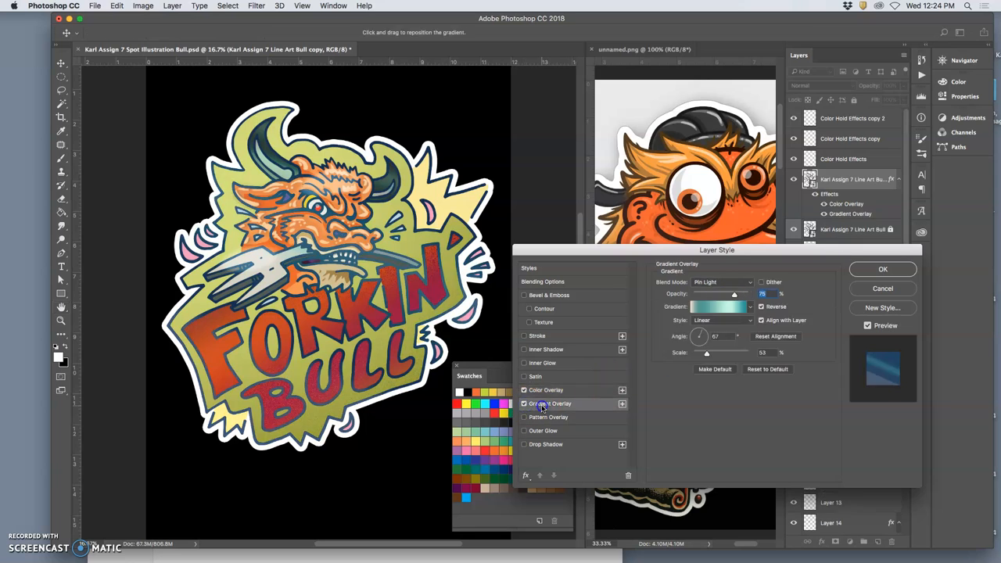
{"action": "left_click", "coordinate": [718, 307]}
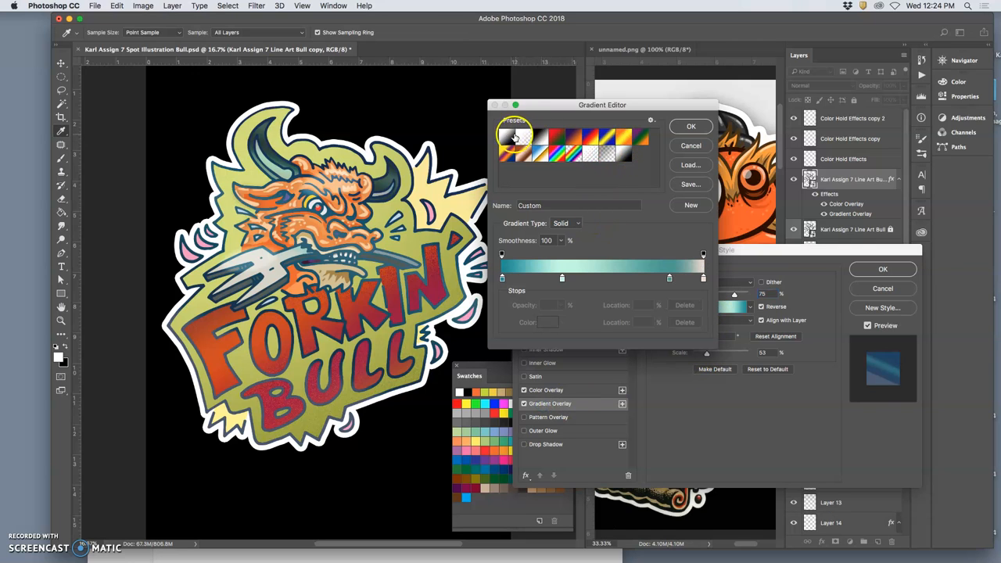
{"action": "left_click", "coordinate": [510, 136]}
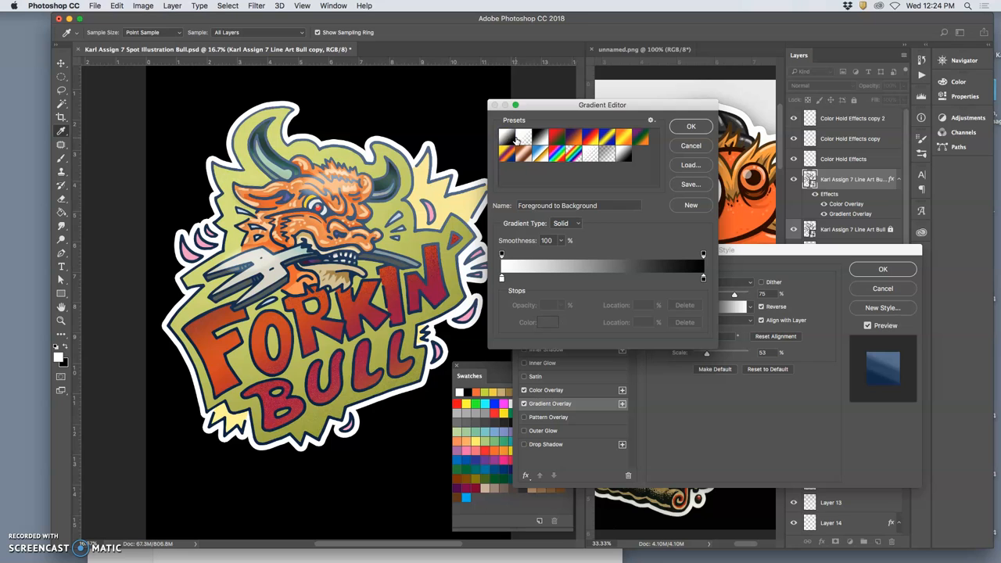
{"action": "left_click", "coordinate": [538, 140]}
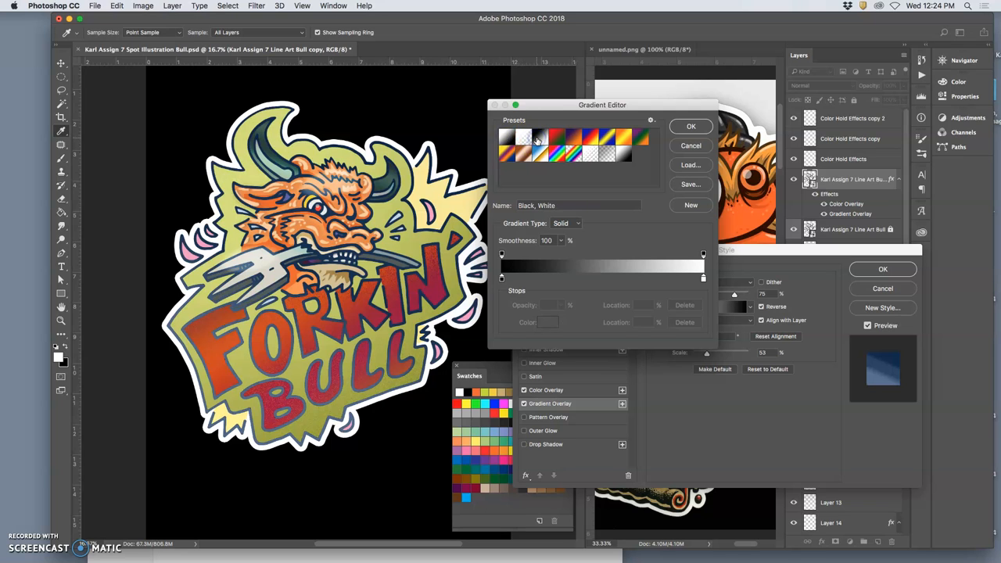
{"action": "left_click", "coordinate": [592, 139]}
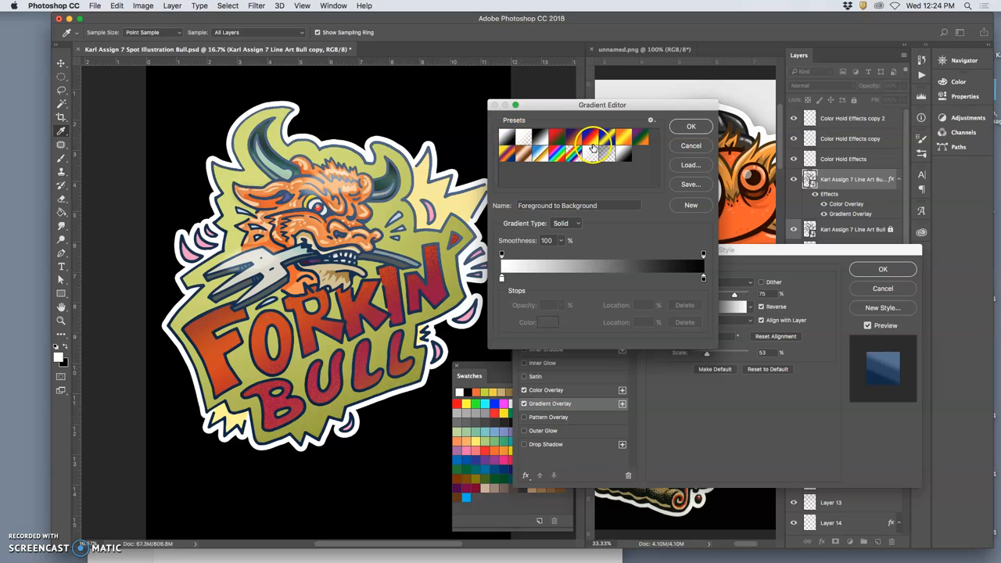
{"action": "left_click", "coordinate": [592, 139]}
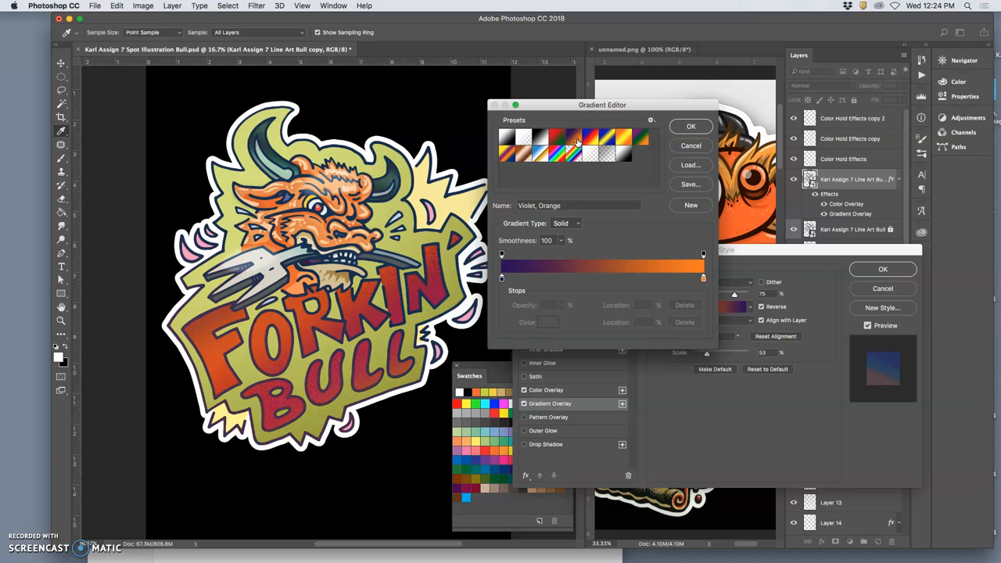
{"action": "left_click", "coordinate": [509, 138]}
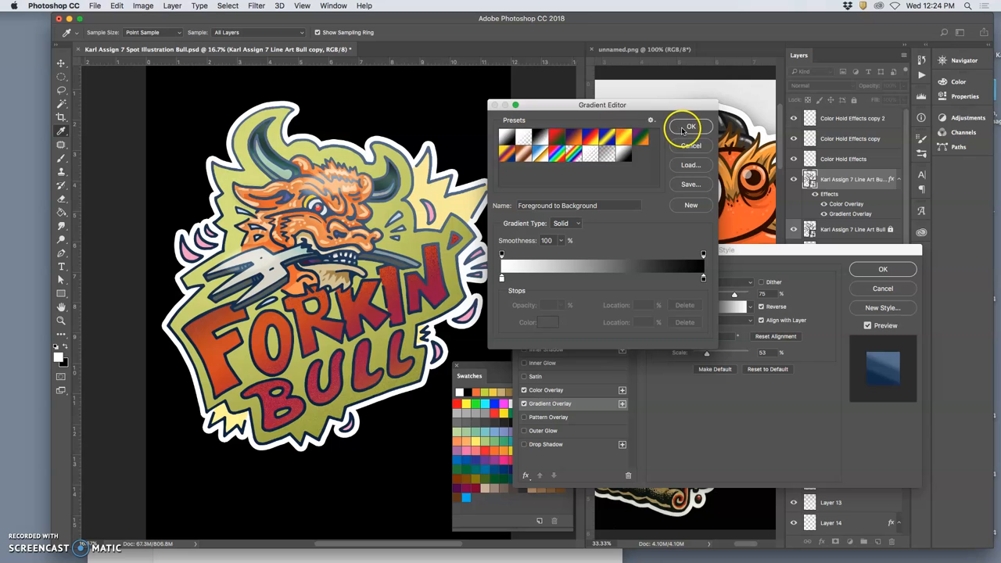
{"action": "left_click", "coordinate": [690, 126]}
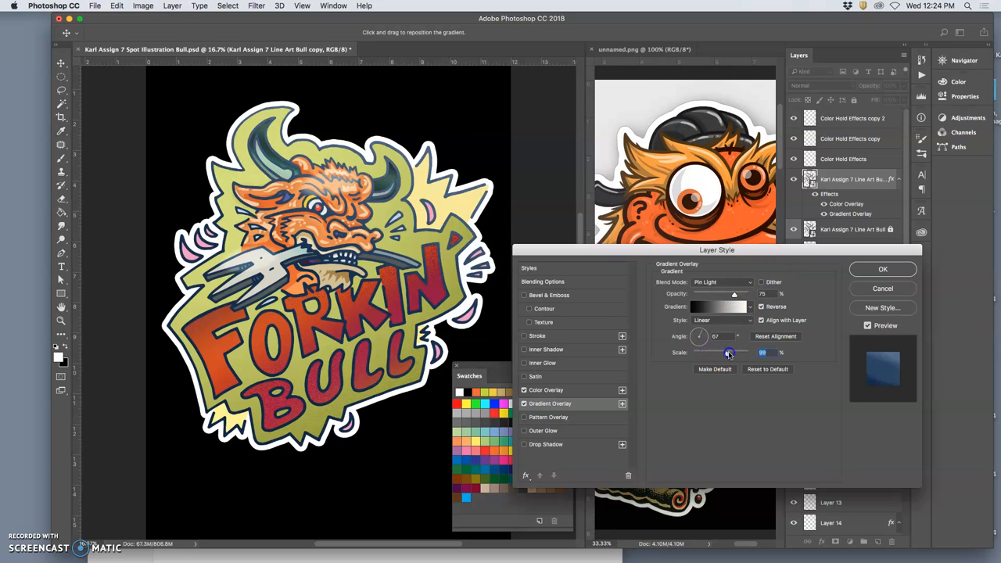
Set the gradient overlay to 100% scale, 62% opacity and Pin Light blending.
{"action": "left_click_drag", "start_coordinate": [729, 353], "coordinate": [751, 353]}
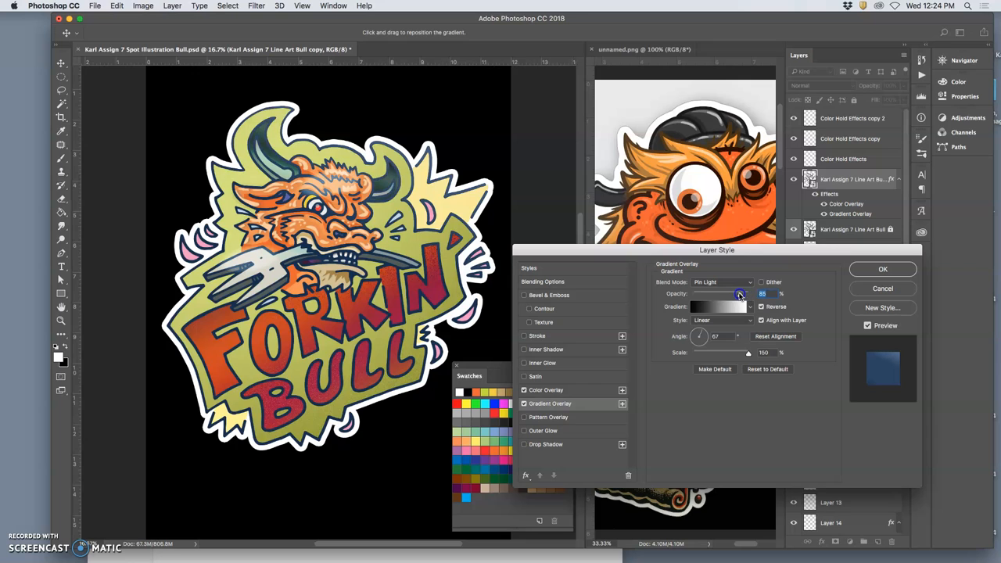
{"action": "left_click", "coordinate": [722, 281]}
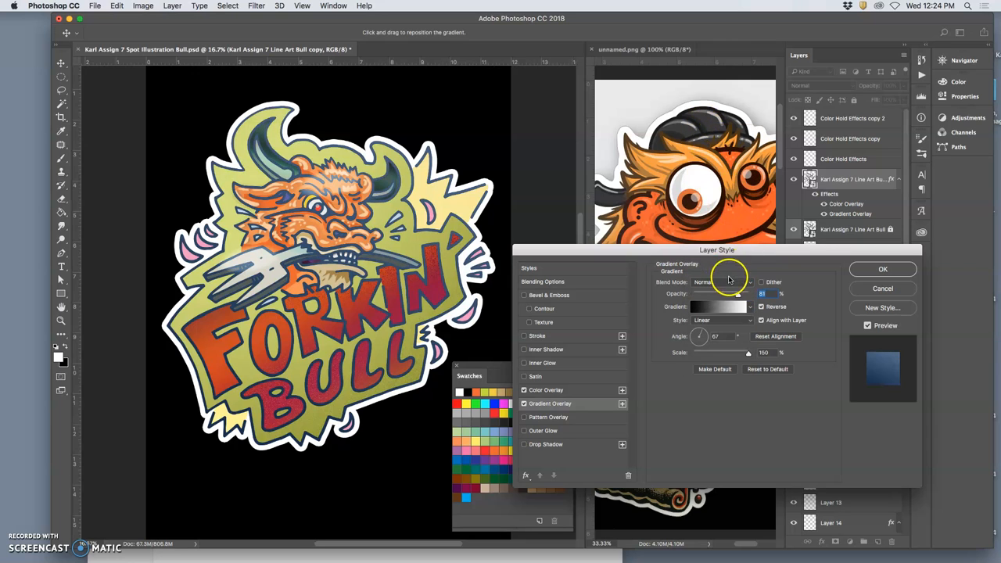
{"action": "left_click", "coordinate": [721, 281]}
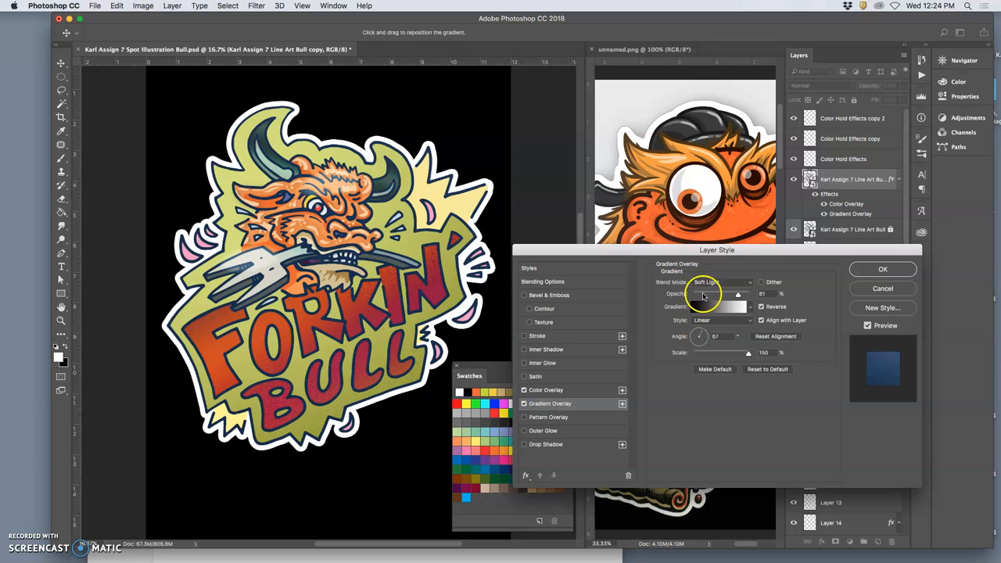
{"action": "left_click", "coordinate": [716, 282]}
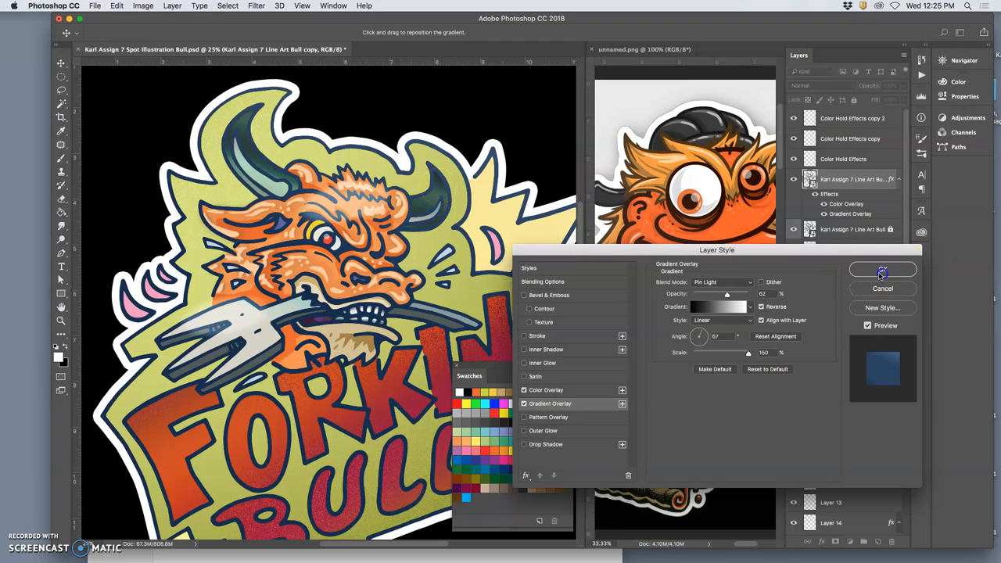
Apply the overlay styles, then lasso around the bull's head and left horn.
{"action": "left_click", "coordinate": [882, 269]}
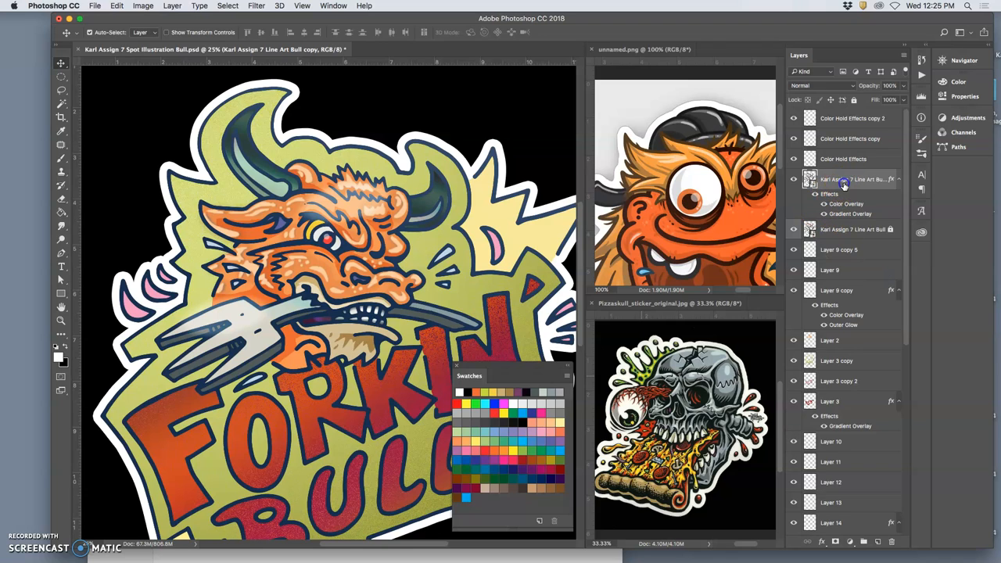
{"action": "mouse_move", "coordinate": [848, 182]}
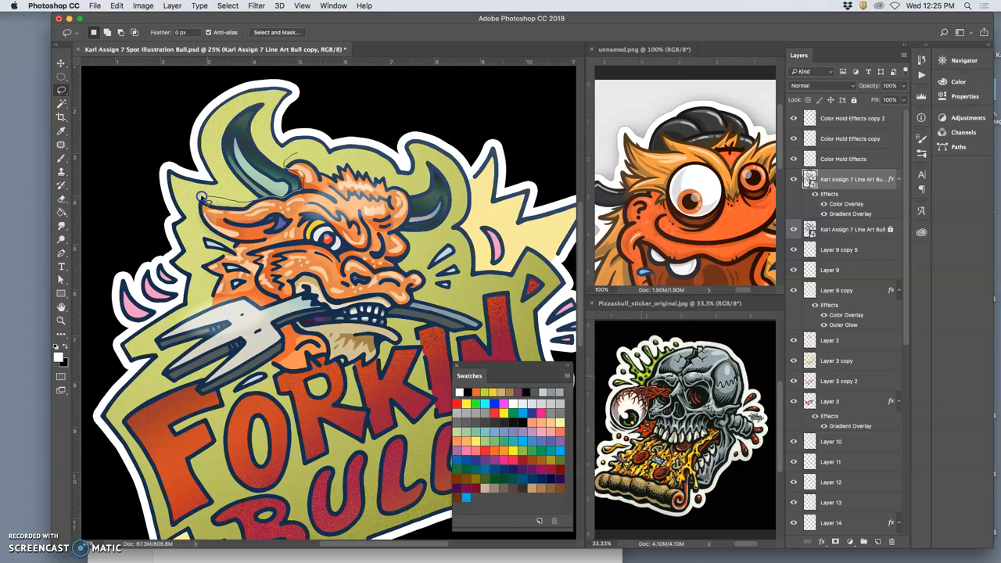
{"action": "left_click_drag", "start_coordinate": [202, 197], "coordinate": [223, 300]}
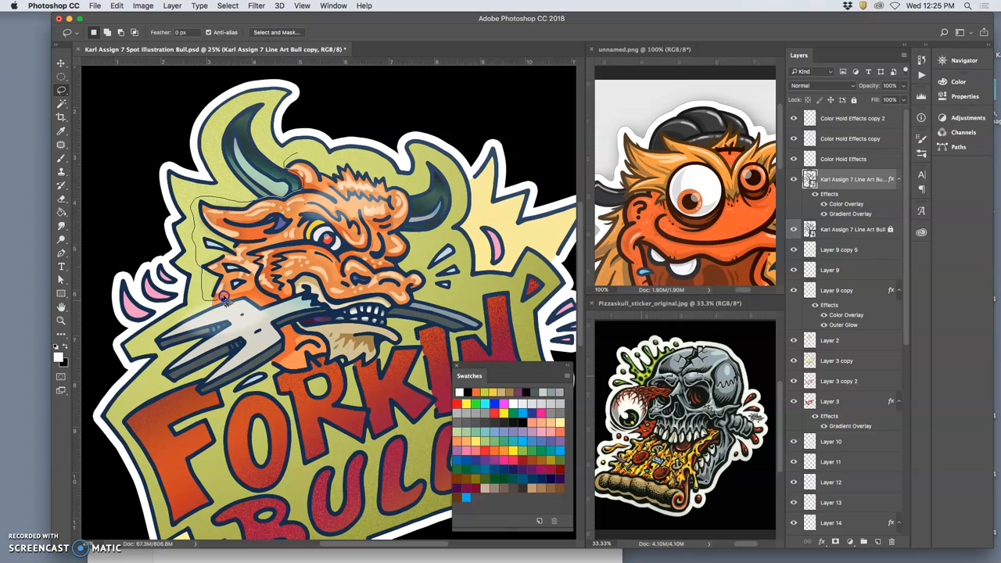
{"action": "left_click_drag", "start_coordinate": [223, 301], "coordinate": [285, 303]}
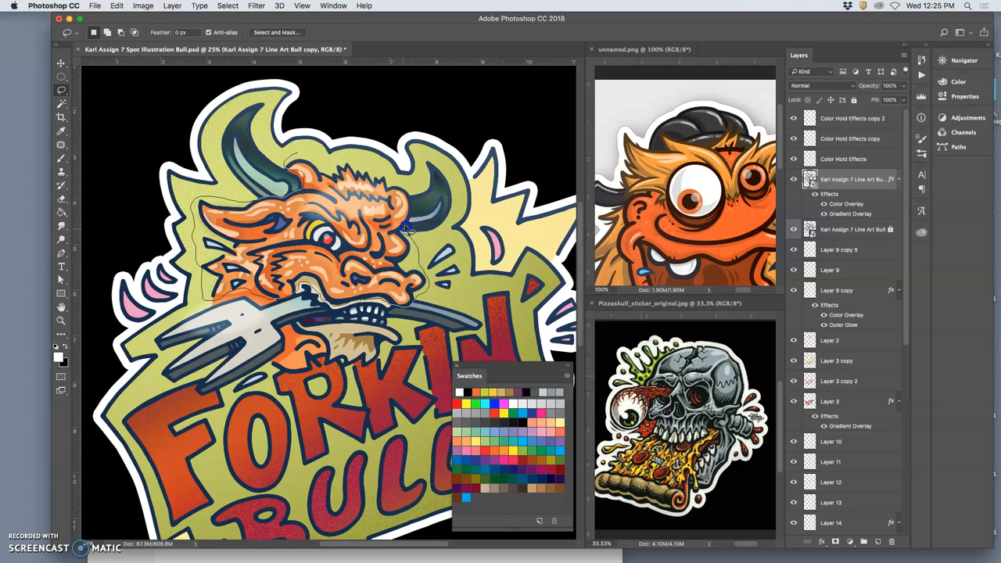
{"action": "mouse_move", "coordinate": [378, 167]}
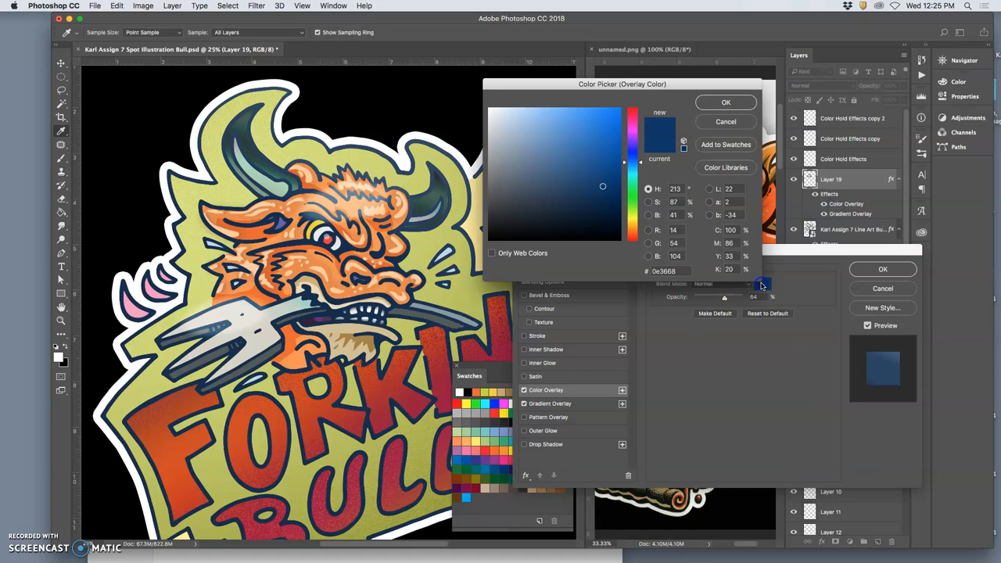
Switch Layer 19's overlay colour to deep crimson and apply the layer style.
{"action": "left_click", "coordinate": [615, 157]}
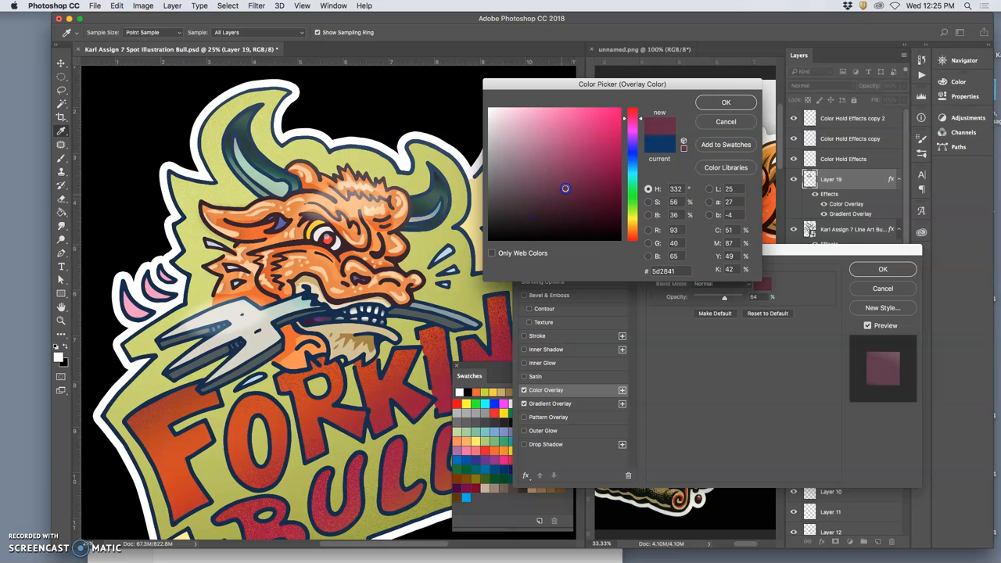
{"action": "left_click", "coordinate": [581, 162]}
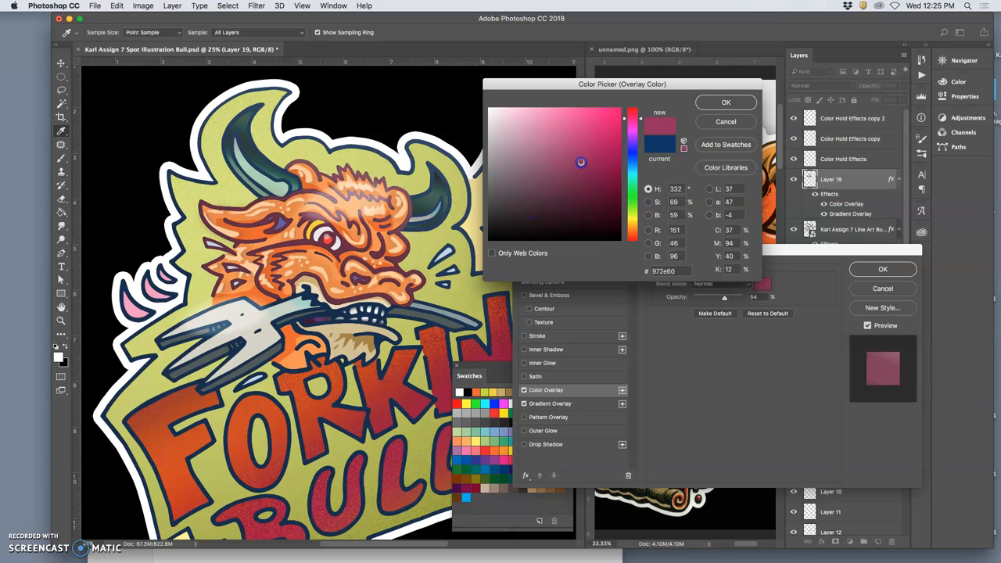
{"action": "left_click", "coordinate": [610, 200]}
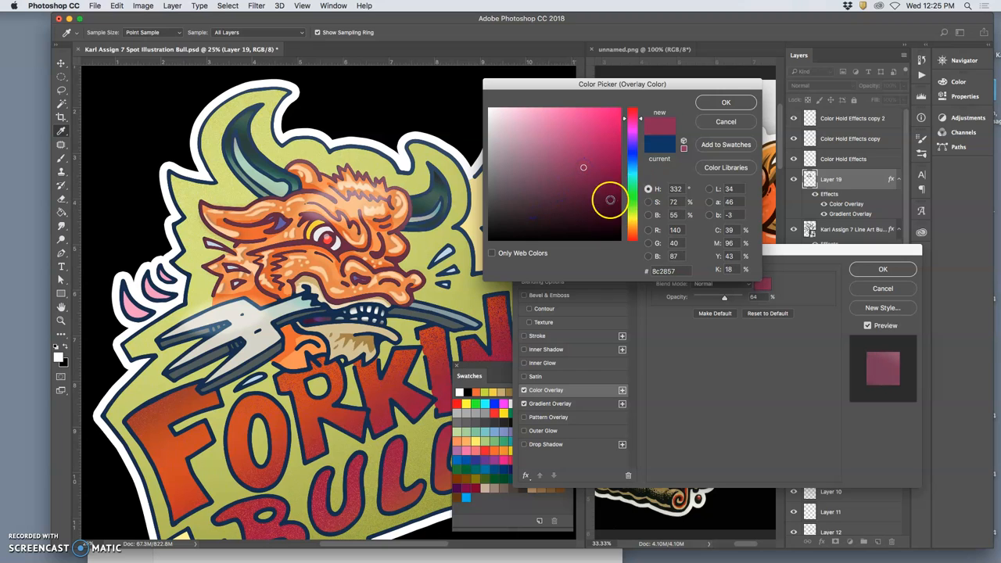
{"action": "left_click", "coordinate": [606, 184]}
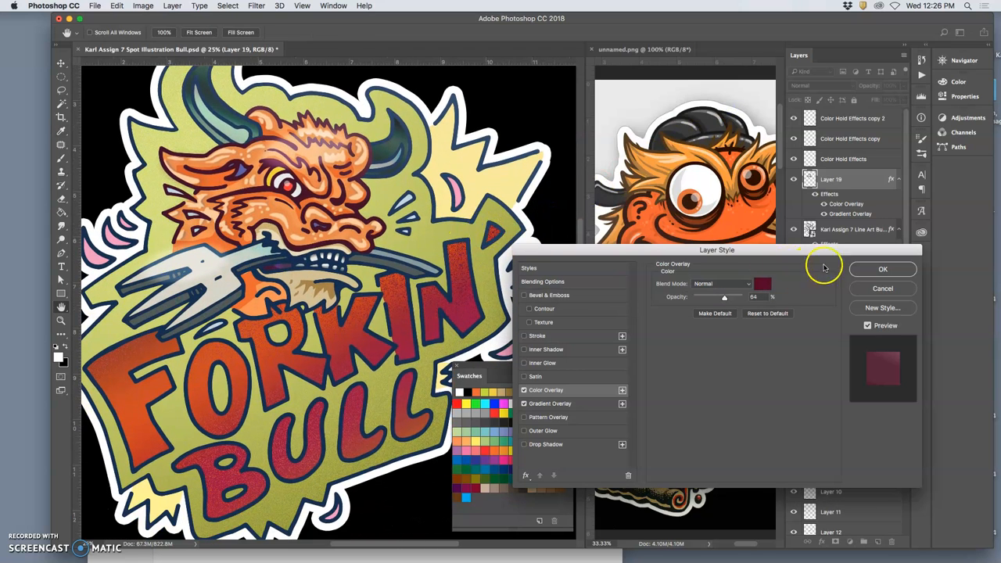
{"action": "left_click", "coordinate": [883, 269]}
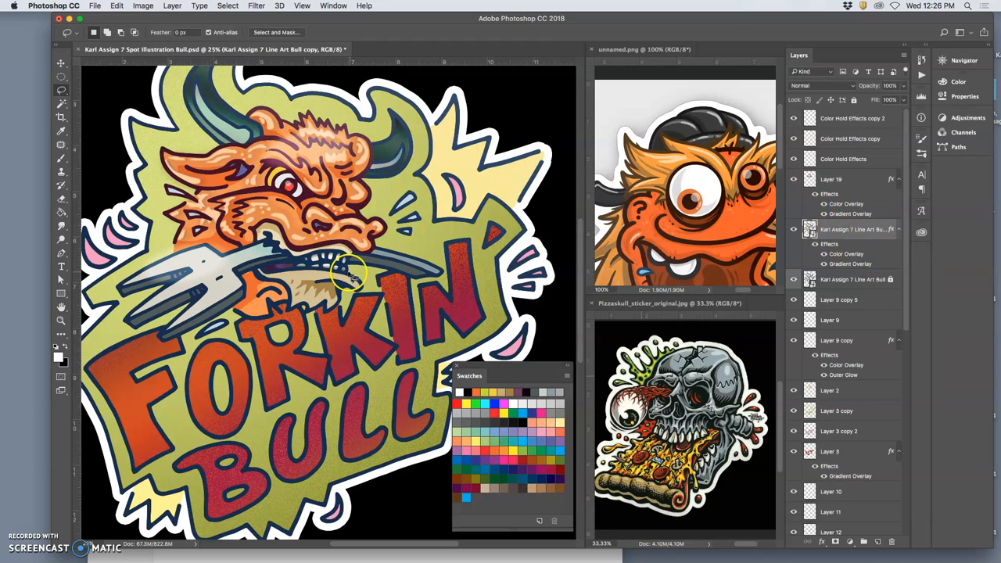
{"action": "mouse_move", "coordinate": [338, 291]}
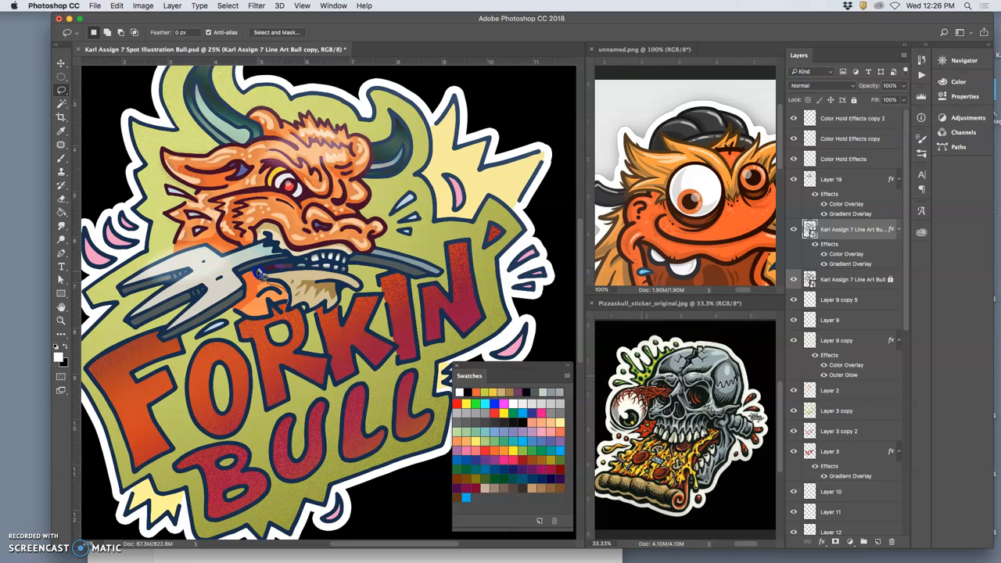
{"action": "mouse_move", "coordinate": [249, 301]}
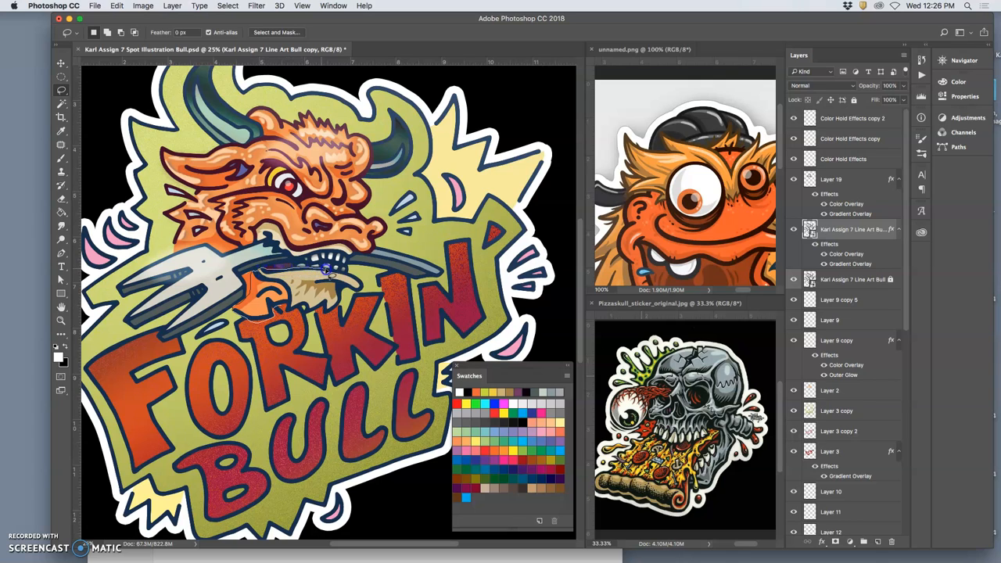
{"action": "mouse_move", "coordinate": [368, 290]}
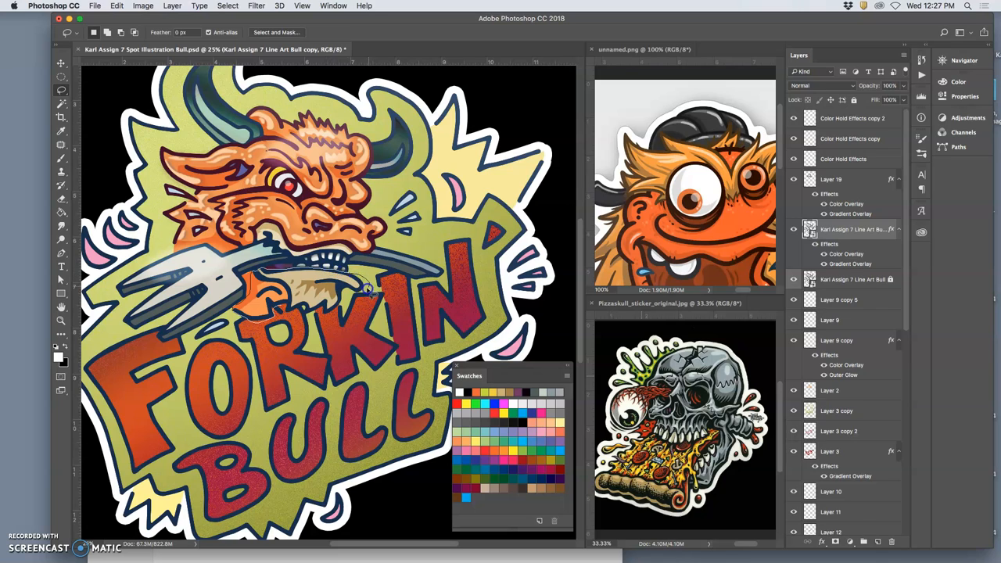
{"action": "mouse_move", "coordinate": [340, 305]}
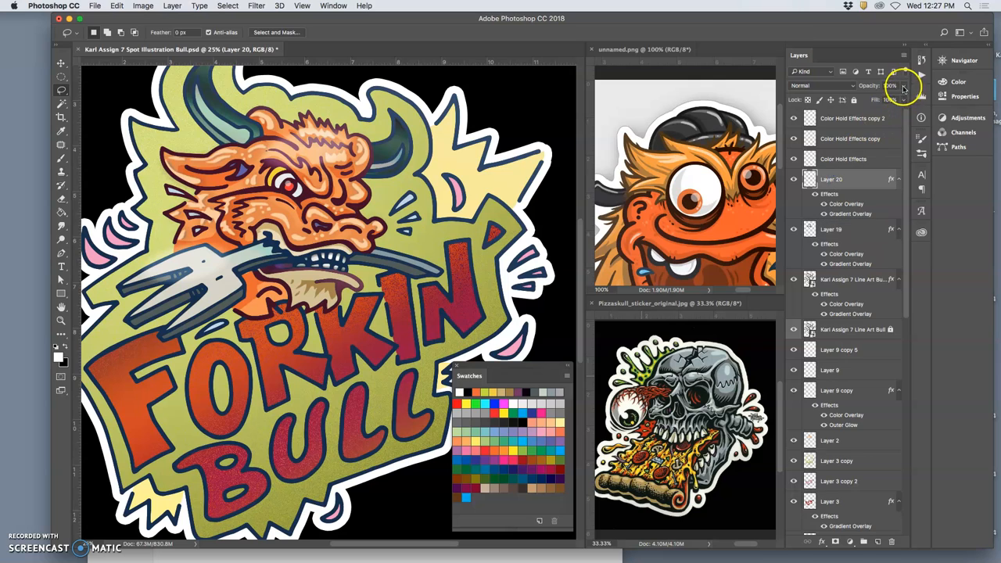
Lower Layer 20's opacity to about 95% in the Layers panel.
{"action": "left_click_drag", "start_coordinate": [904, 88], "coordinate": [884, 99]}
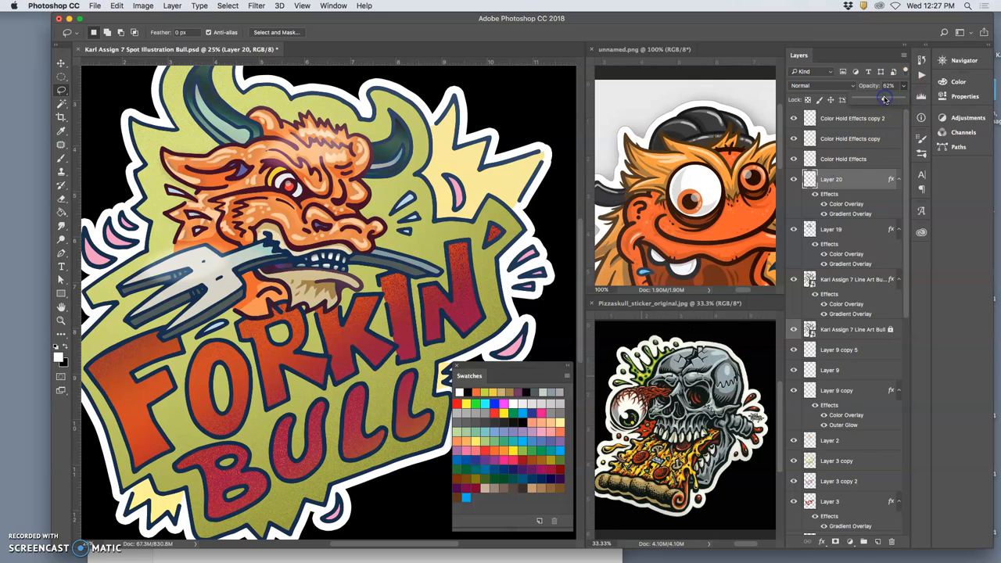
{"action": "left_click_drag", "start_coordinate": [888, 99], "coordinate": [884, 99]}
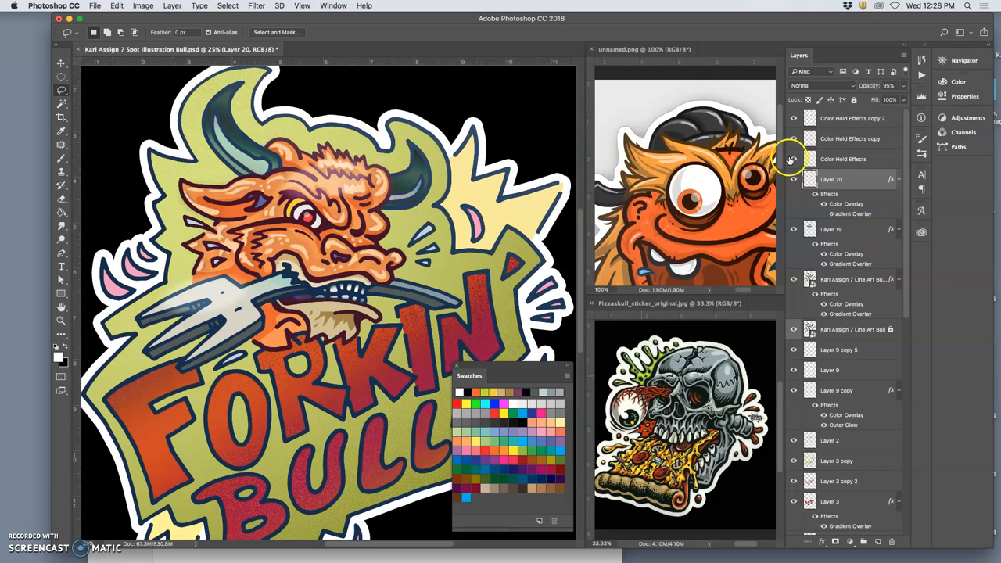
Duplicate the Color Hold Effects glint and move the copy onto the left horn tip.
{"action": "left_click", "coordinate": [845, 159]}
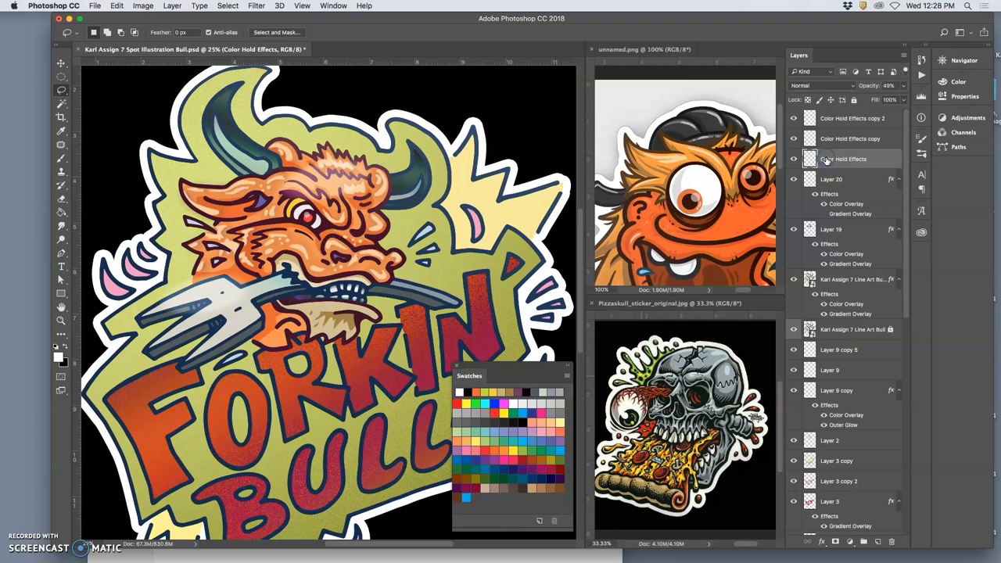
{"action": "left_click", "coordinate": [61, 62]}
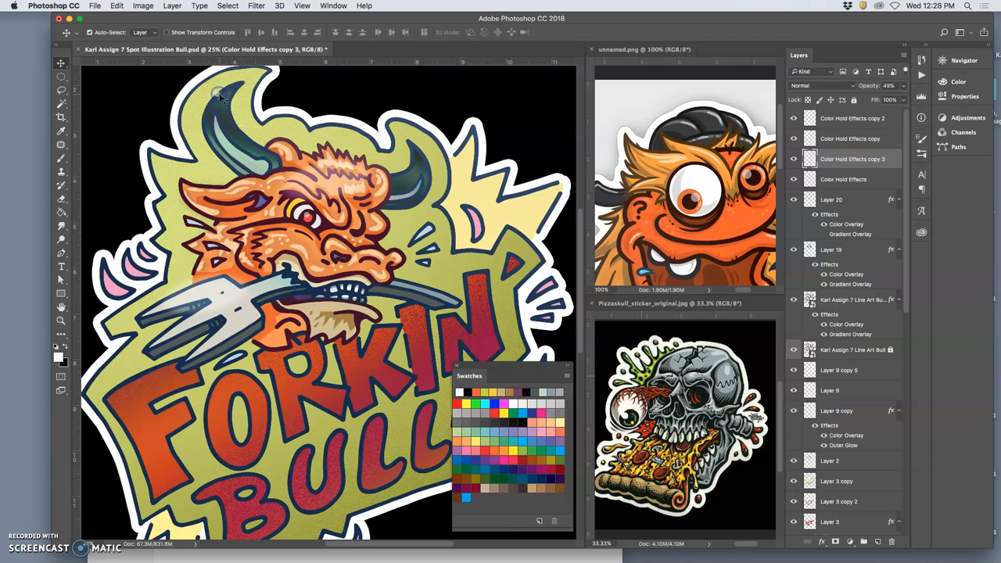
{"action": "left_click", "coordinate": [219, 94]}
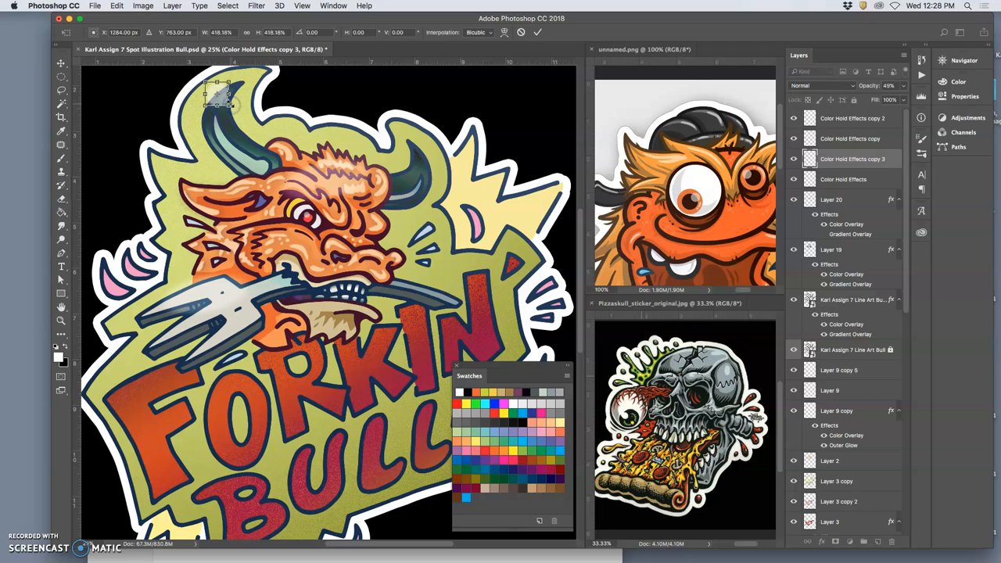
{"action": "left_click", "coordinate": [256, 5]}
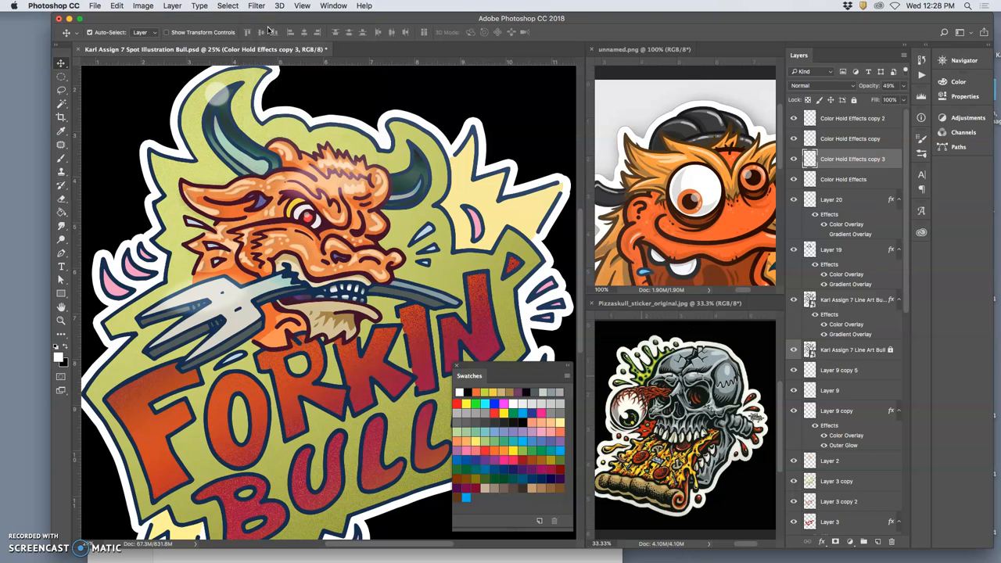
Enlarge and tilt the glint copy along the horn and set its opacity to 41%.
{"action": "left_click", "coordinate": [904, 85]}
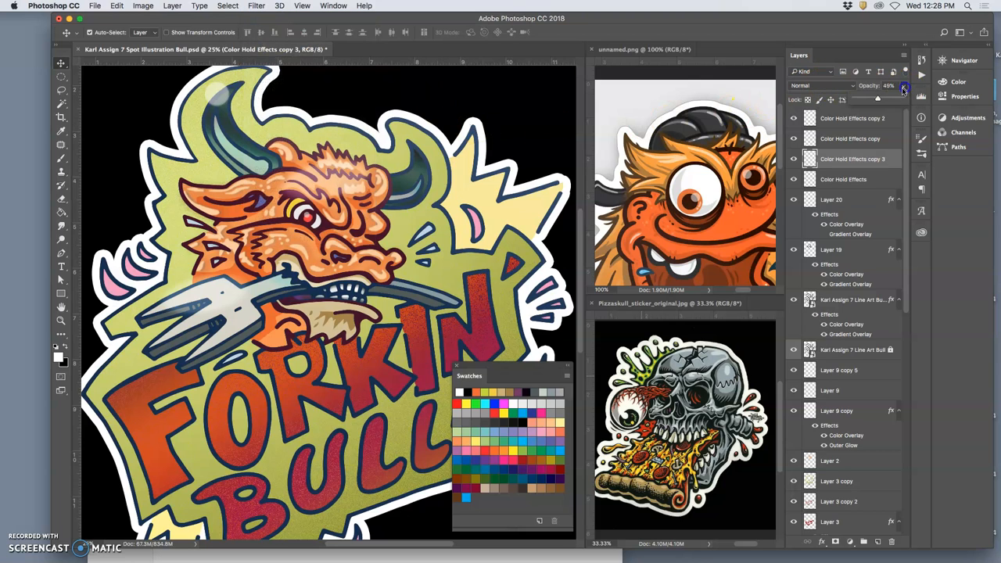
{"action": "left_click_drag", "start_coordinate": [904, 88], "coordinate": [896, 100]}
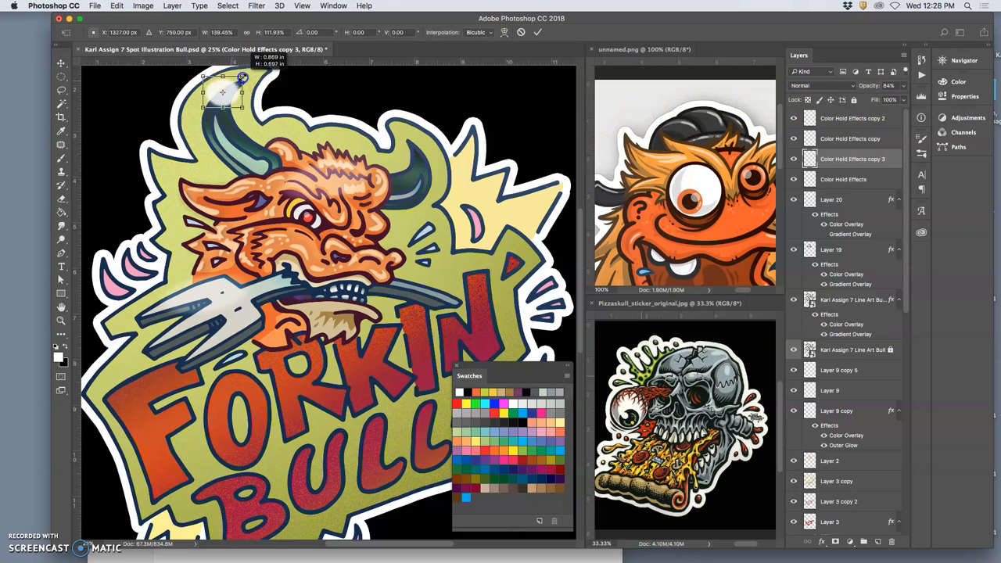
{"action": "left_click_drag", "start_coordinate": [244, 78], "coordinate": [254, 72]}
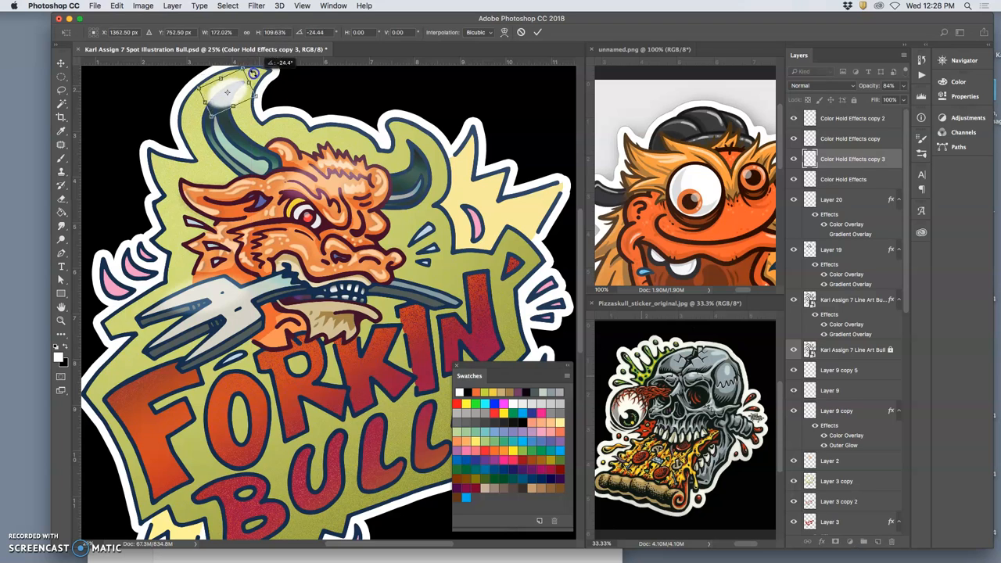
{"action": "left_click_drag", "start_coordinate": [253, 75], "coordinate": [233, 98]}
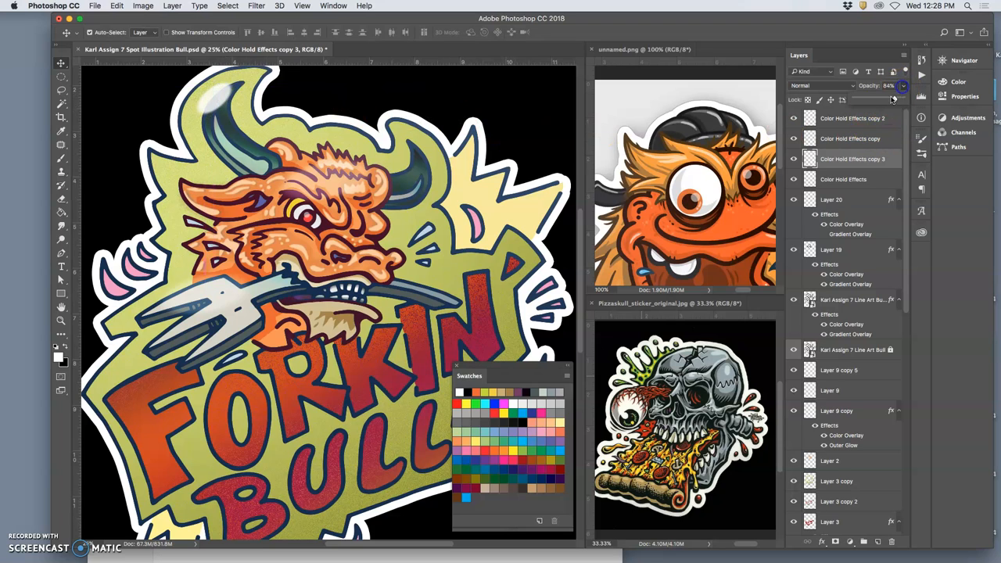
{"action": "left_click_drag", "start_coordinate": [892, 100], "coordinate": [880, 100]}
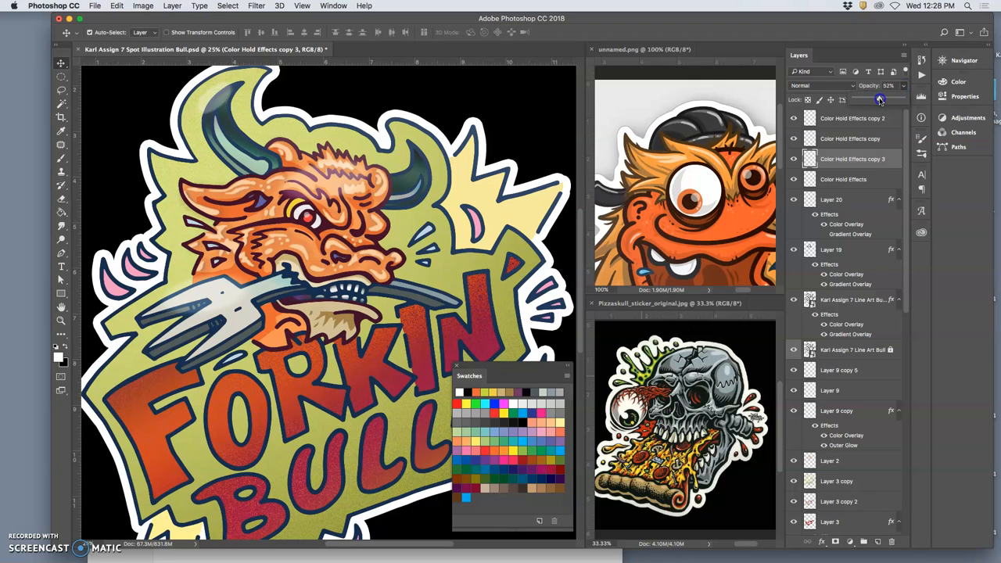
{"action": "left_click_drag", "start_coordinate": [881, 99], "coordinate": [874, 99]}
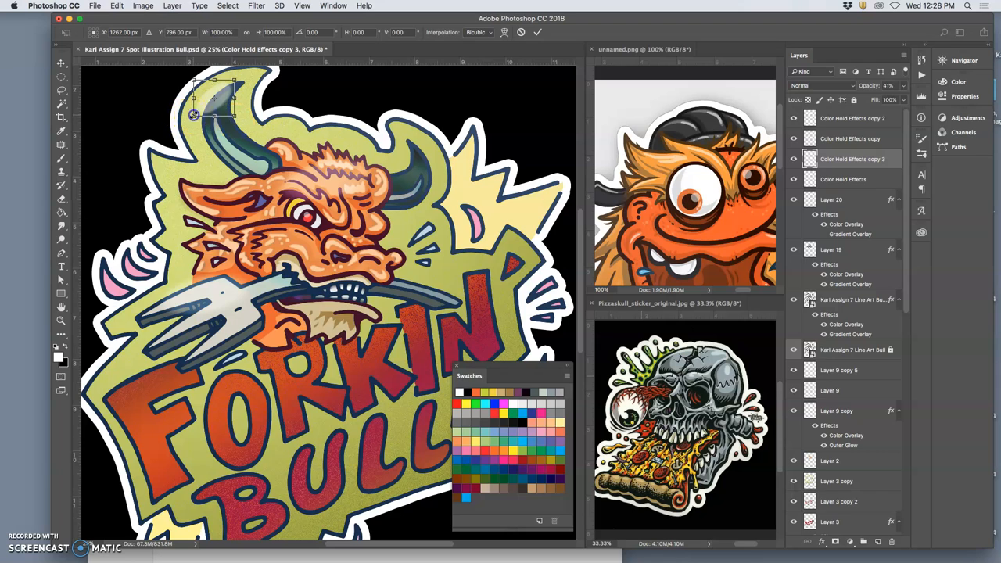
{"action": "left_click_drag", "start_coordinate": [193, 115], "coordinate": [266, 106]}
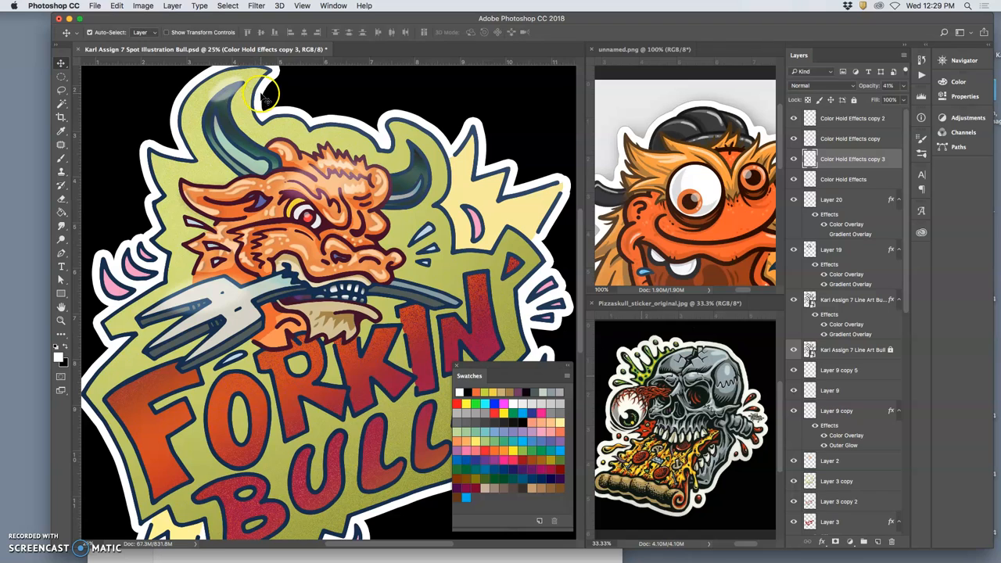
{"action": "mouse_move", "coordinate": [286, 113]}
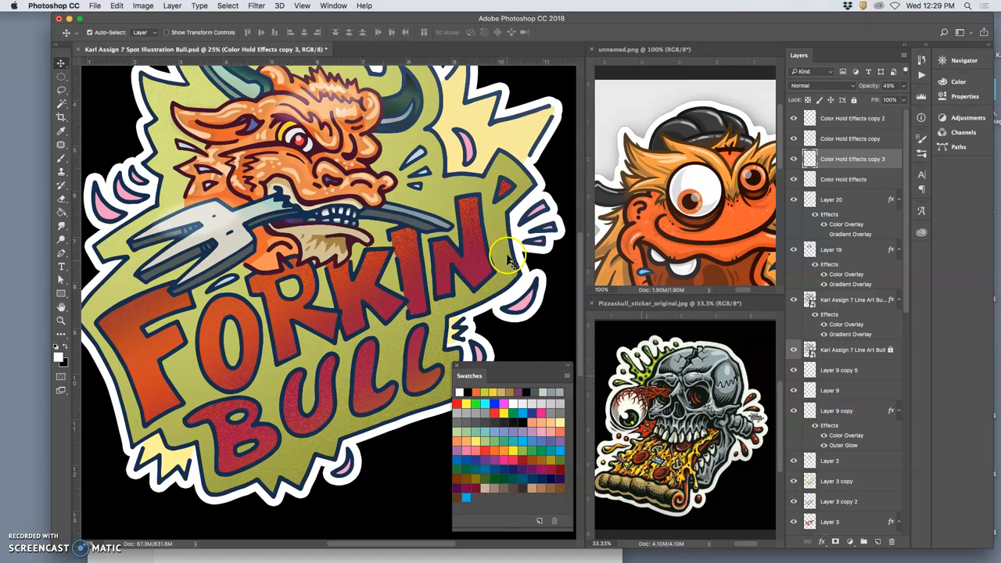
{"action": "mouse_move", "coordinate": [125, 239]}
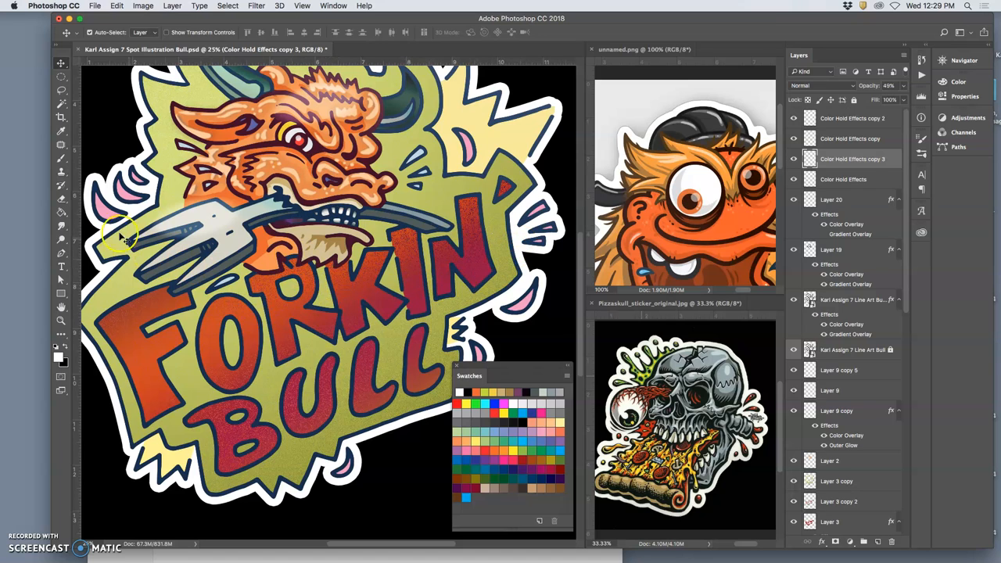
Lasso around the FORKIN' BULL lettering and choose Layer 21's overlay effects.
{"action": "left_click", "coordinate": [61, 89]}
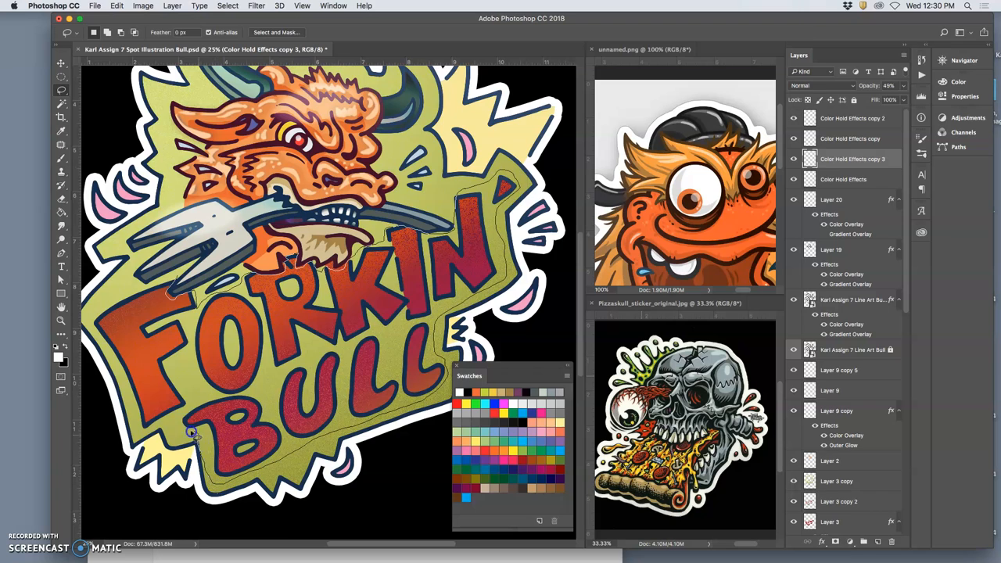
{"action": "mouse_move", "coordinate": [127, 392]}
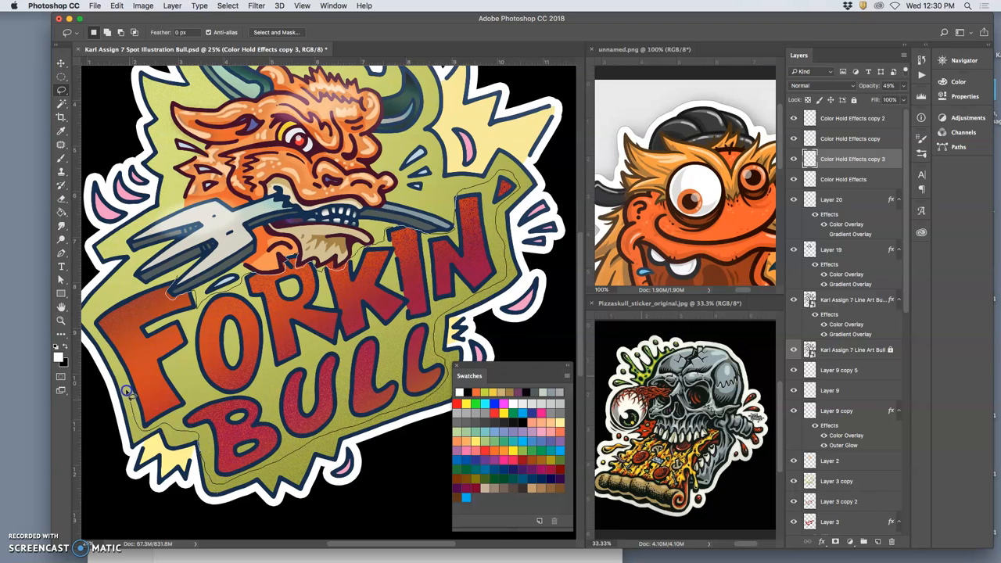
{"action": "mouse_move", "coordinate": [141, 288]}
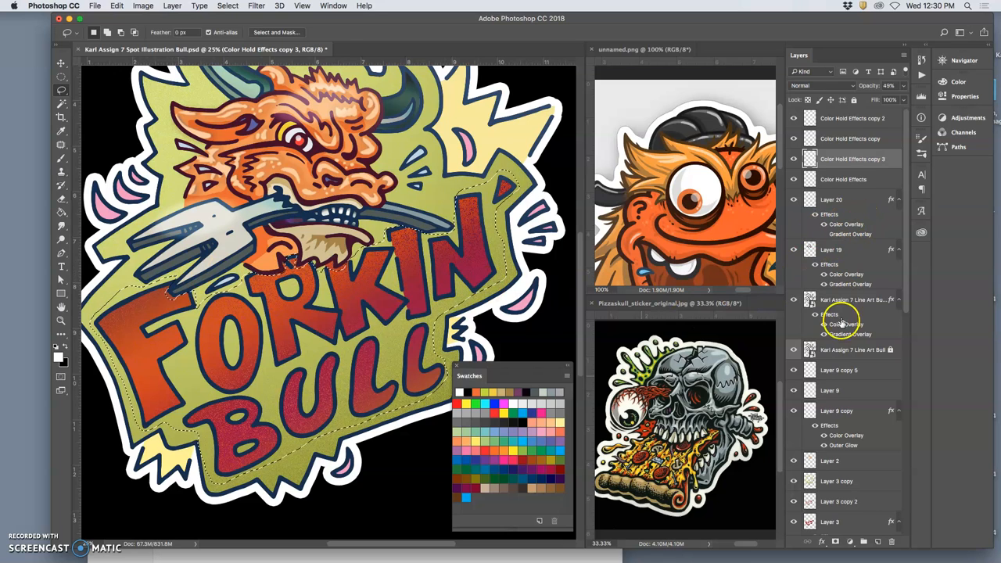
{"action": "left_click", "coordinate": [852, 299]}
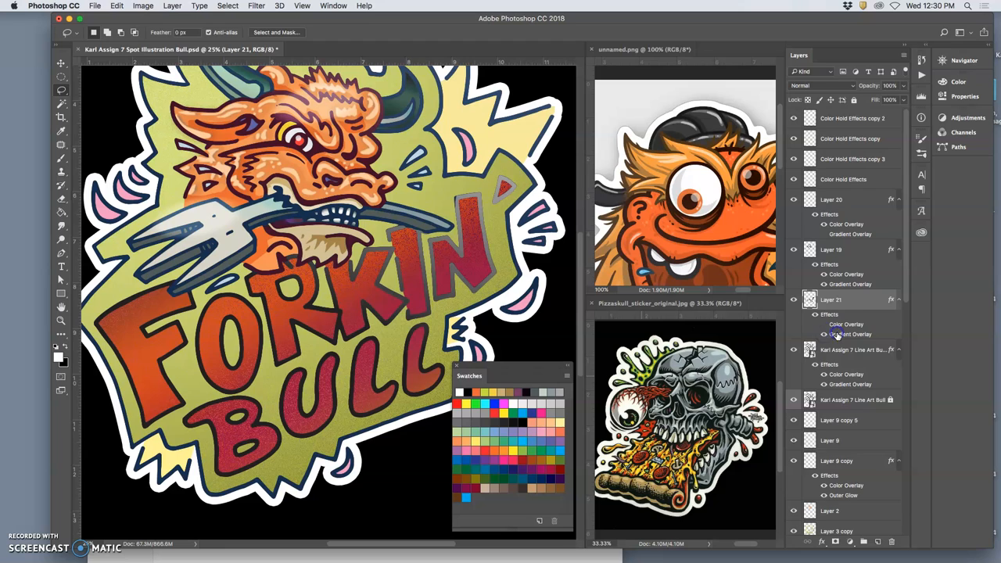
Rotate the Gradient Overlay angle on the lettering layer.
{"action": "double_click", "coordinate": [851, 334]}
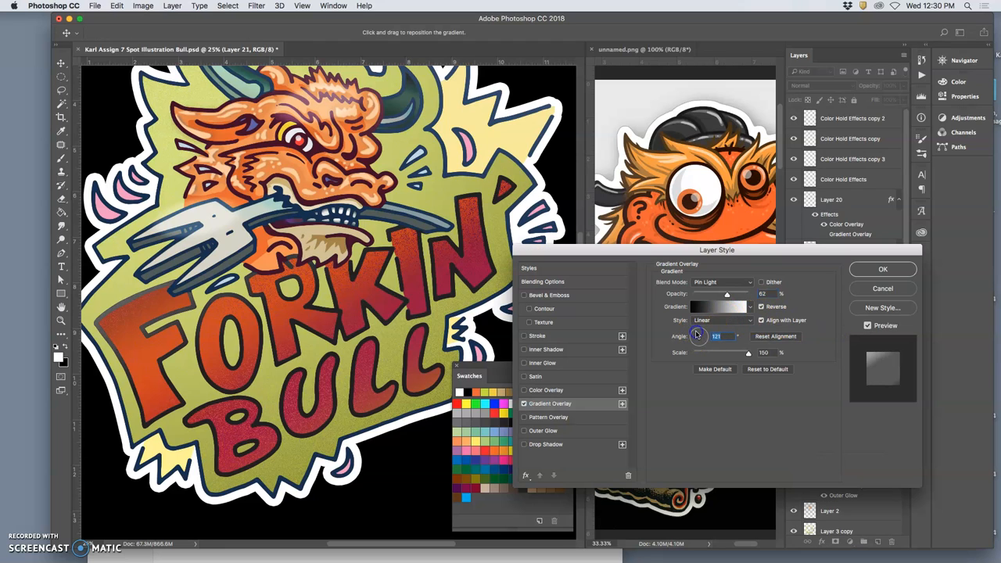
{"action": "left_click_drag", "start_coordinate": [700, 332], "coordinate": [700, 346]}
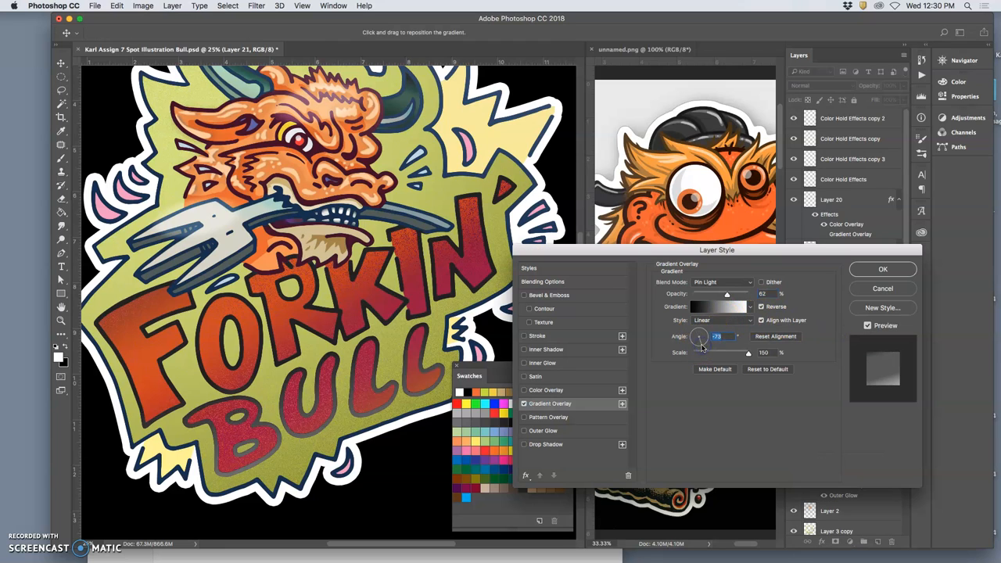
{"action": "left_click_drag", "start_coordinate": [700, 336], "coordinate": [704, 341]}
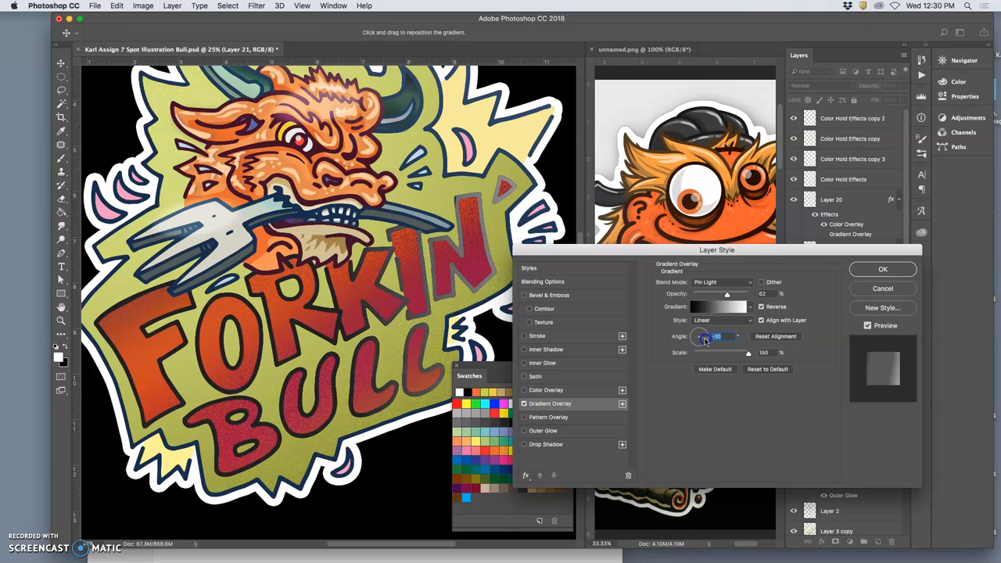
{"action": "left_click_drag", "start_coordinate": [704, 337], "coordinate": [700, 336]}
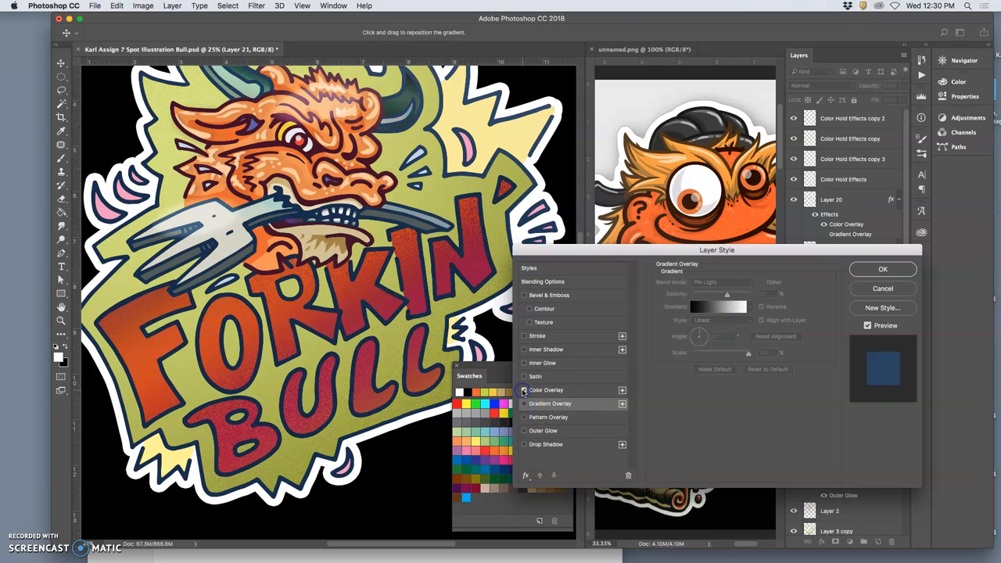
Enable Color Overlay and set its colour to bright cyan.
{"action": "left_click", "coordinate": [546, 389]}
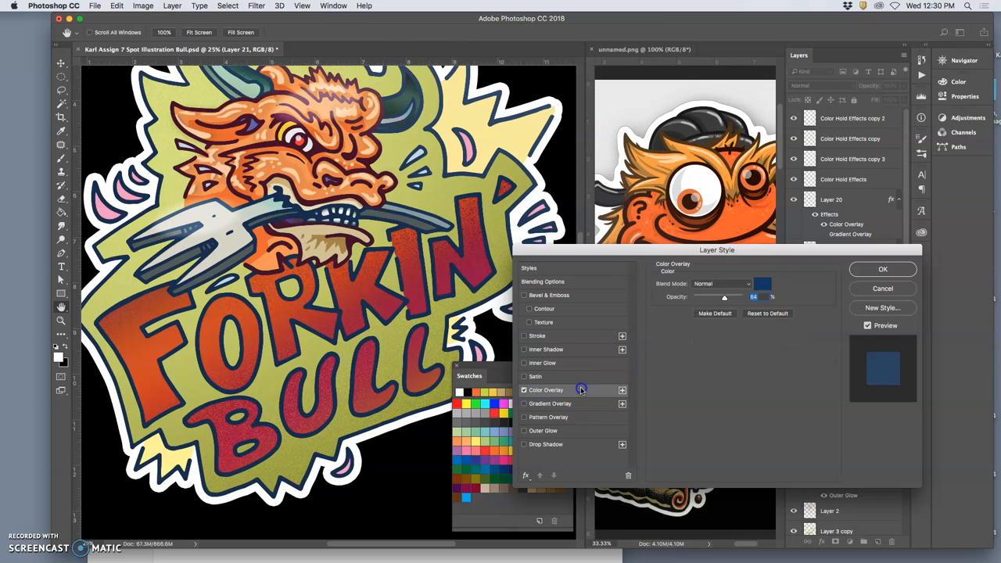
{"action": "left_click", "coordinate": [762, 284]}
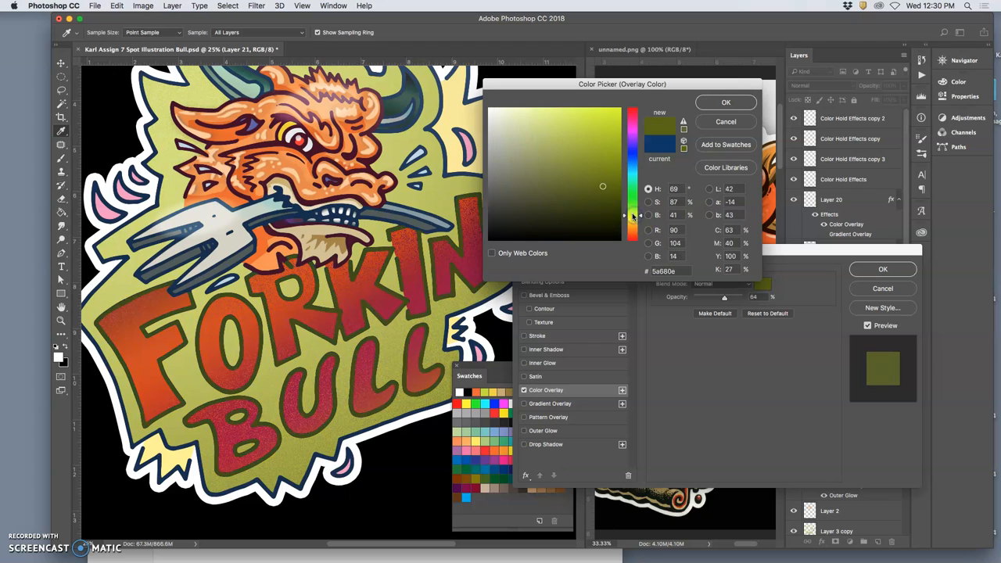
{"action": "left_click", "coordinate": [632, 172]}
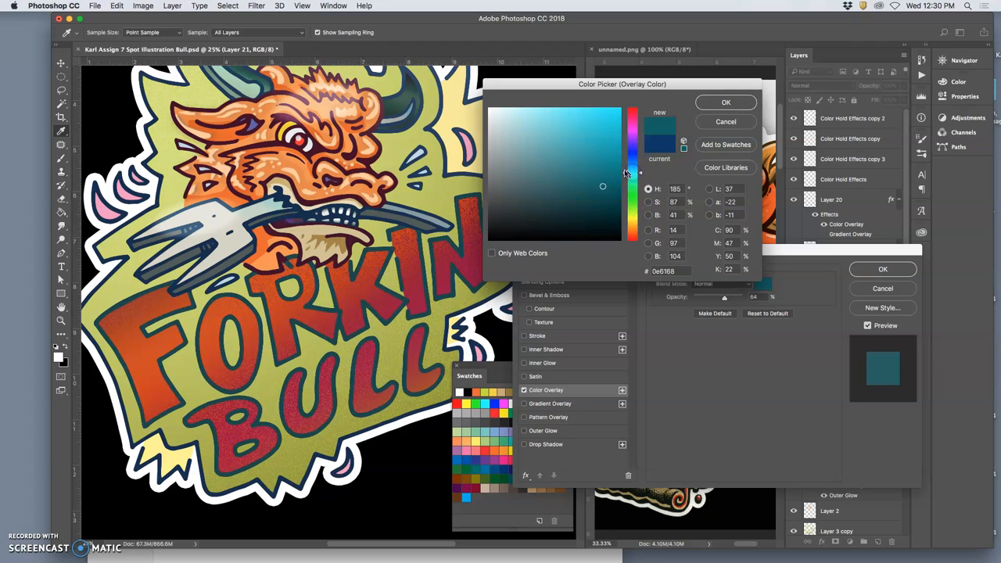
{"action": "left_click", "coordinate": [564, 144]}
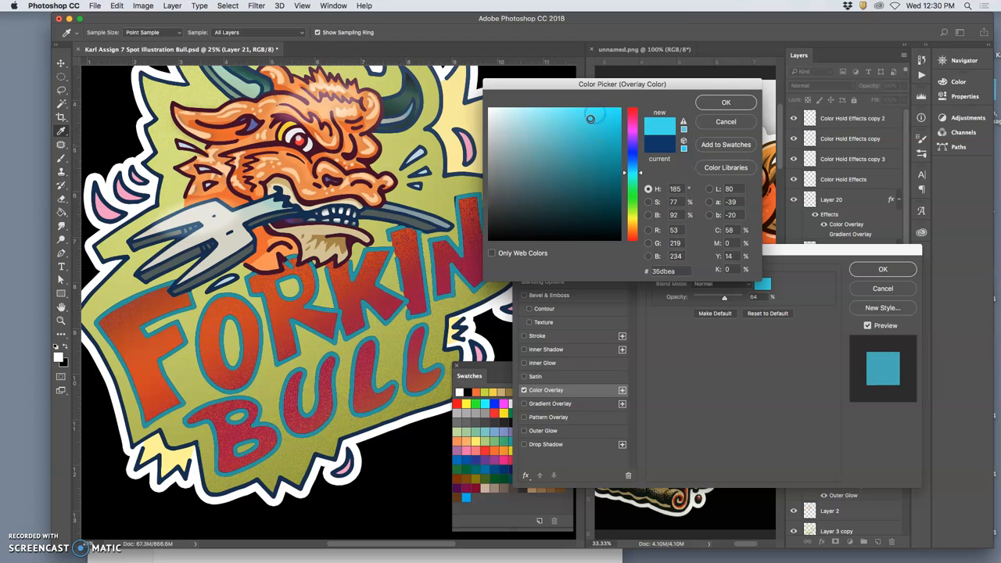
{"action": "left_click", "coordinate": [585, 126]}
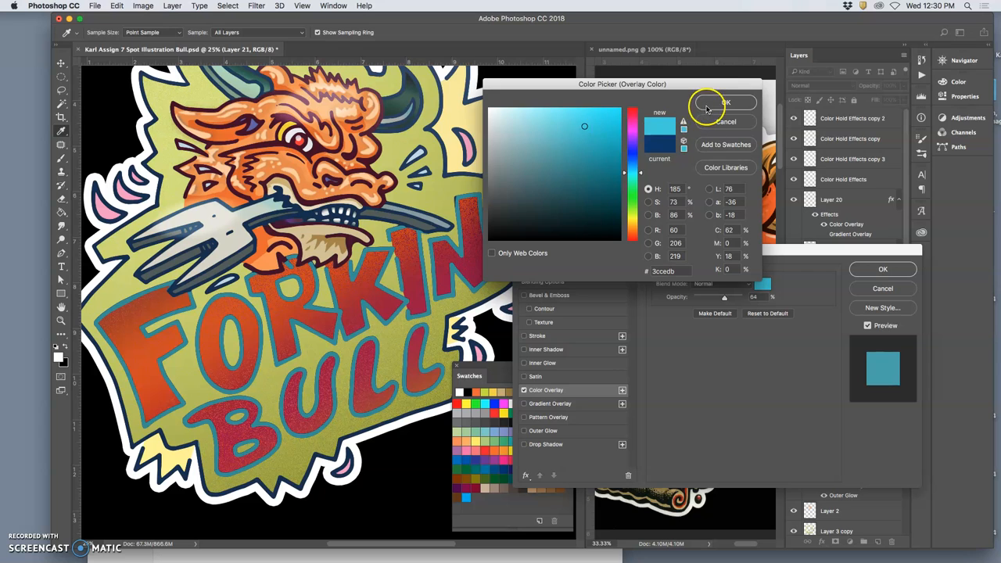
{"action": "left_click", "coordinate": [721, 102]}
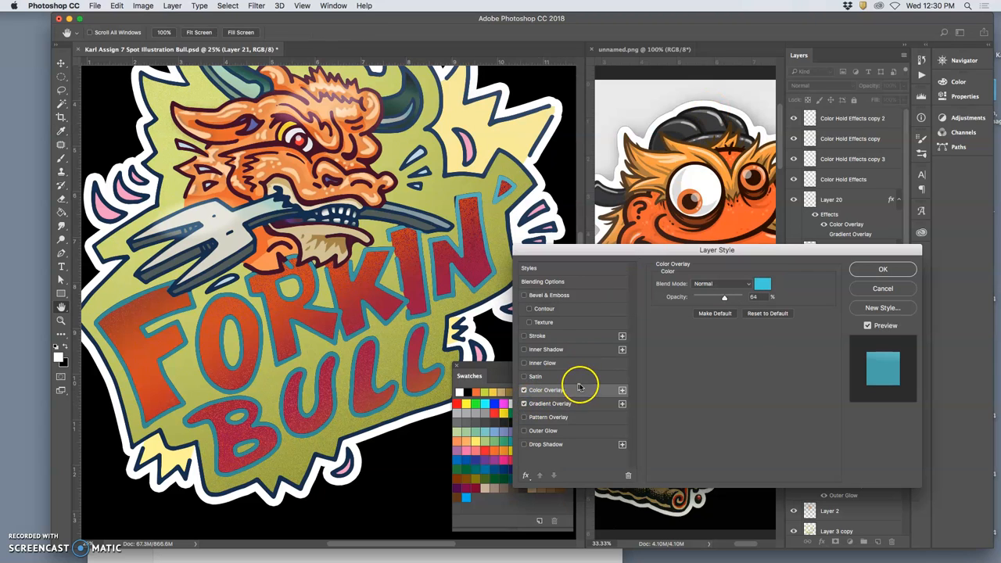
{"action": "left_click", "coordinate": [524, 337]}
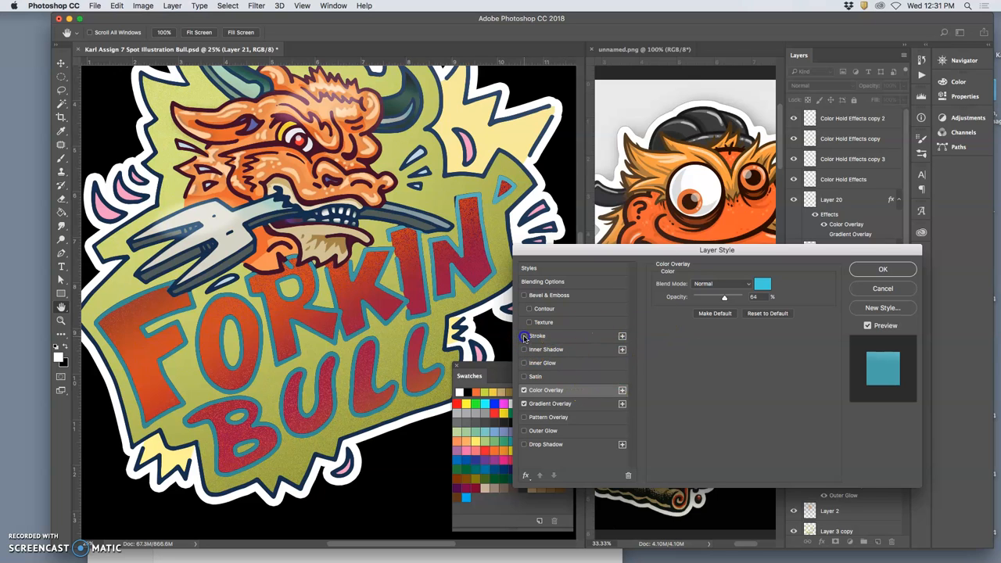
{"action": "left_click", "coordinate": [524, 336]}
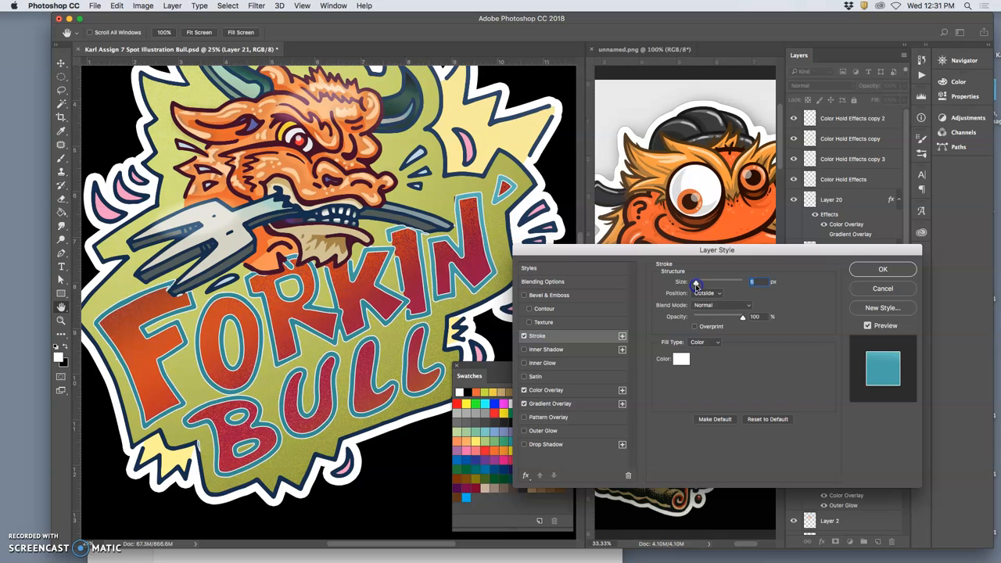
{"action": "left_click", "coordinate": [682, 358]}
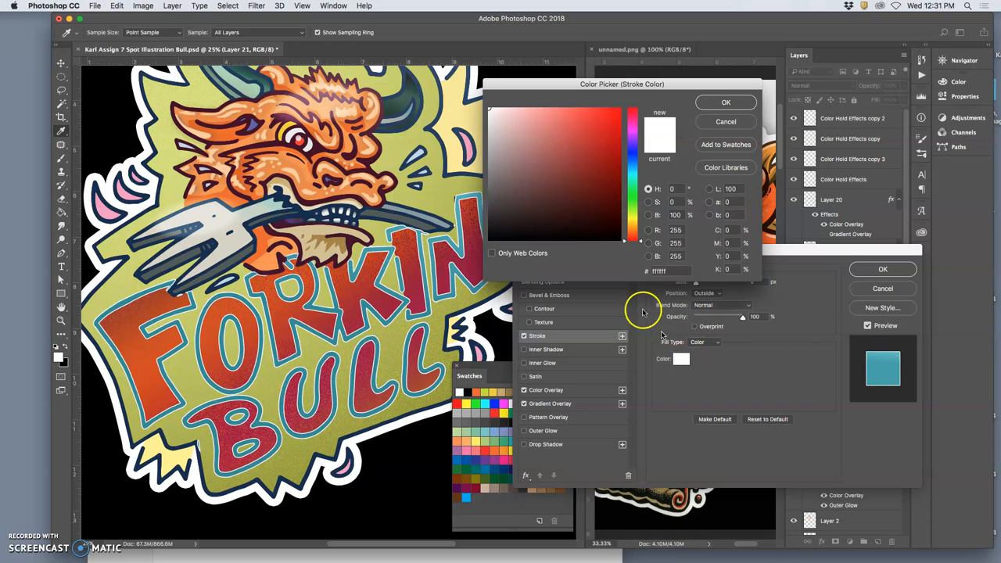
{"action": "left_click", "coordinate": [523, 212]}
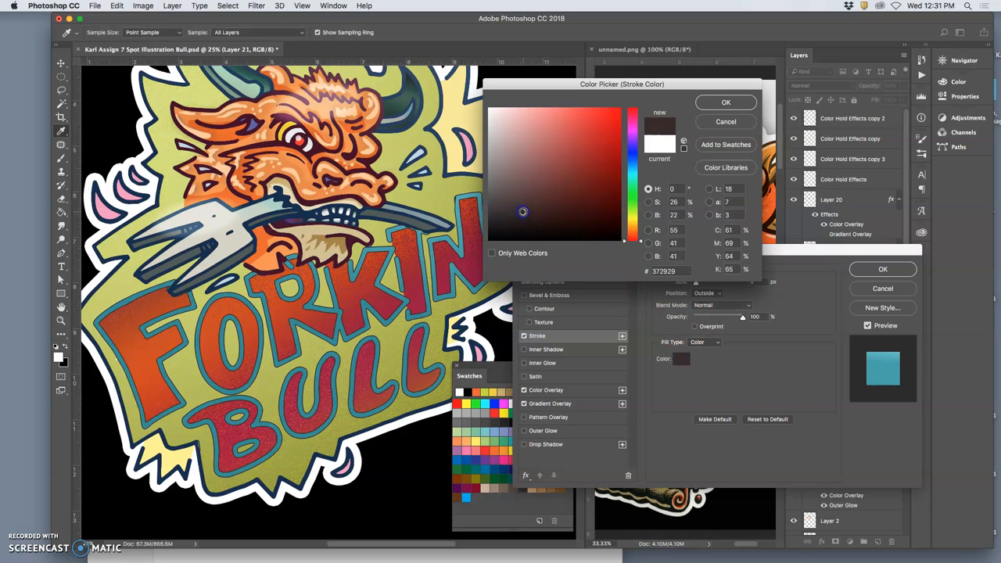
{"action": "left_click", "coordinate": [508, 122]}
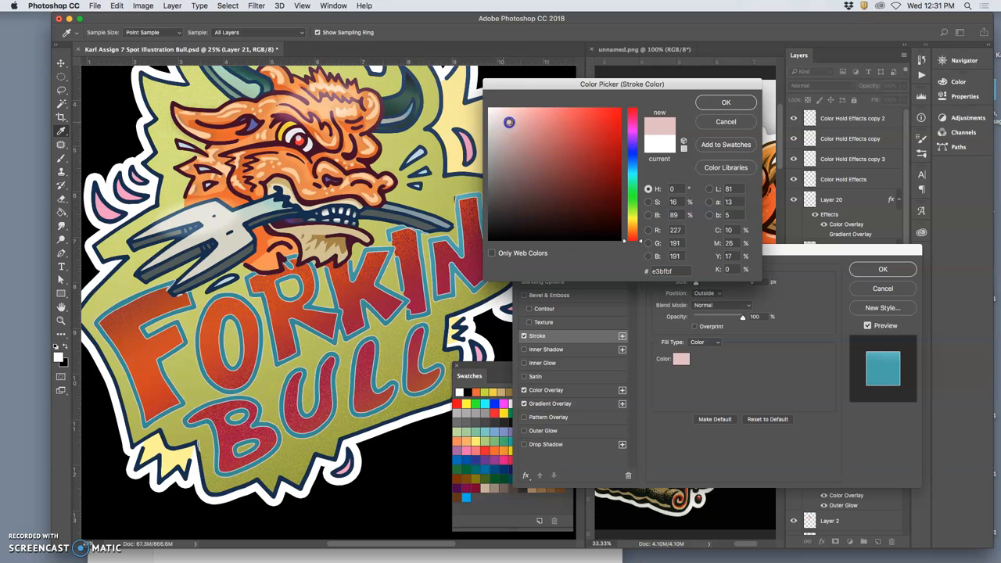
{"action": "left_click", "coordinate": [516, 117]}
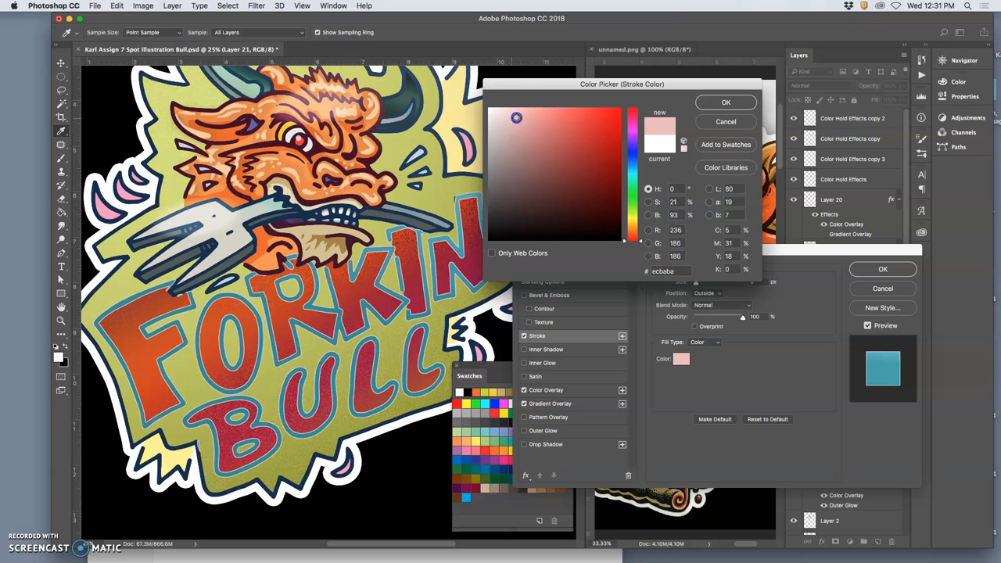
{"action": "left_click", "coordinate": [507, 112]}
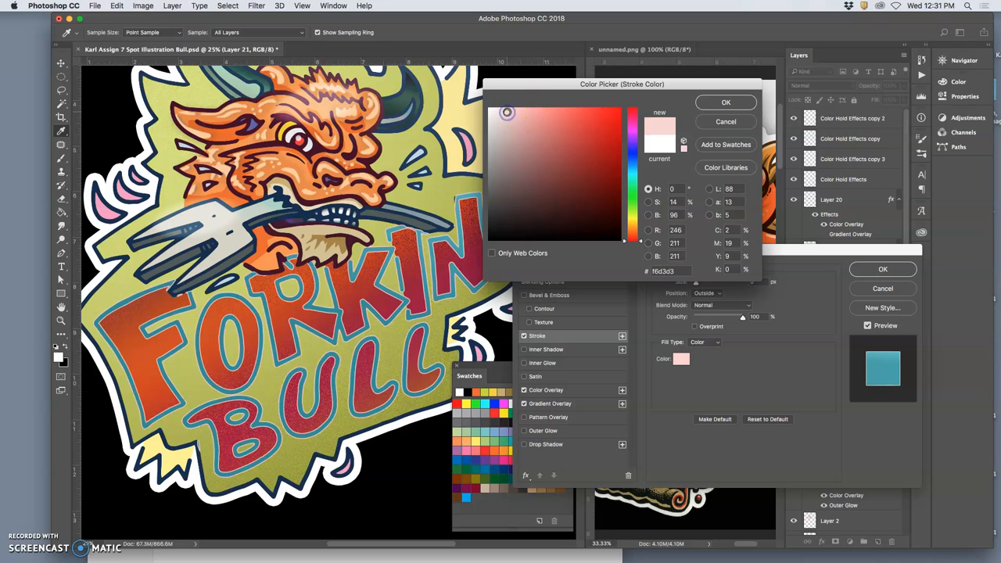
{"action": "left_click", "coordinate": [725, 121]}
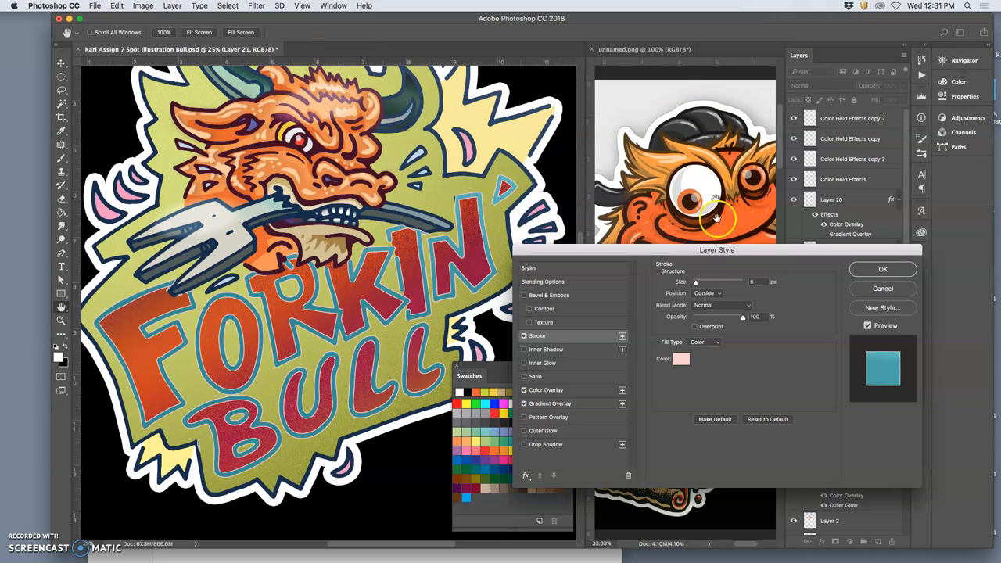
{"action": "left_click", "coordinate": [707, 292]}
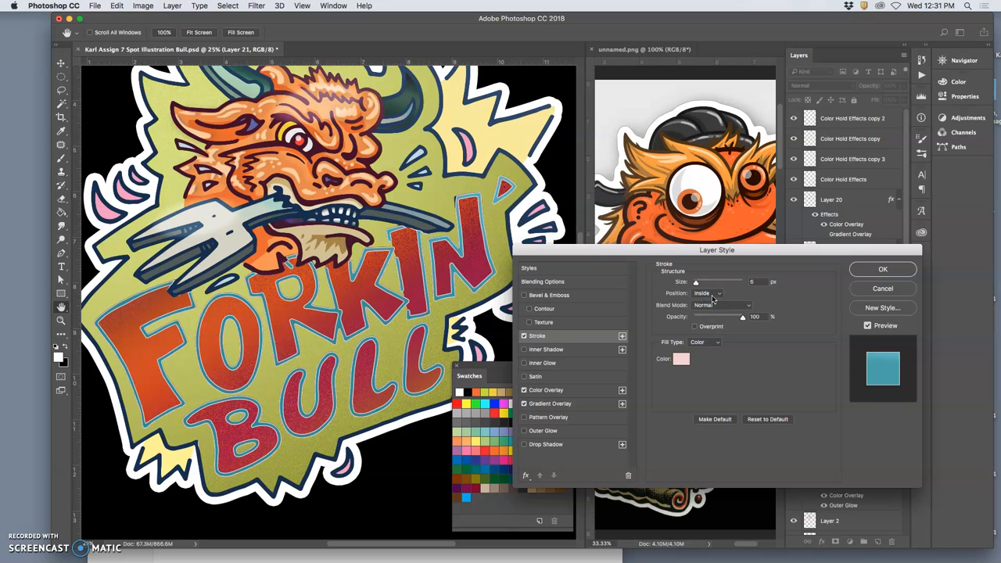
{"action": "left_click", "coordinate": [708, 293]}
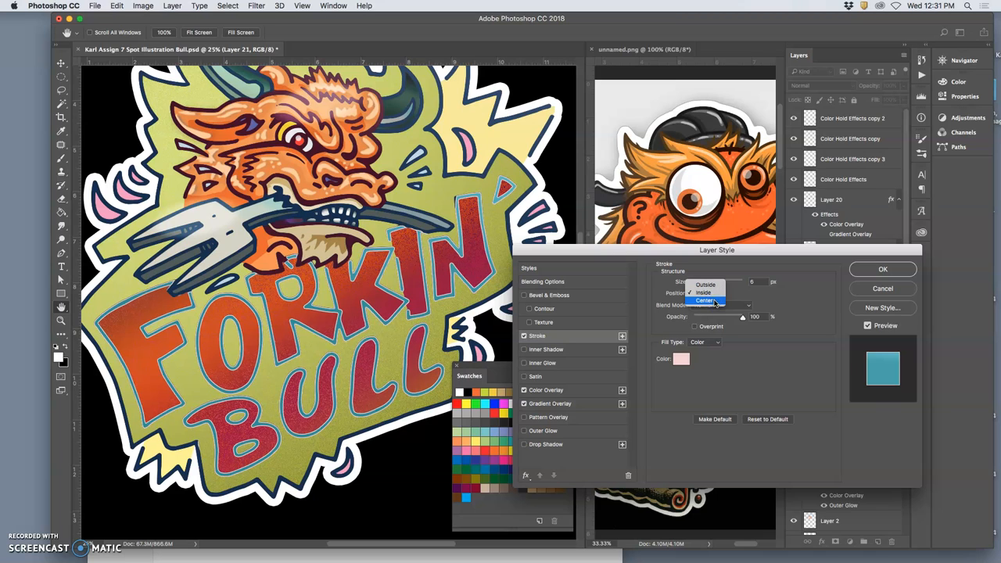
{"action": "left_click", "coordinate": [706, 300]}
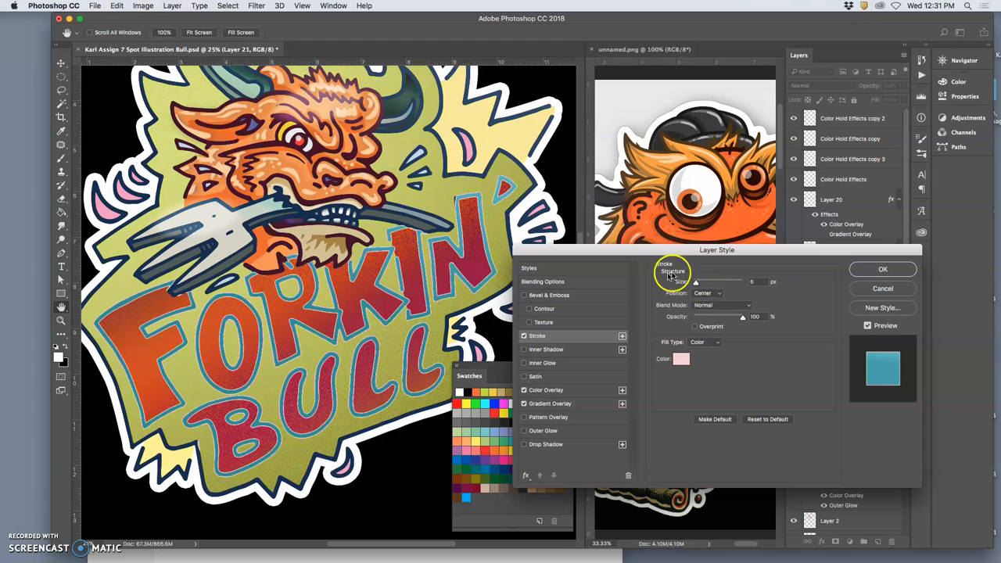
{"action": "mouse_move", "coordinate": [699, 290]}
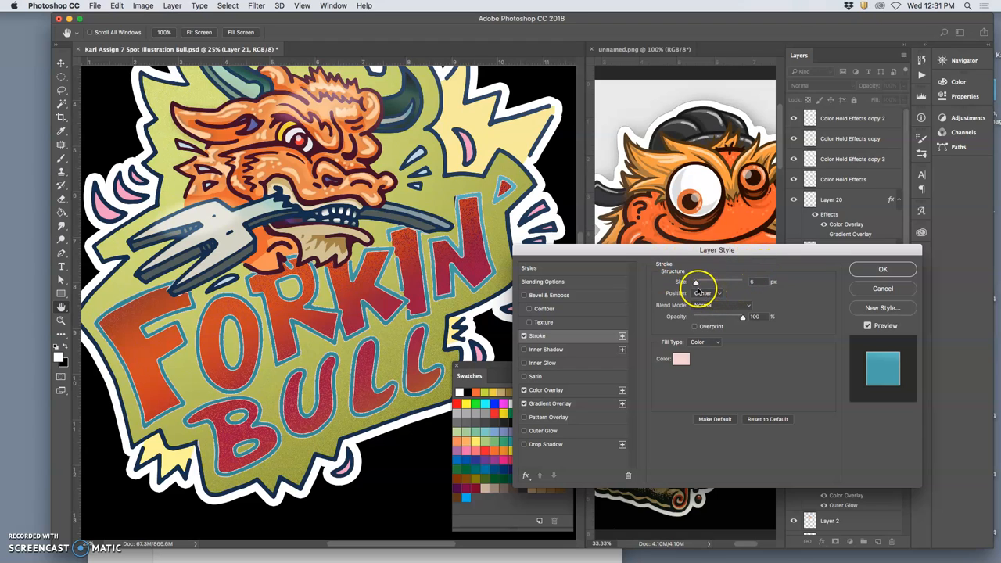
{"action": "left_click", "coordinate": [524, 336]}
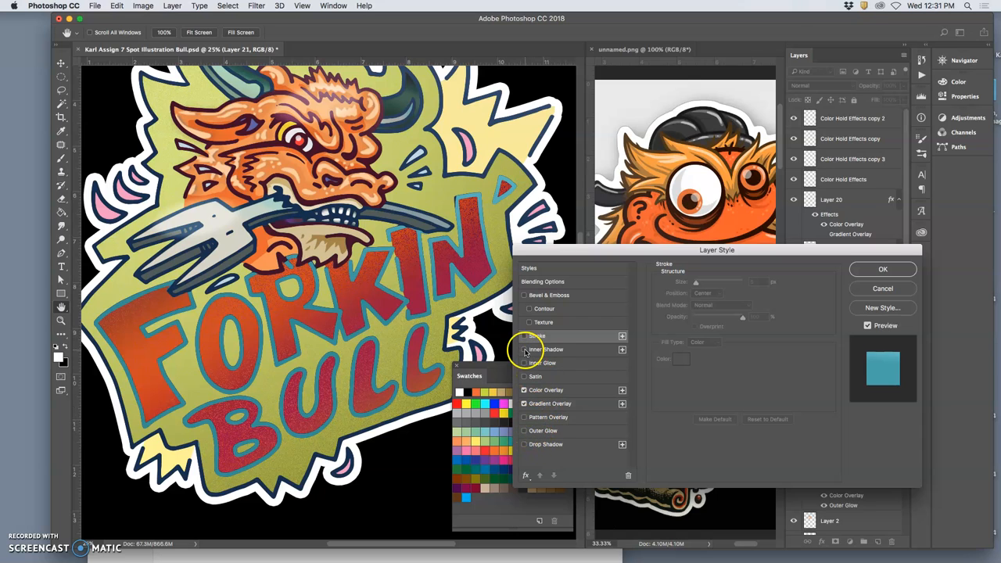
Enable Inner Shadow and Drop Shadow on Layer 21, lowering drop shadow opacity to about 30%.
{"action": "left_click", "coordinate": [524, 349]}
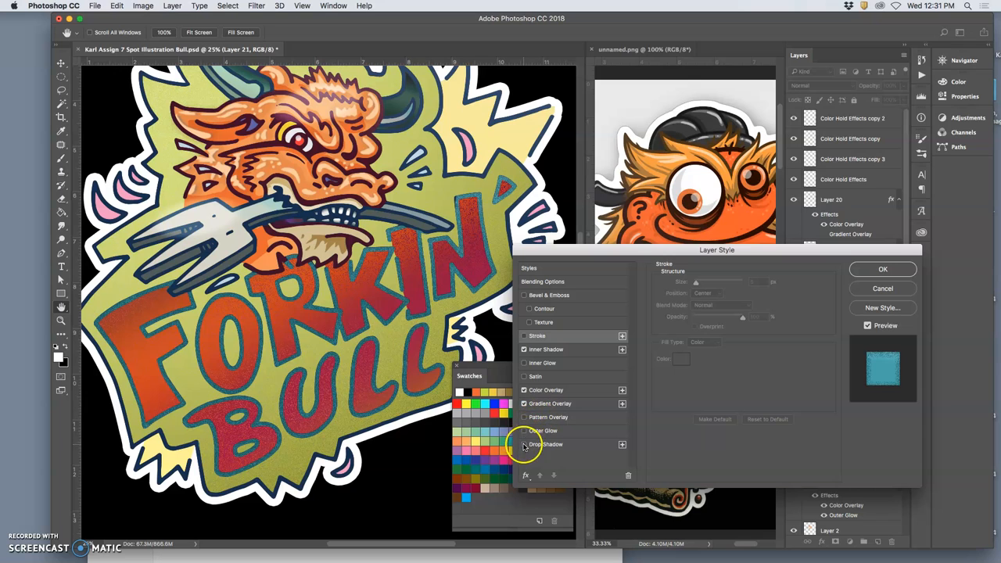
{"action": "left_click", "coordinate": [524, 445]}
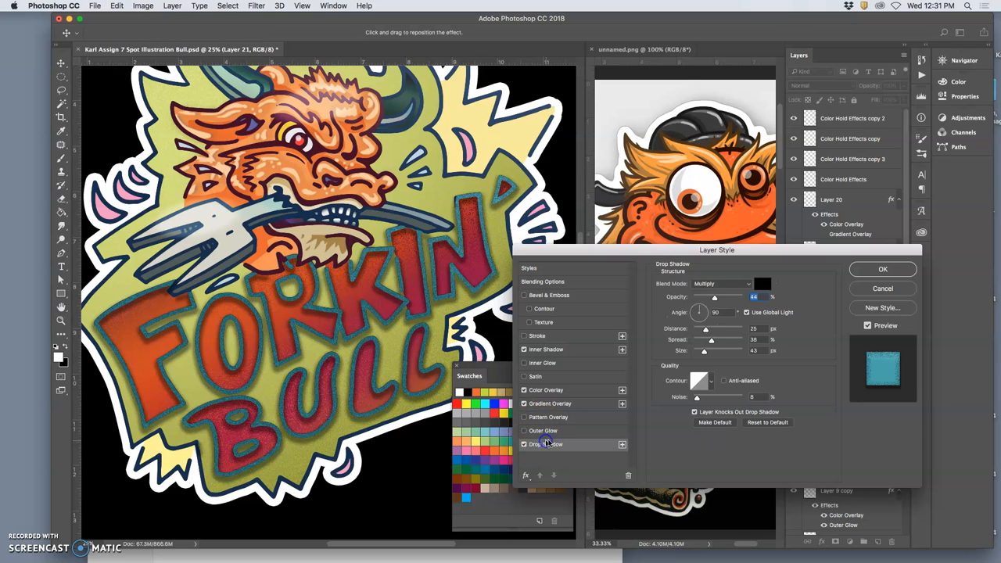
{"action": "left_click_drag", "start_coordinate": [715, 298], "coordinate": [708, 297]}
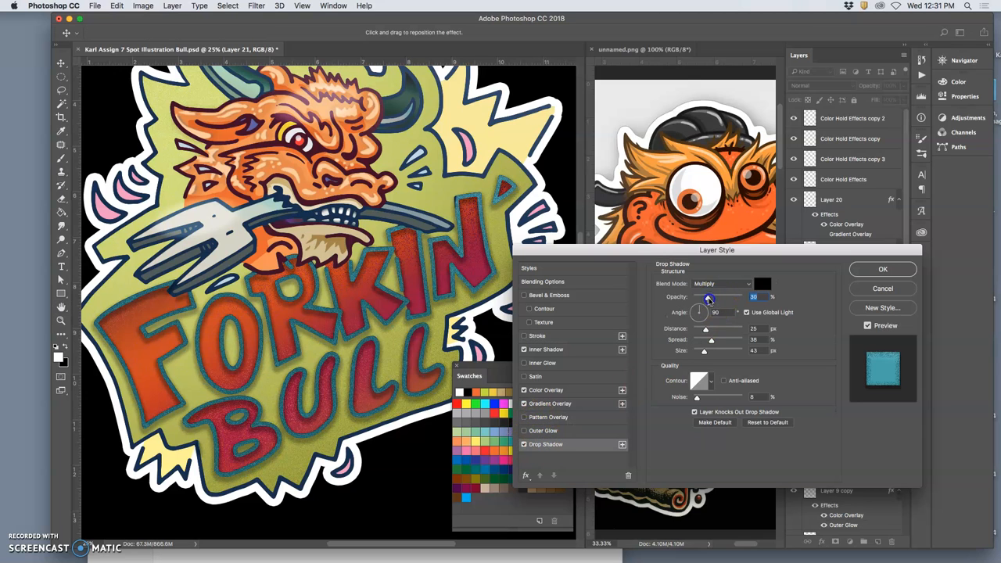